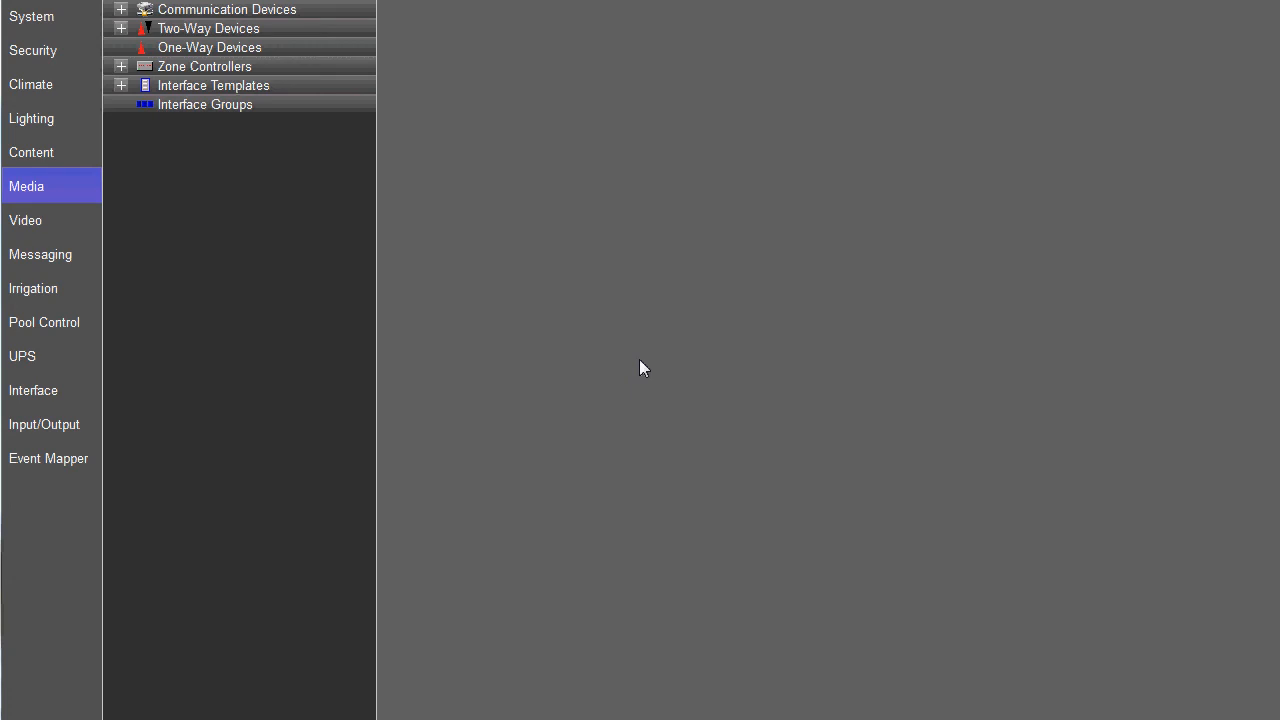
pyautogui.moveTo(927, 611)
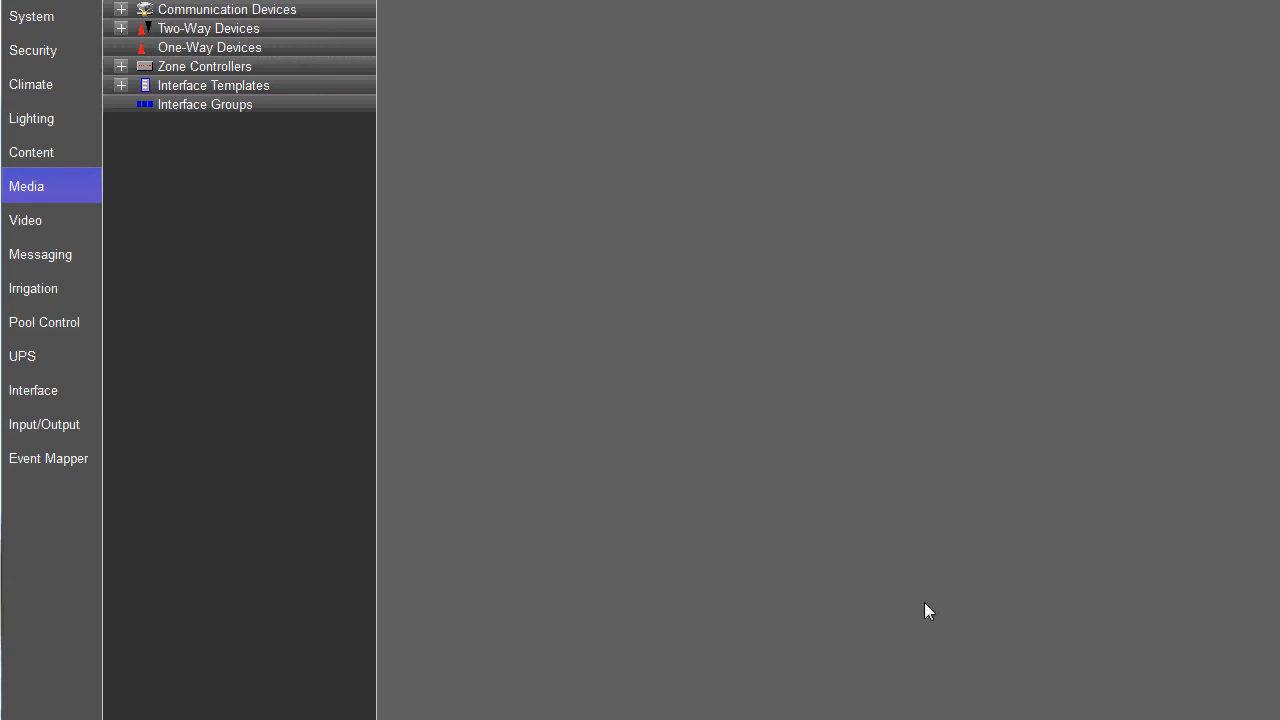
pyautogui.moveTo(647, 354)
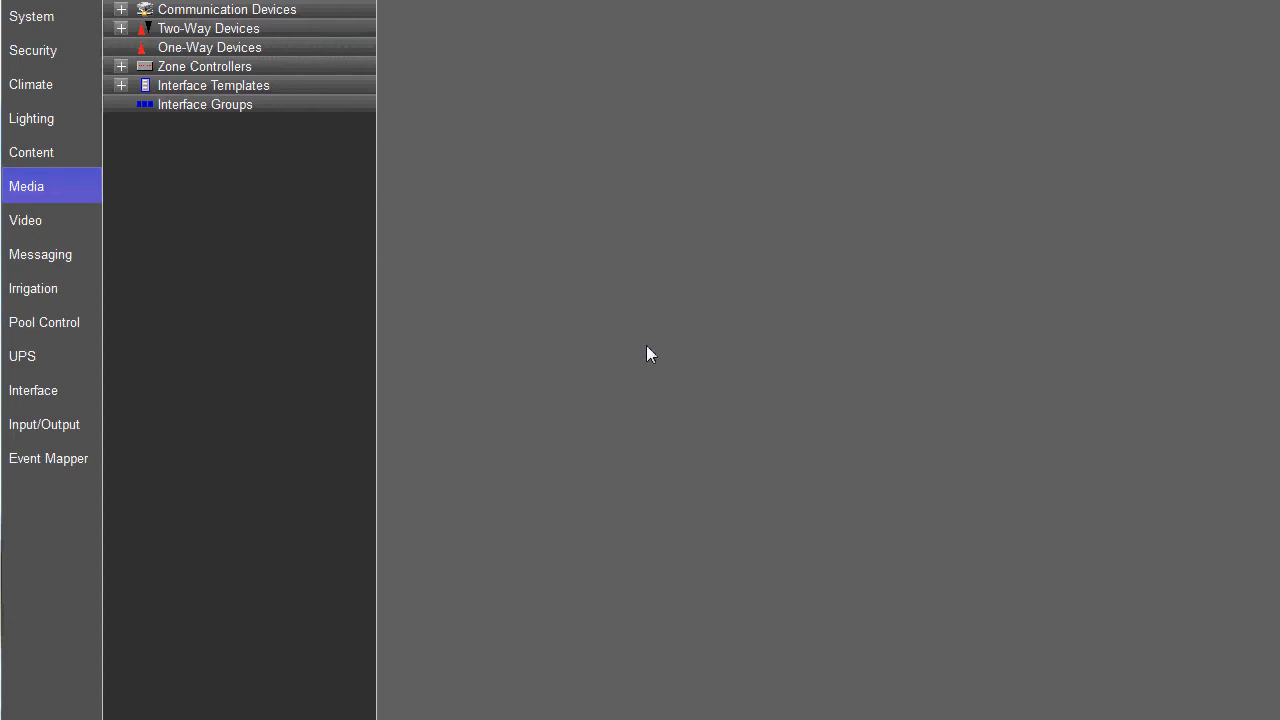
pyautogui.moveTo(620, 7)
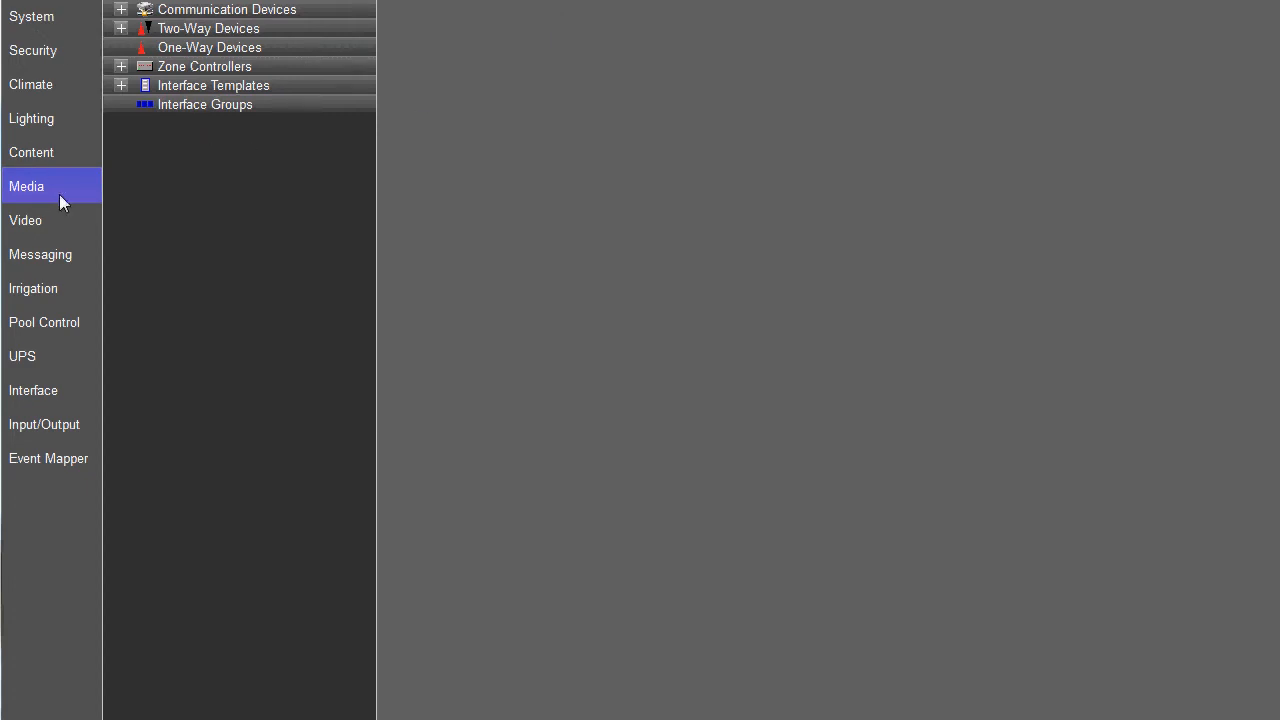
# - Browse Zone Controllers > ELAN M86A > Carl's Rock to its Settings Large Format layout
pyautogui.click(204, 66)
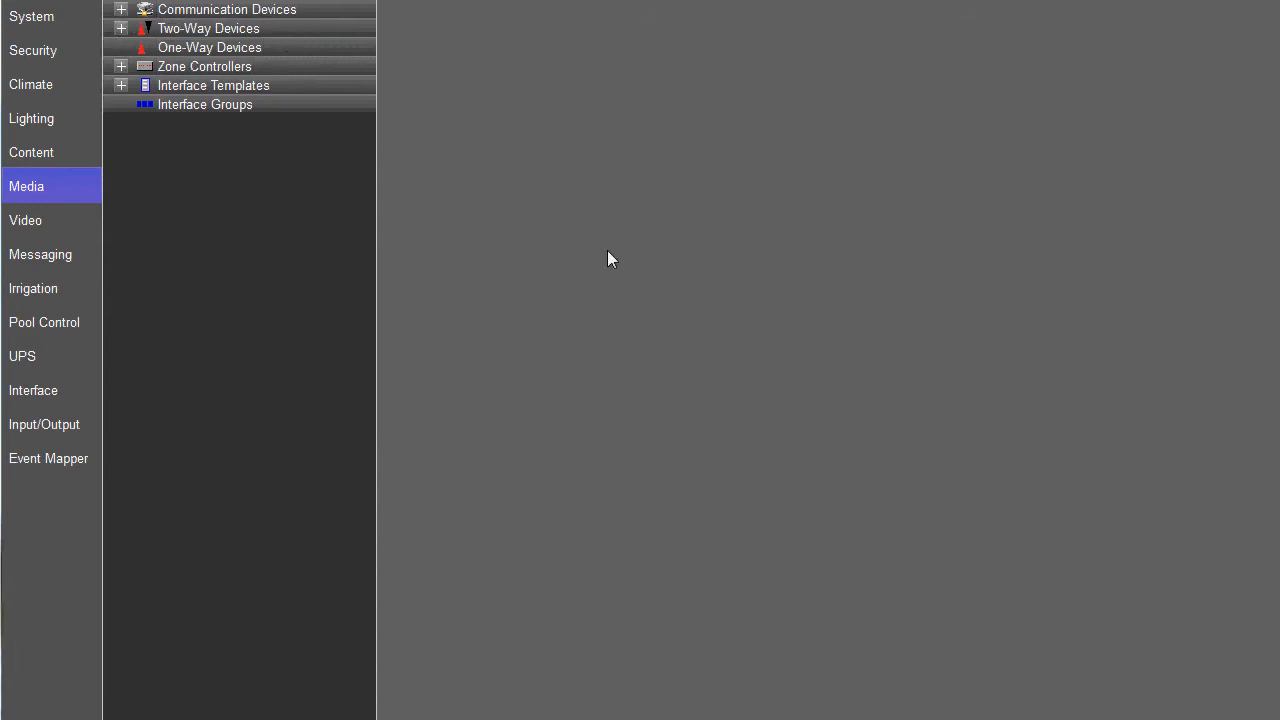
pyautogui.click(205, 105)
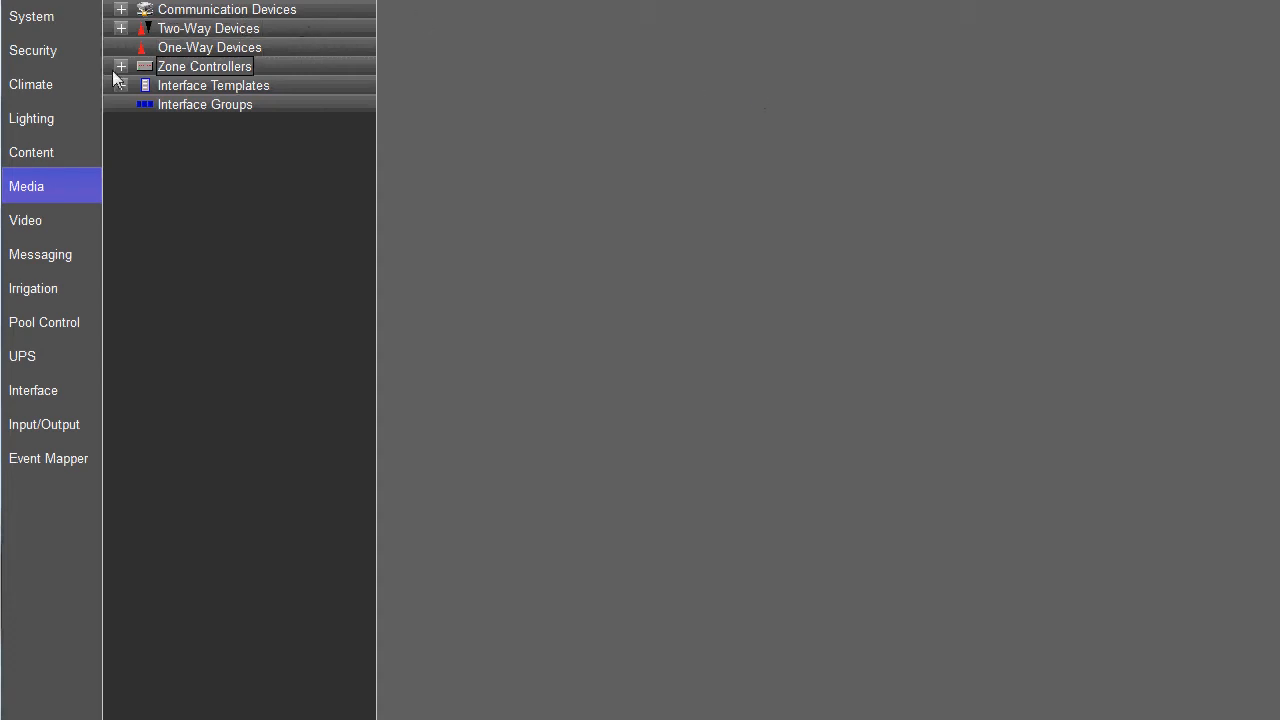
pyautogui.click(120, 66)
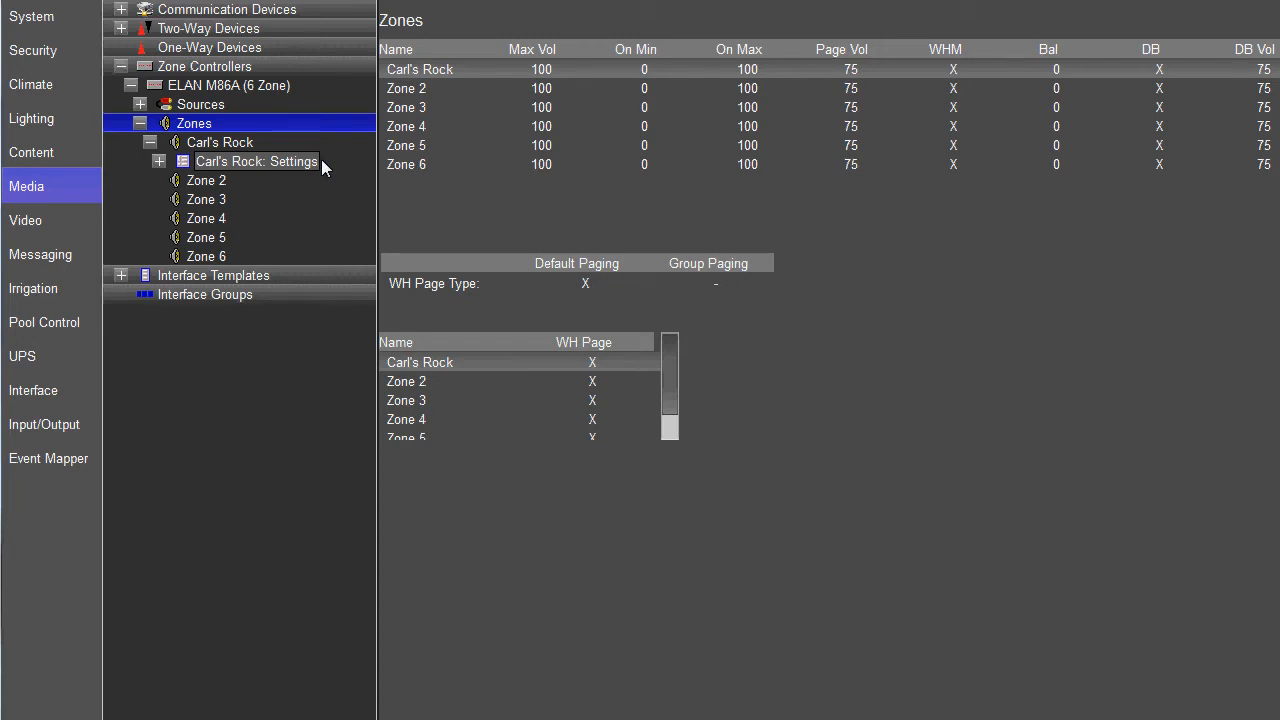
pyautogui.moveTo(218, 162)
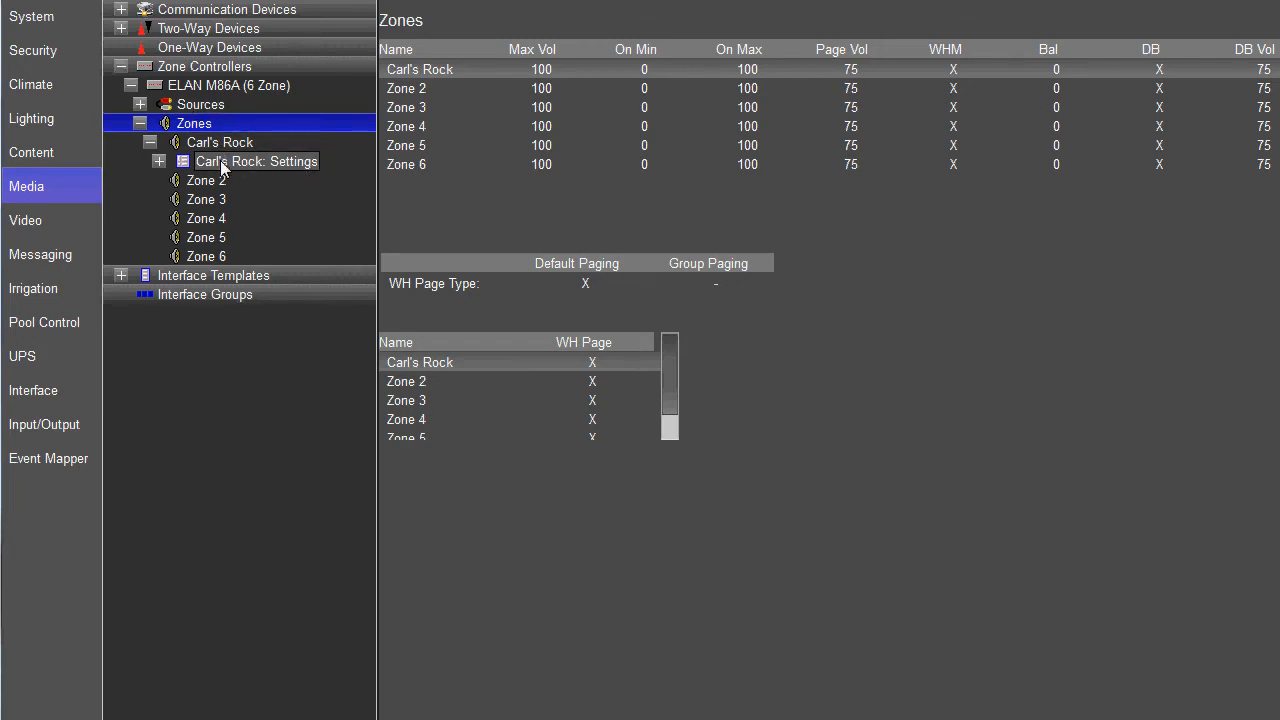
pyautogui.click(256, 161)
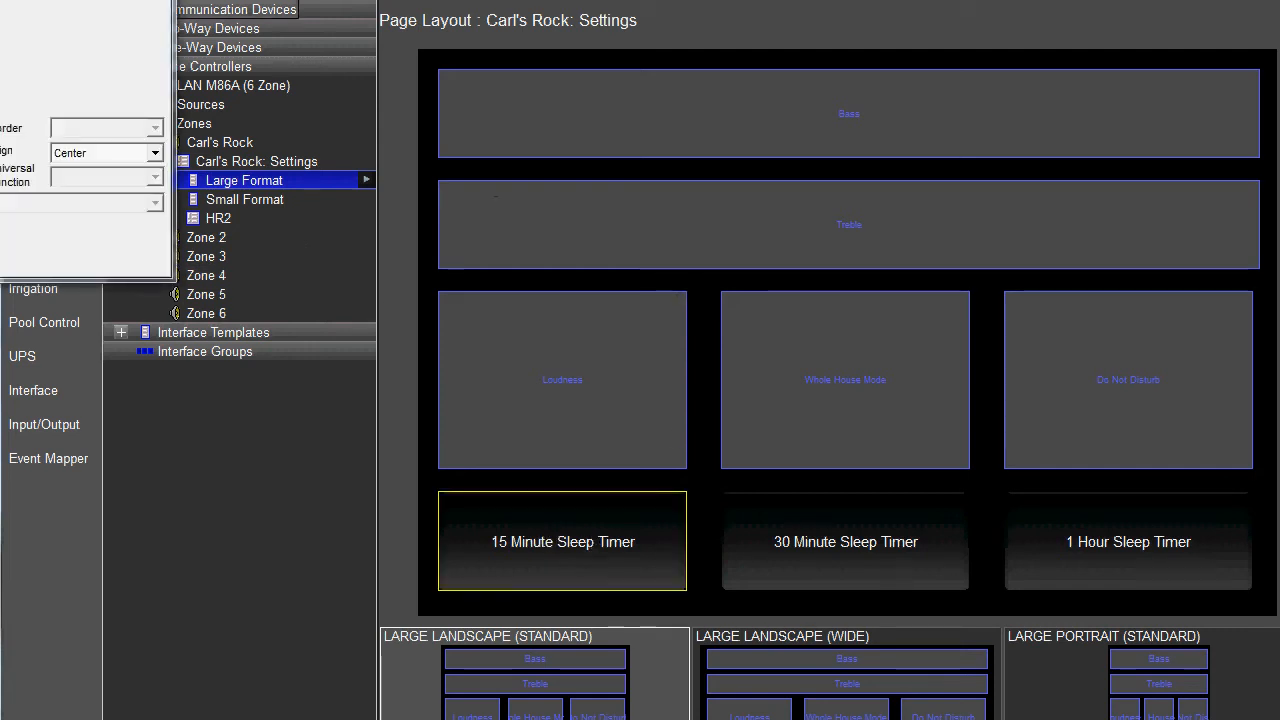
pyautogui.doubleClick(562, 541)
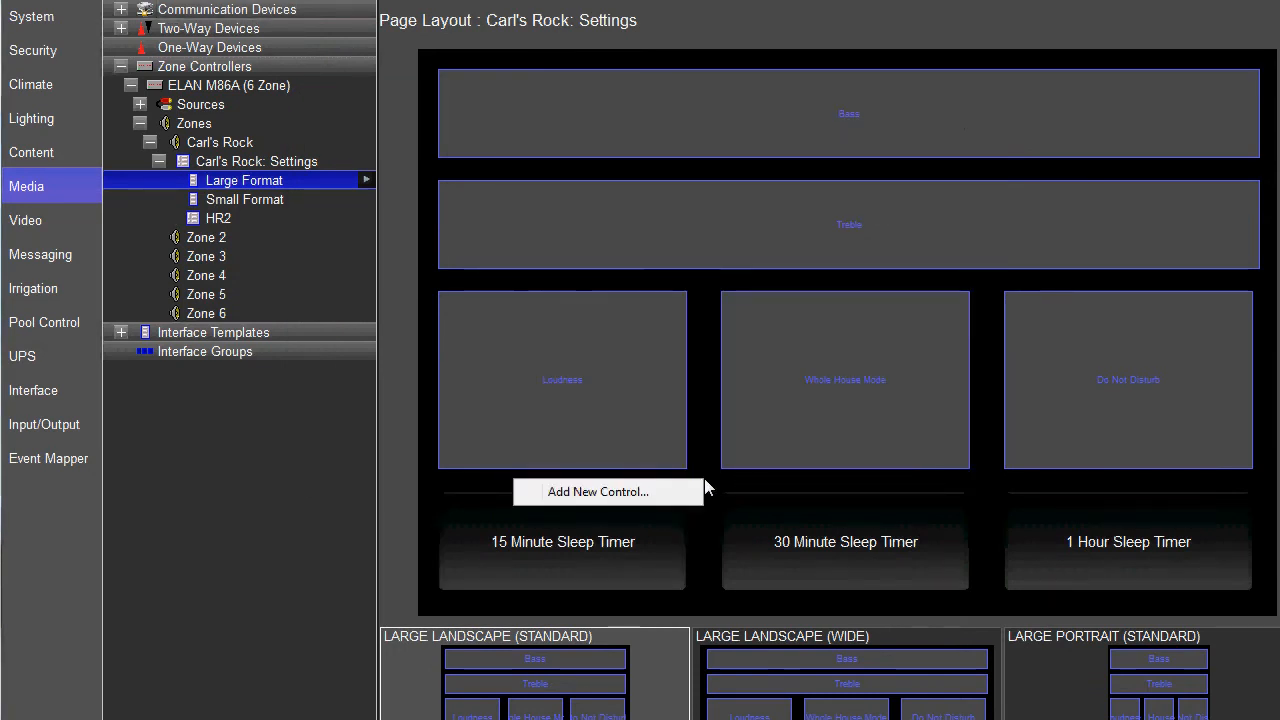
pyautogui.click(598, 491)
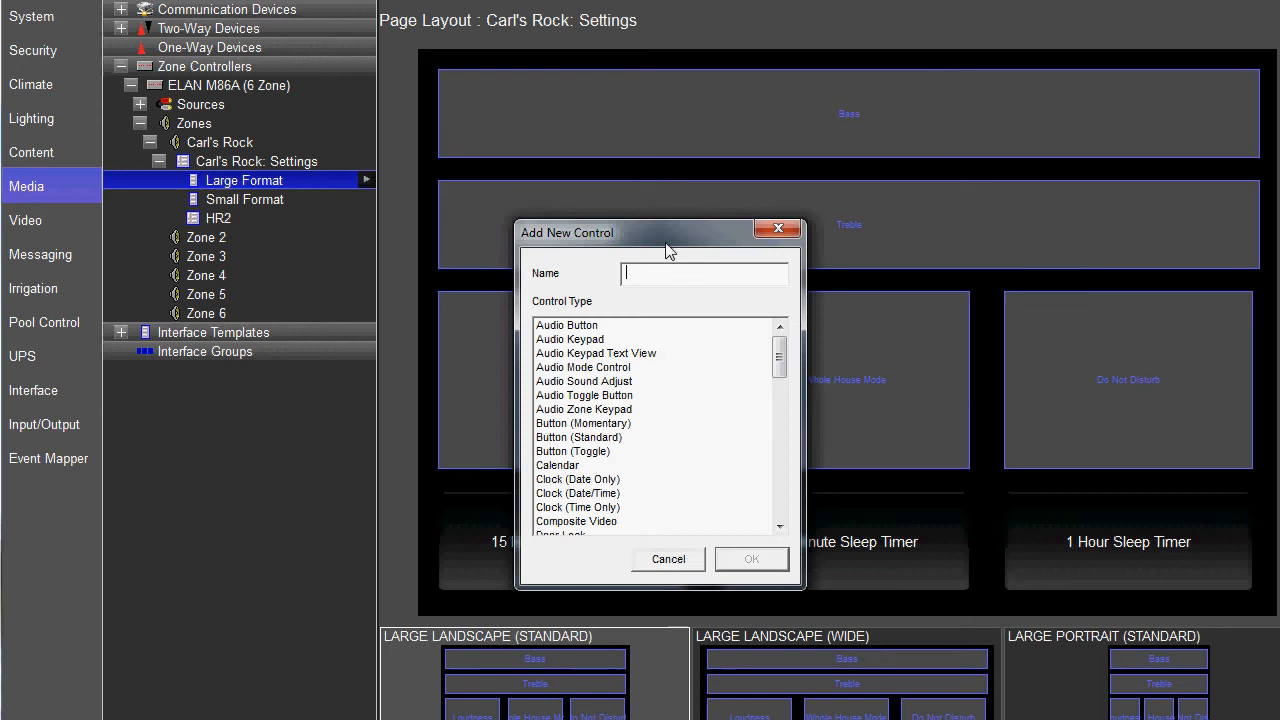
pyautogui.click(573, 451)
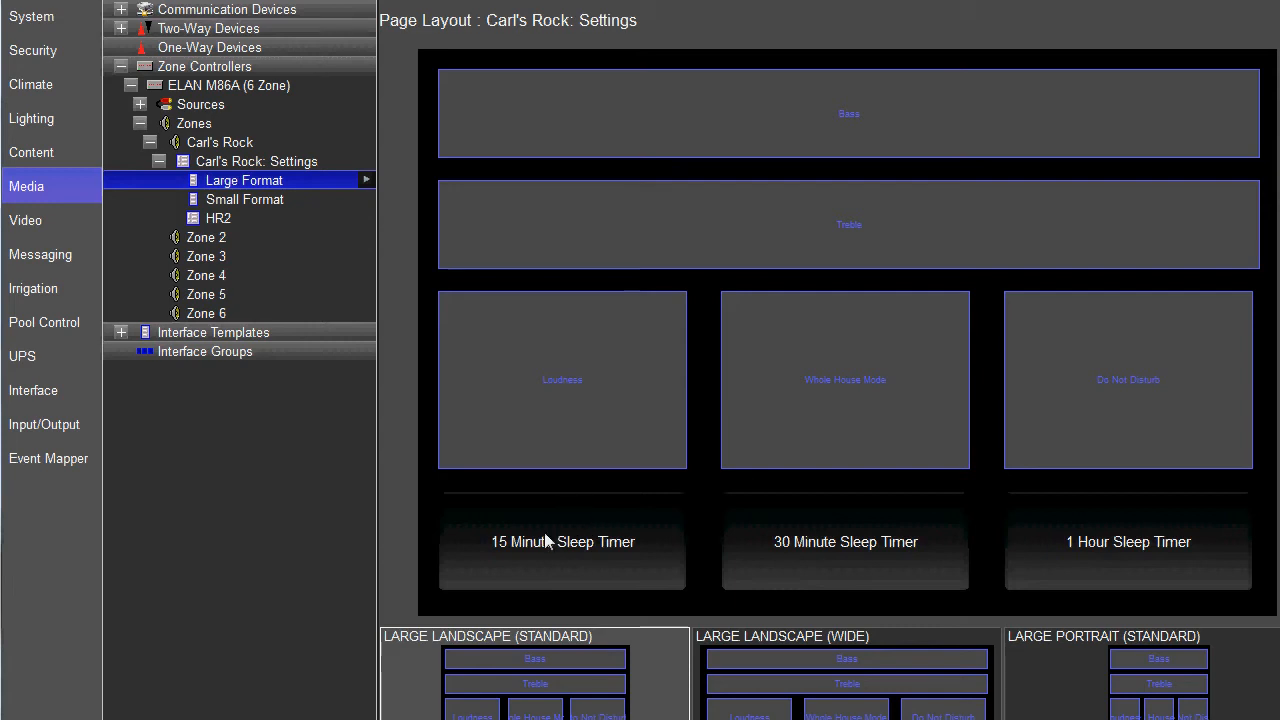
pyautogui.moveTo(700, 382)
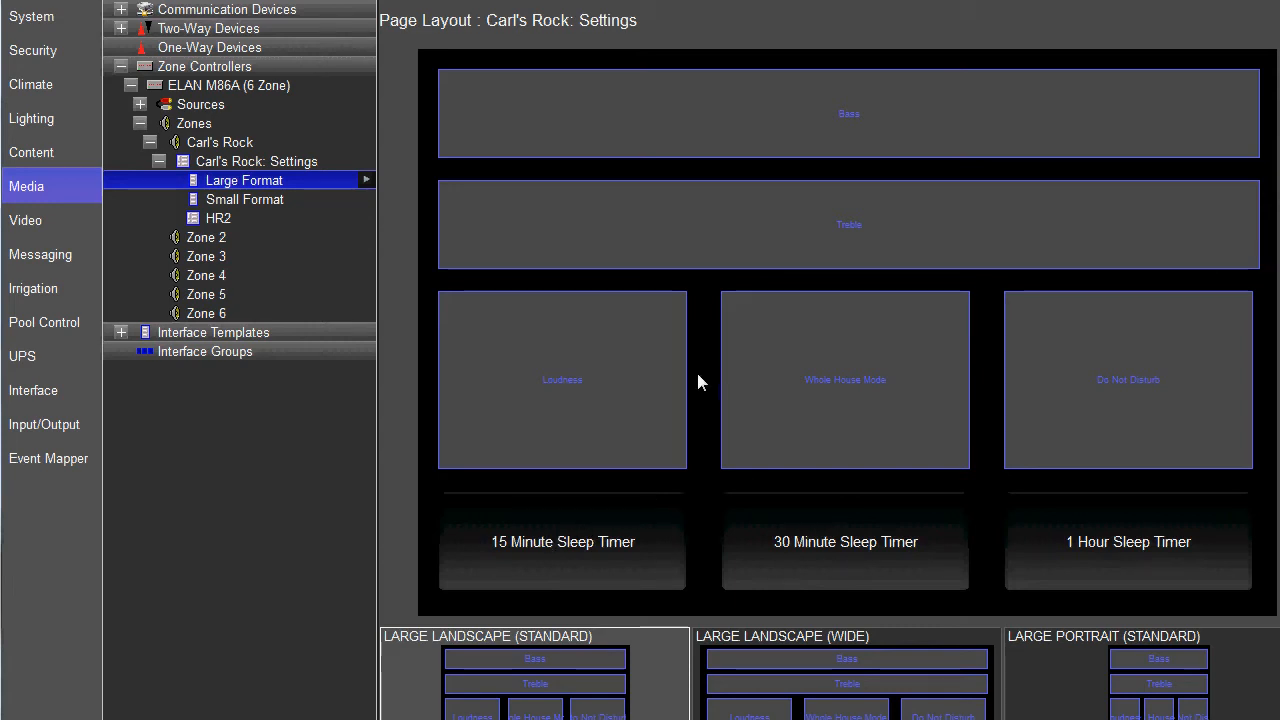
pyautogui.moveTo(660, 534)
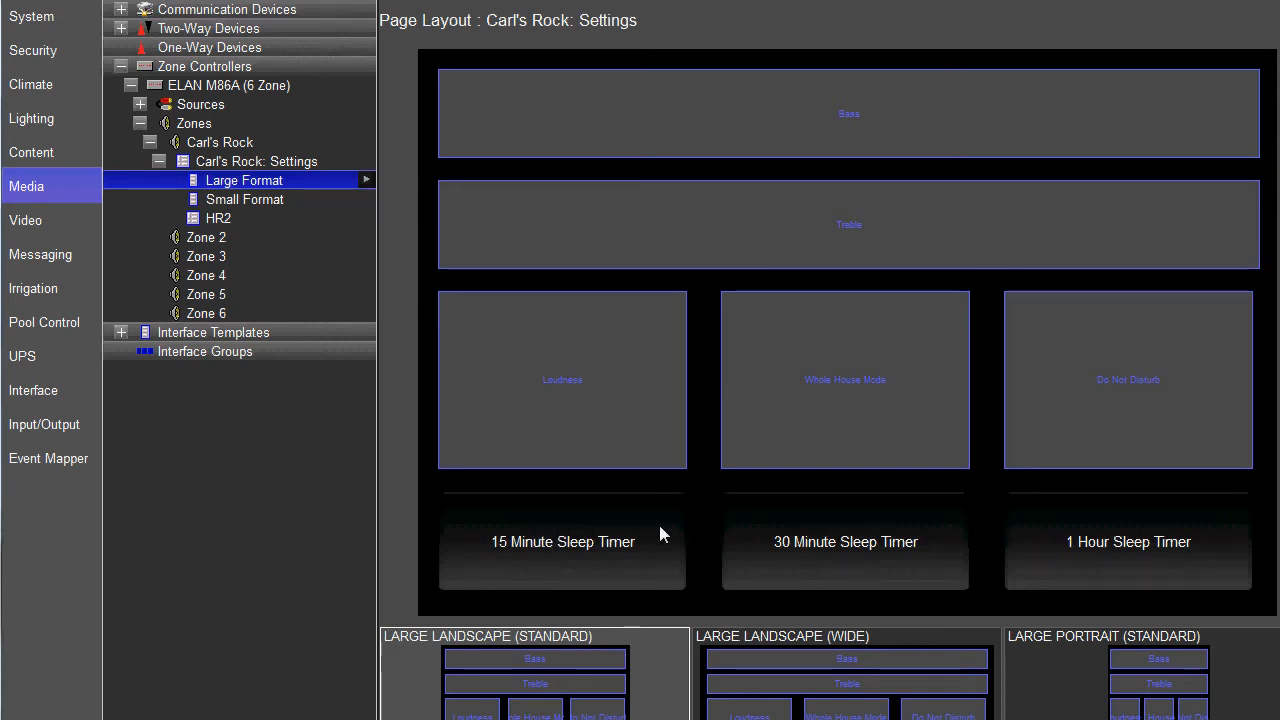
pyautogui.moveTo(280, 683)
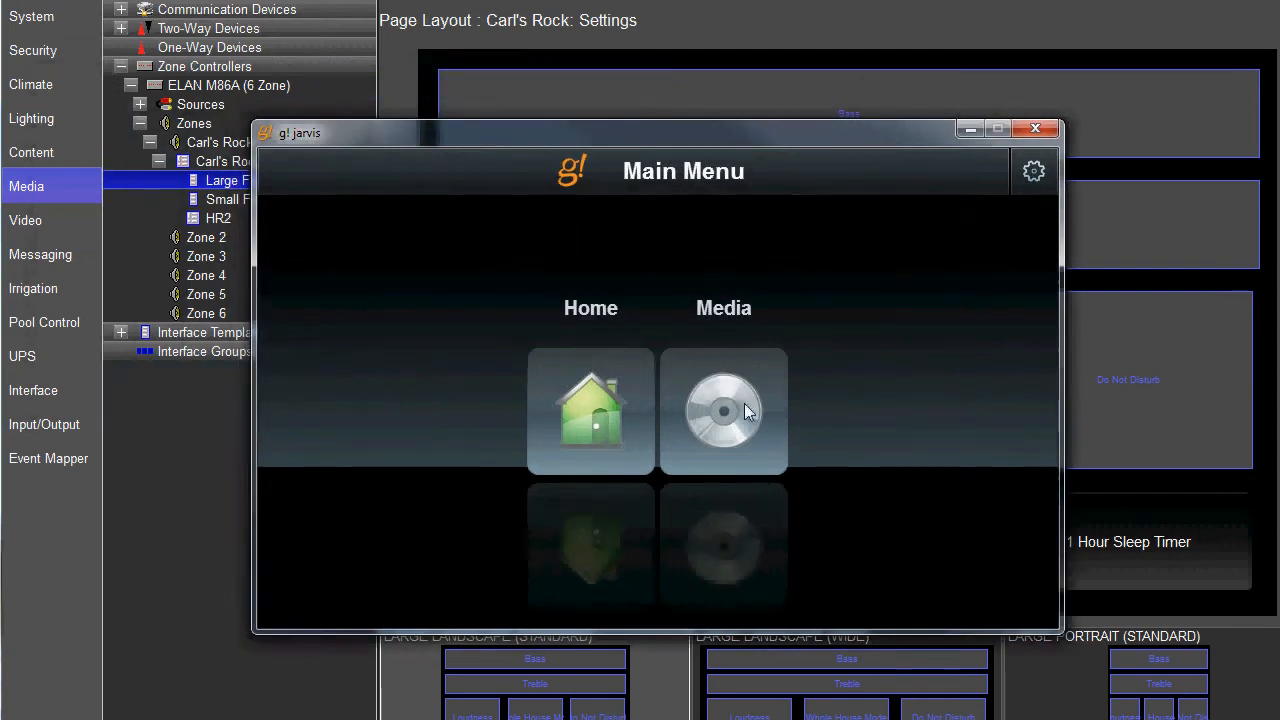
# - Go from Media on the Main Menu to Carl's Rock's Settings page via the gear icon
pyautogui.click(723, 410)
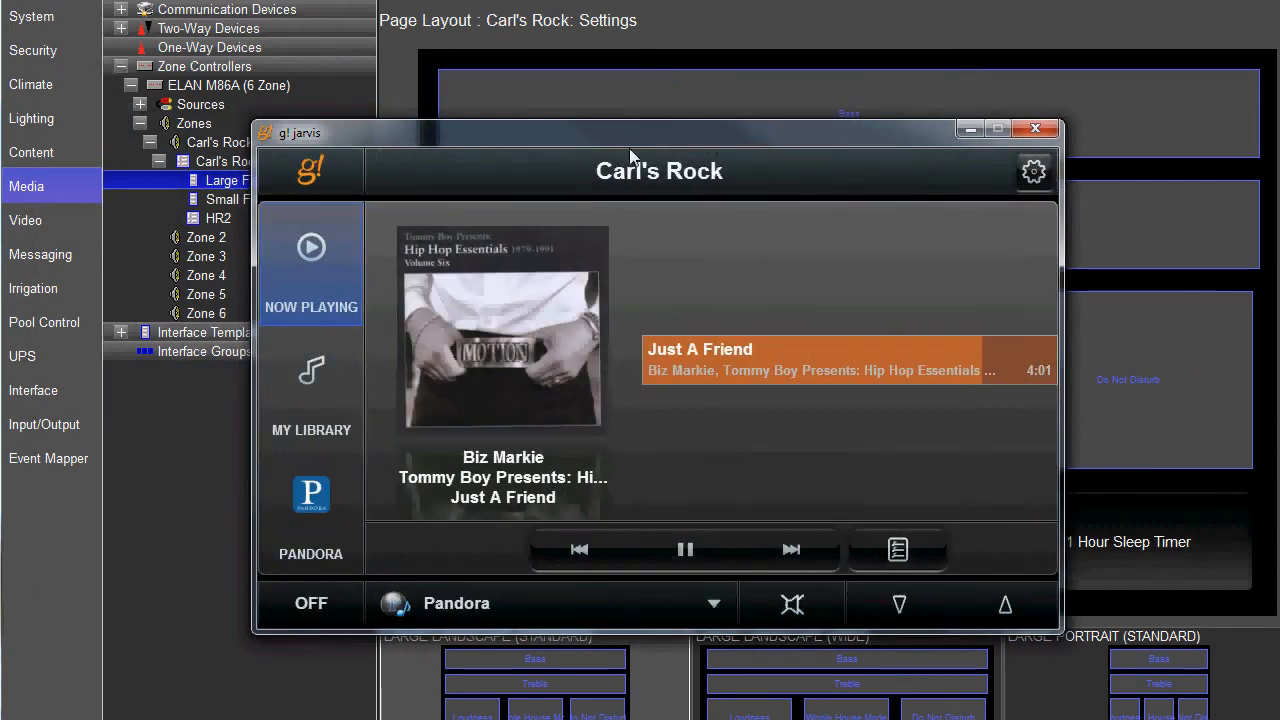
pyautogui.moveTo(720, 143)
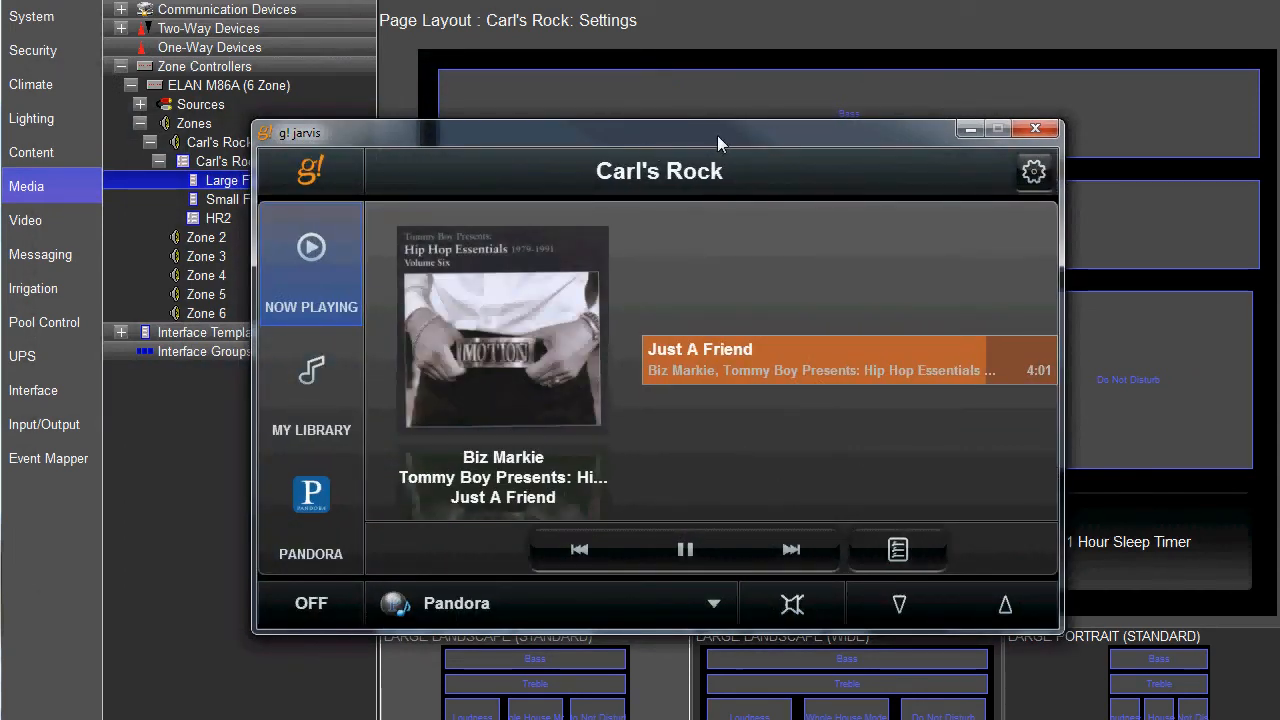
pyautogui.moveTo(1023, 187)
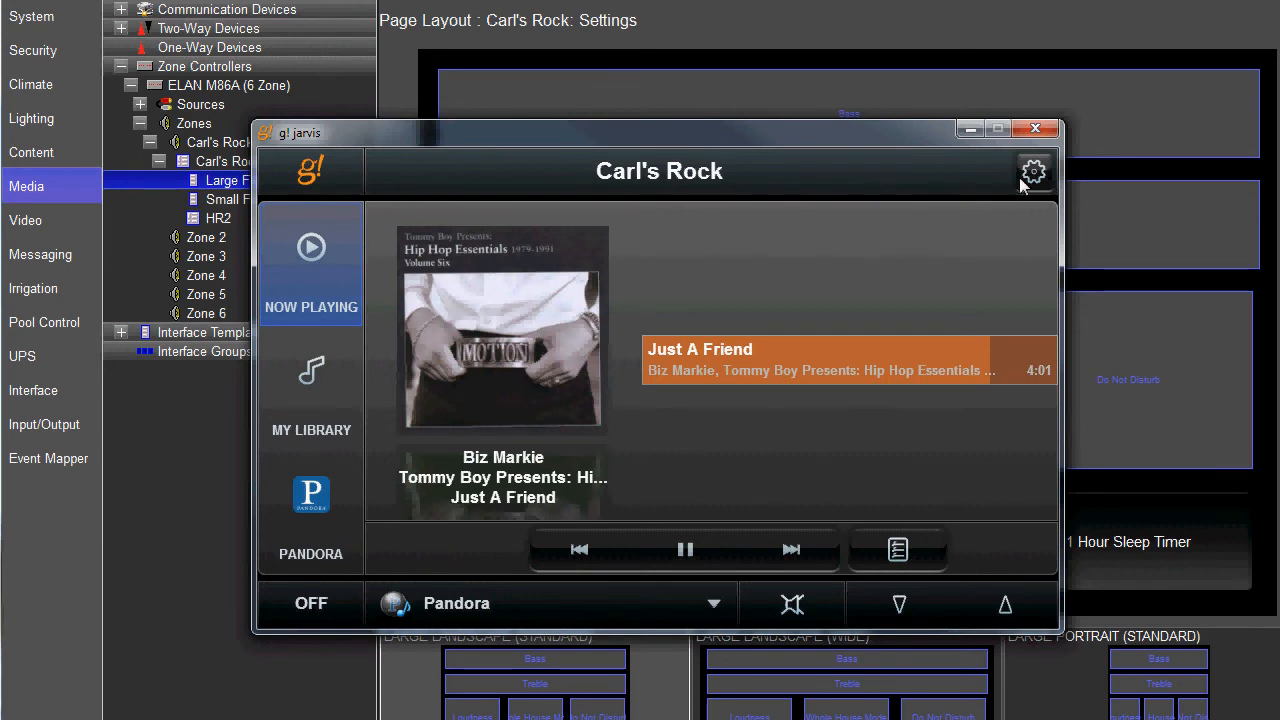
pyautogui.click(1034, 171)
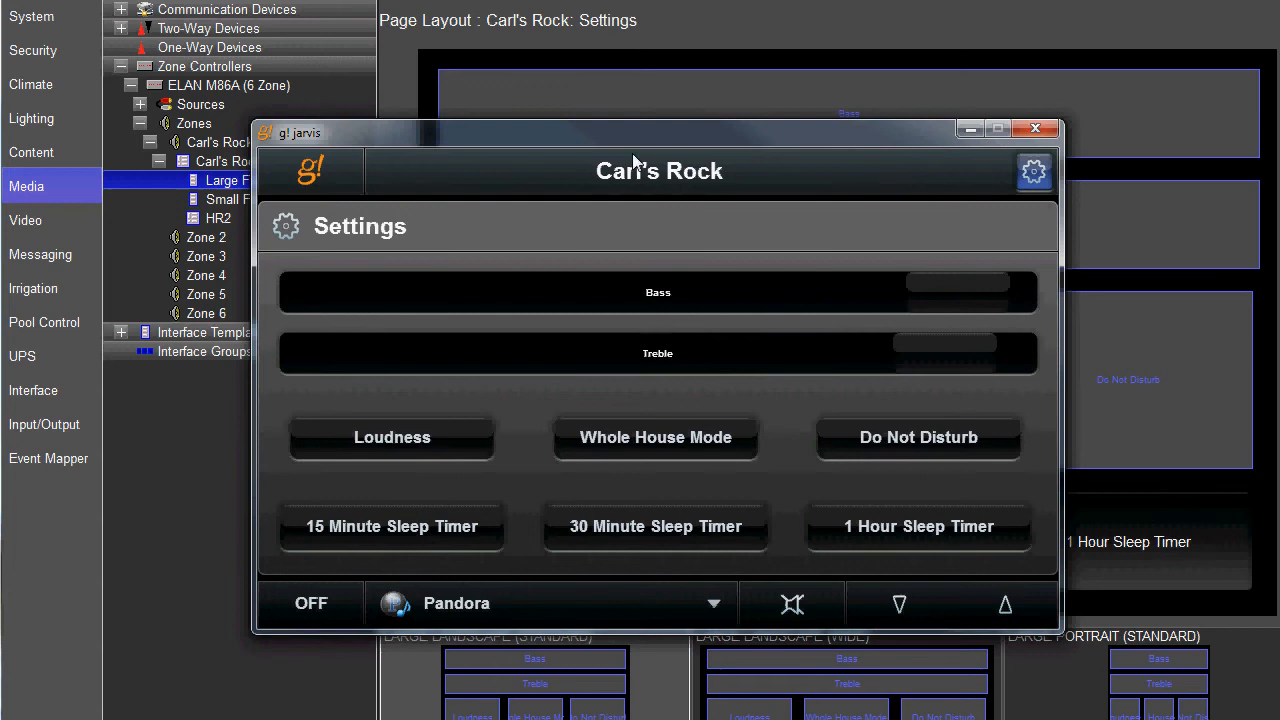
pyautogui.moveTo(373, 542)
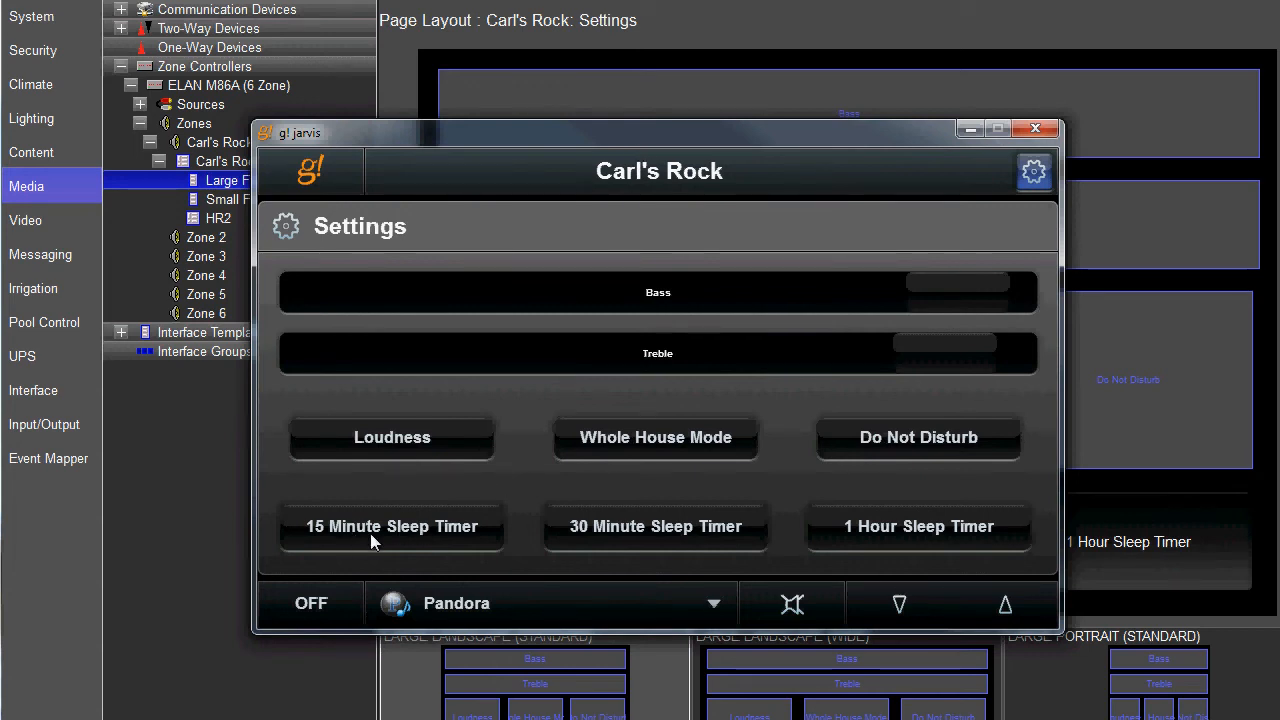
pyautogui.moveTo(935, 535)
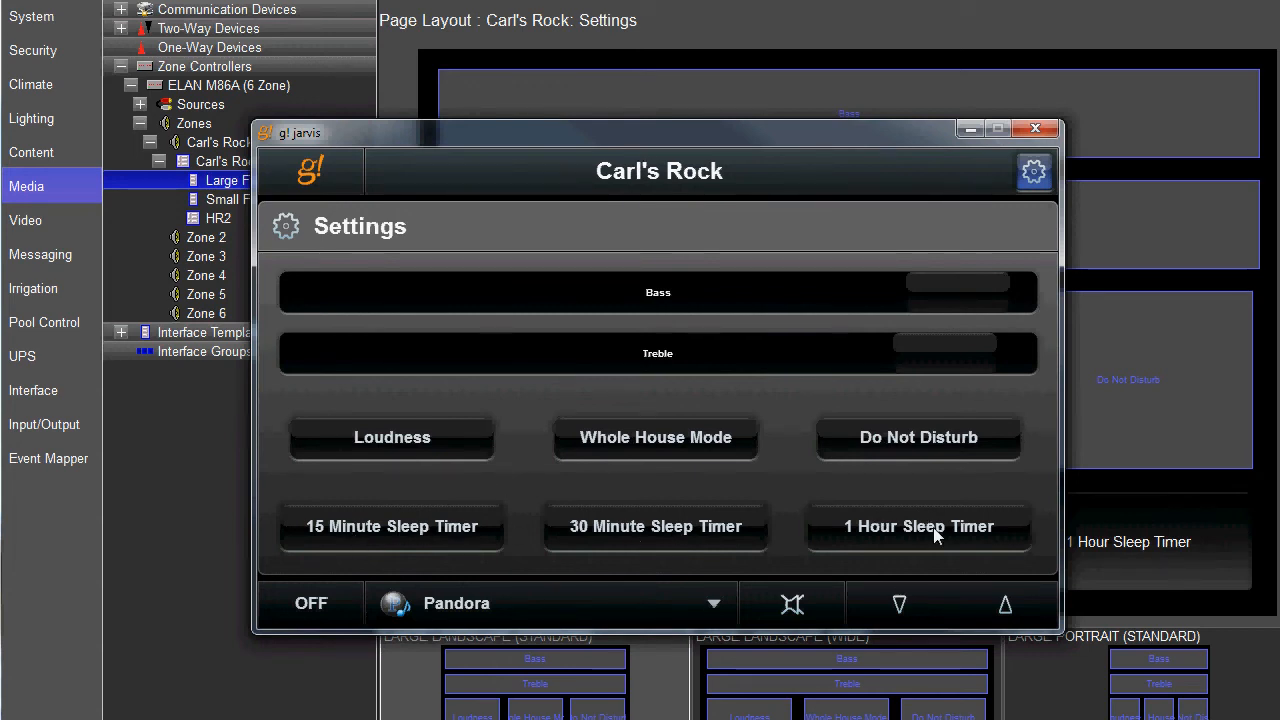
pyautogui.moveTo(937, 543)
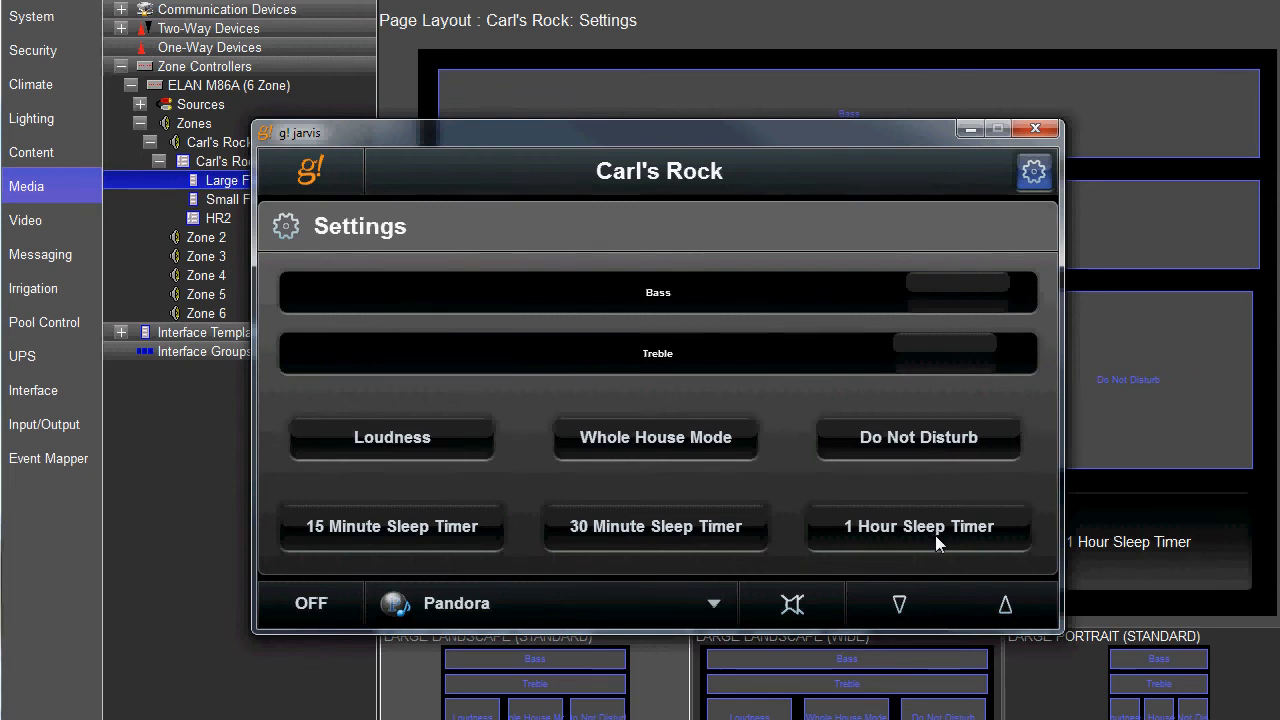
pyautogui.moveTo(435, 528)
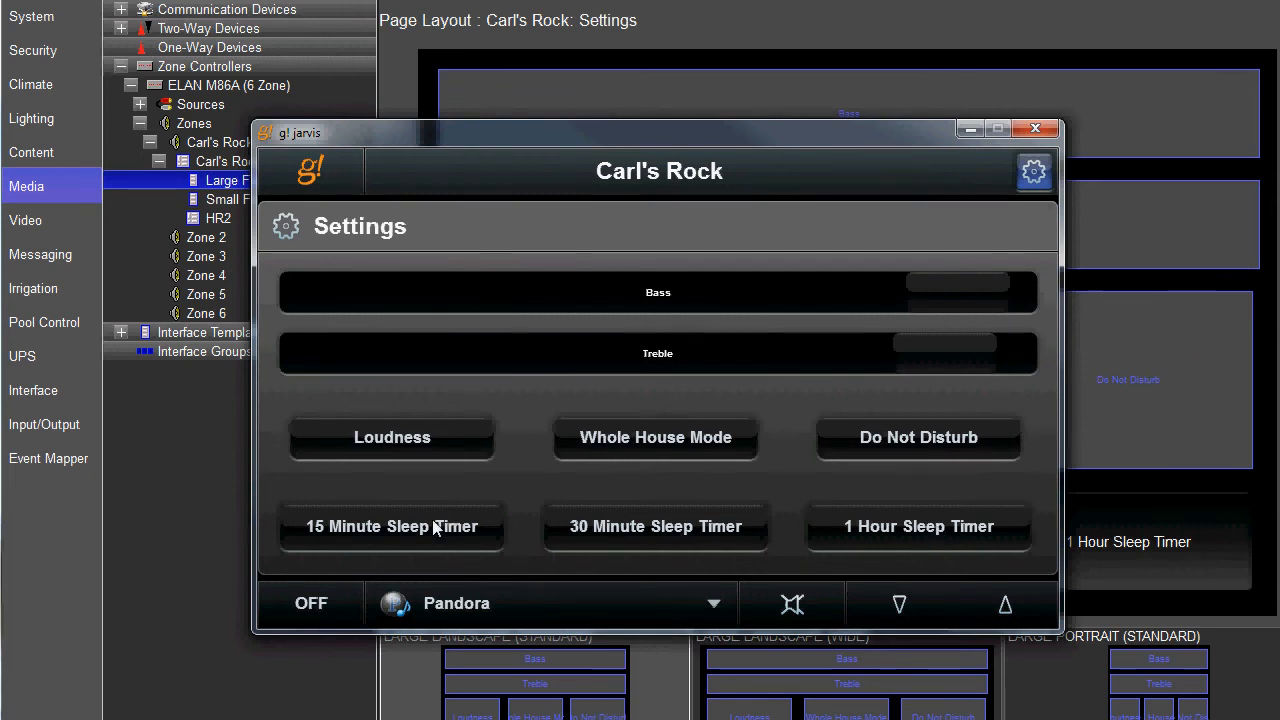
# - Turn on Carl's Rock with Pandora, playing Mos Def's 'Auditorium'
pyautogui.click(391, 526)
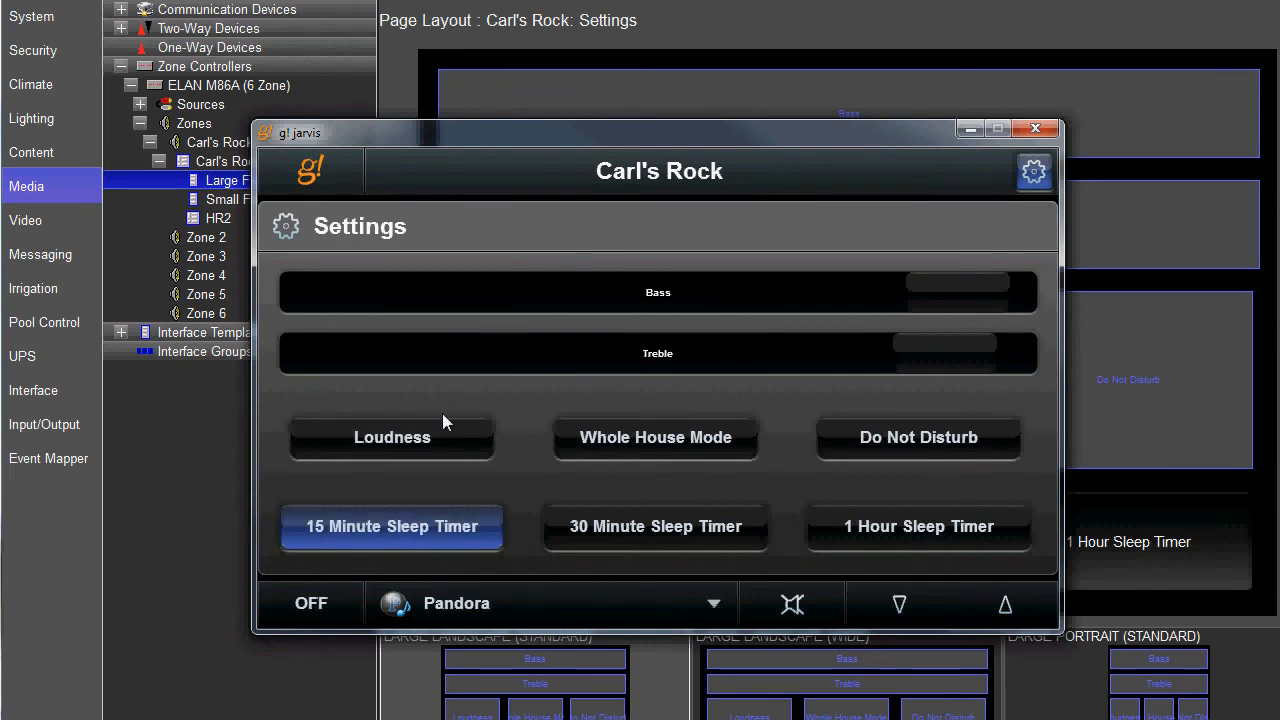
pyautogui.moveTo(463, 618)
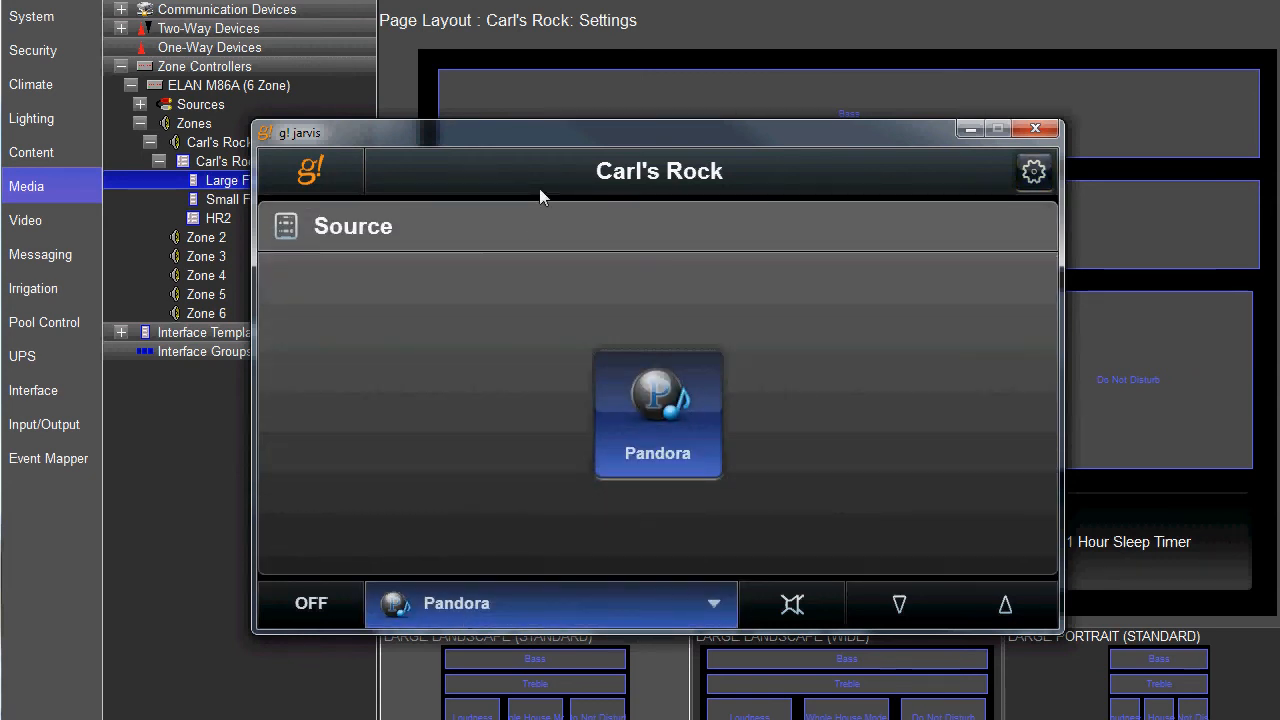
pyautogui.click(658, 414)
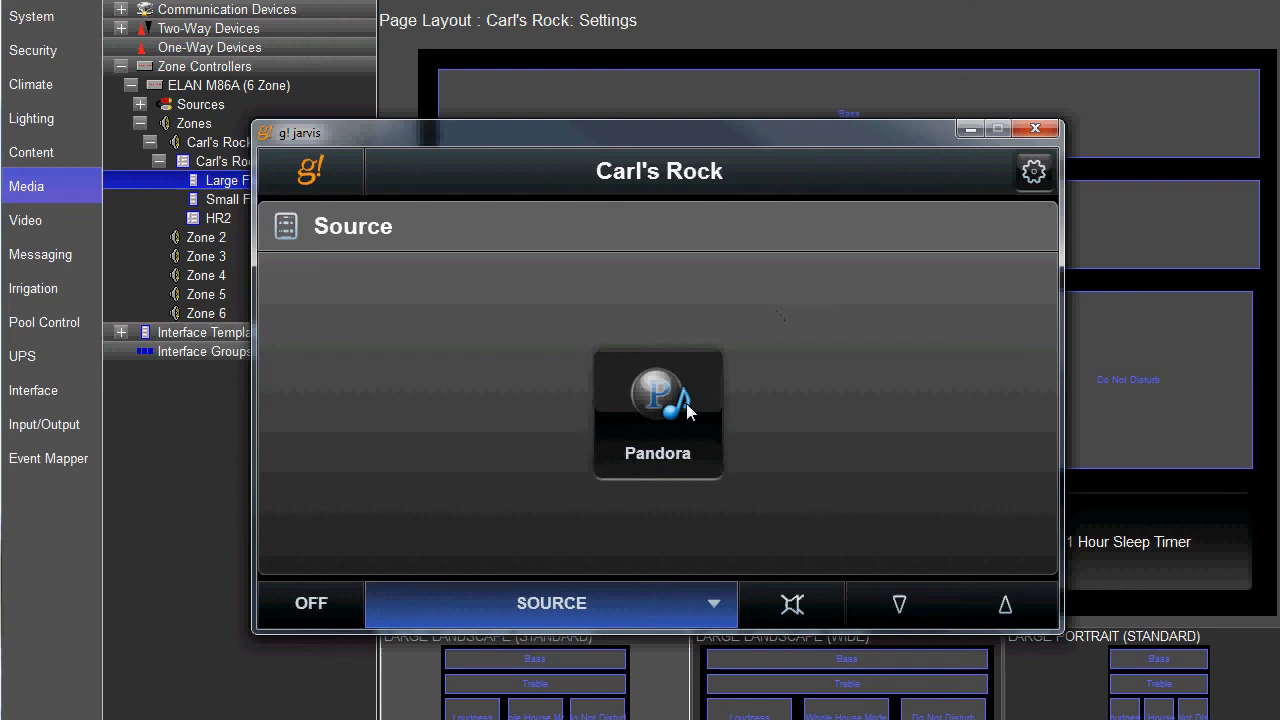
pyautogui.moveTo(415, 273)
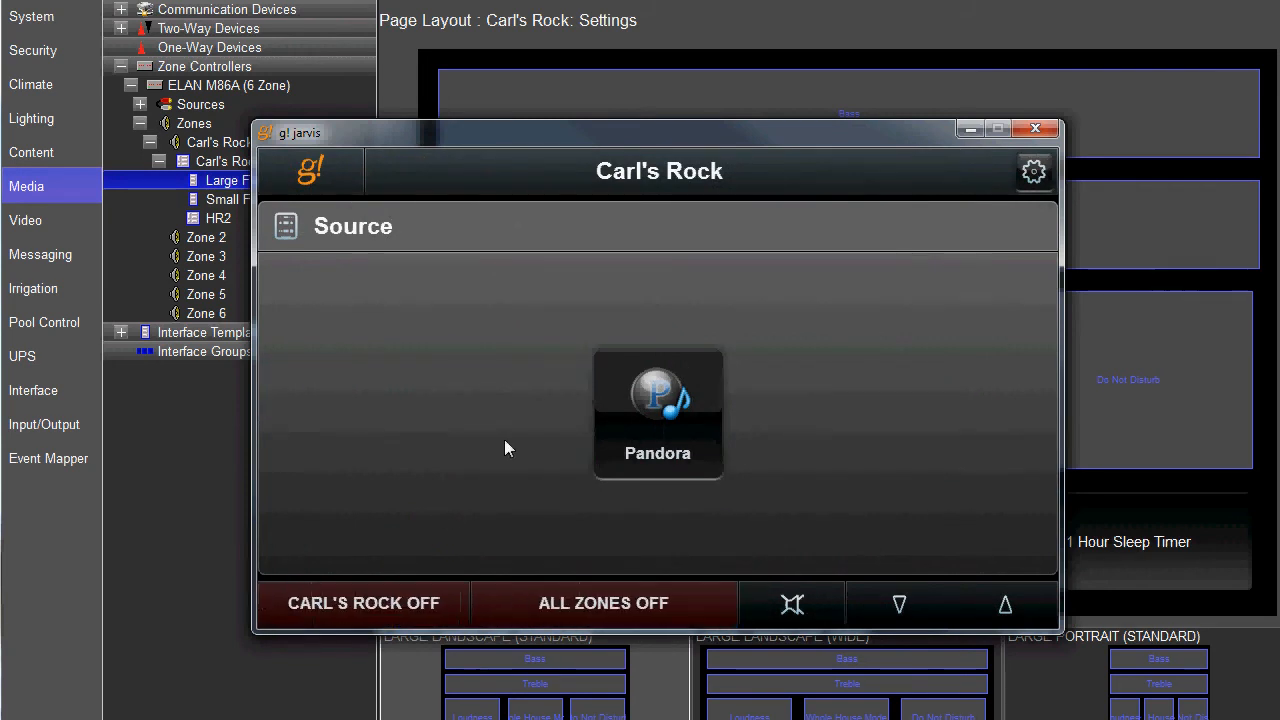
pyautogui.moveTo(465, 228)
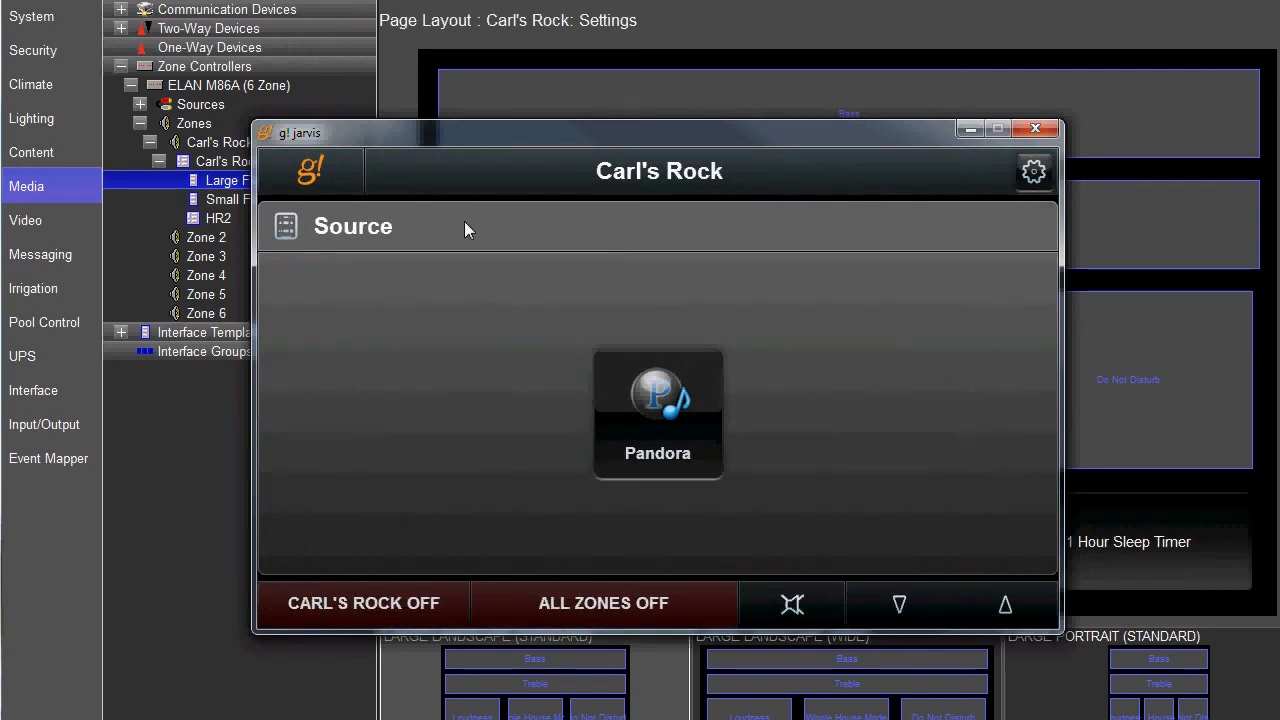
pyautogui.moveTo(507, 308)
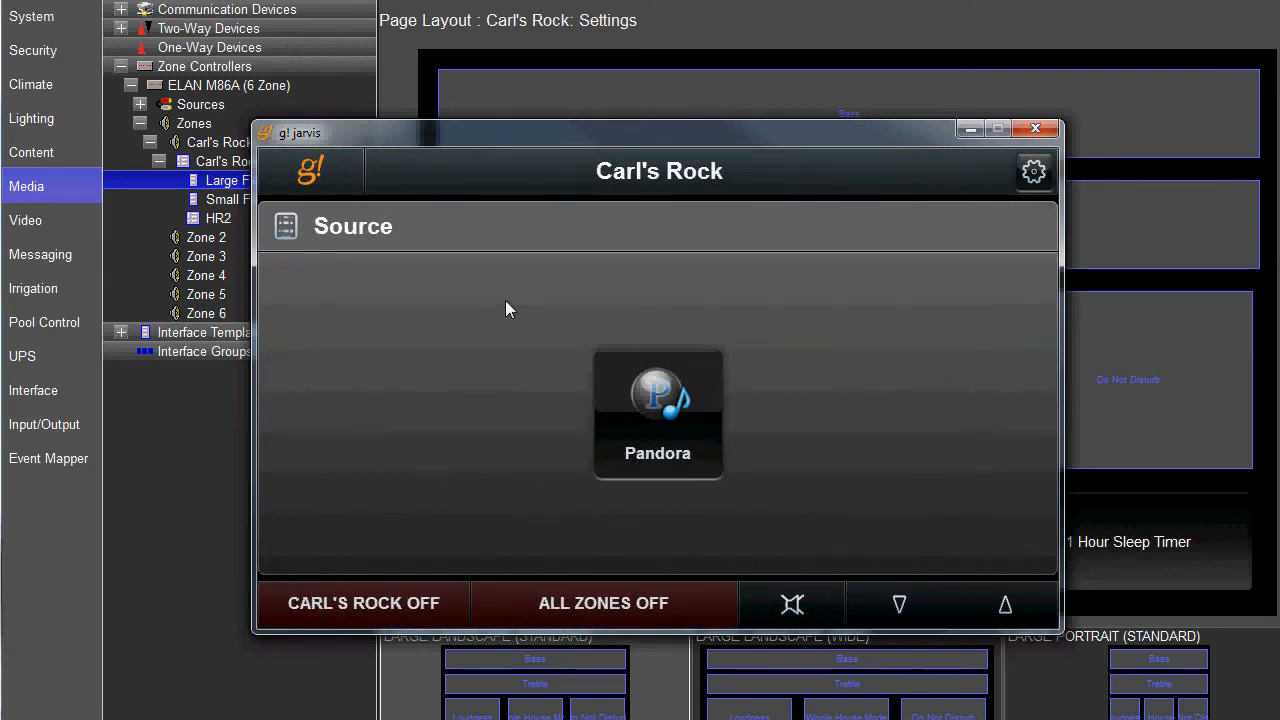
pyautogui.click(657, 413)
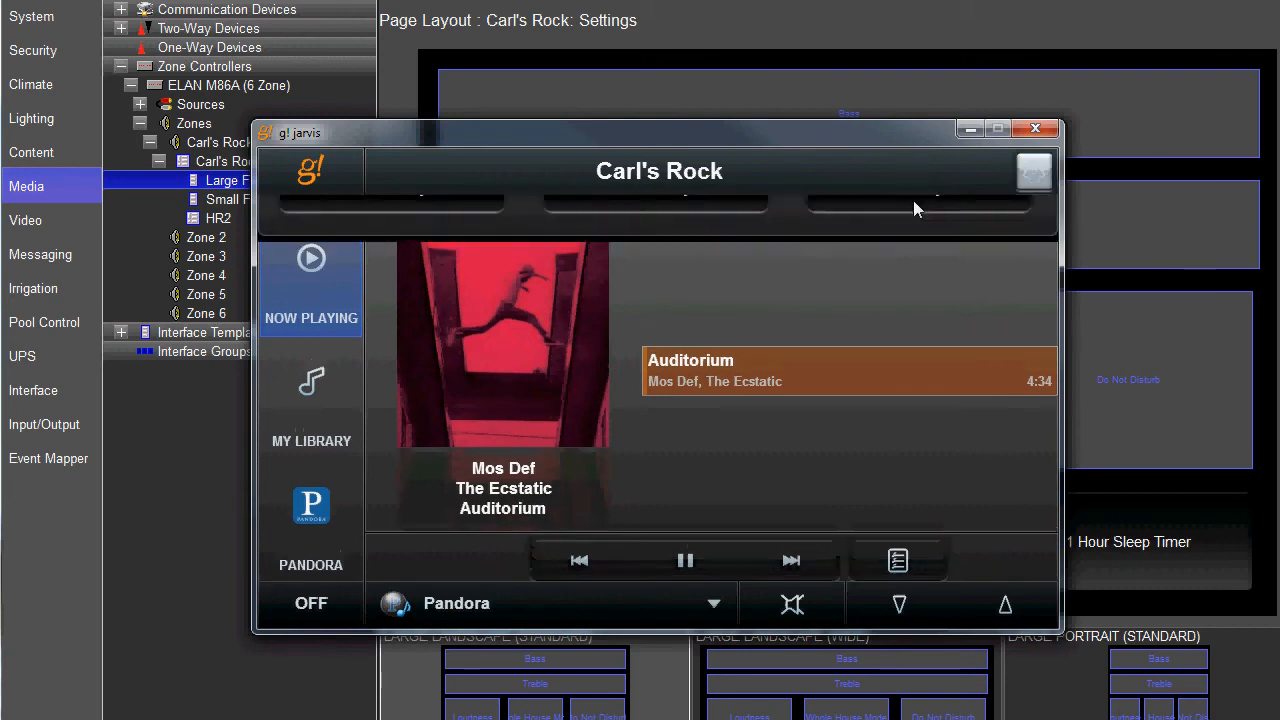
# - Start the 15 Minute Sleep Timer in Carl's Rock Settings, then return to Now Playing
pyautogui.click(1034, 171)
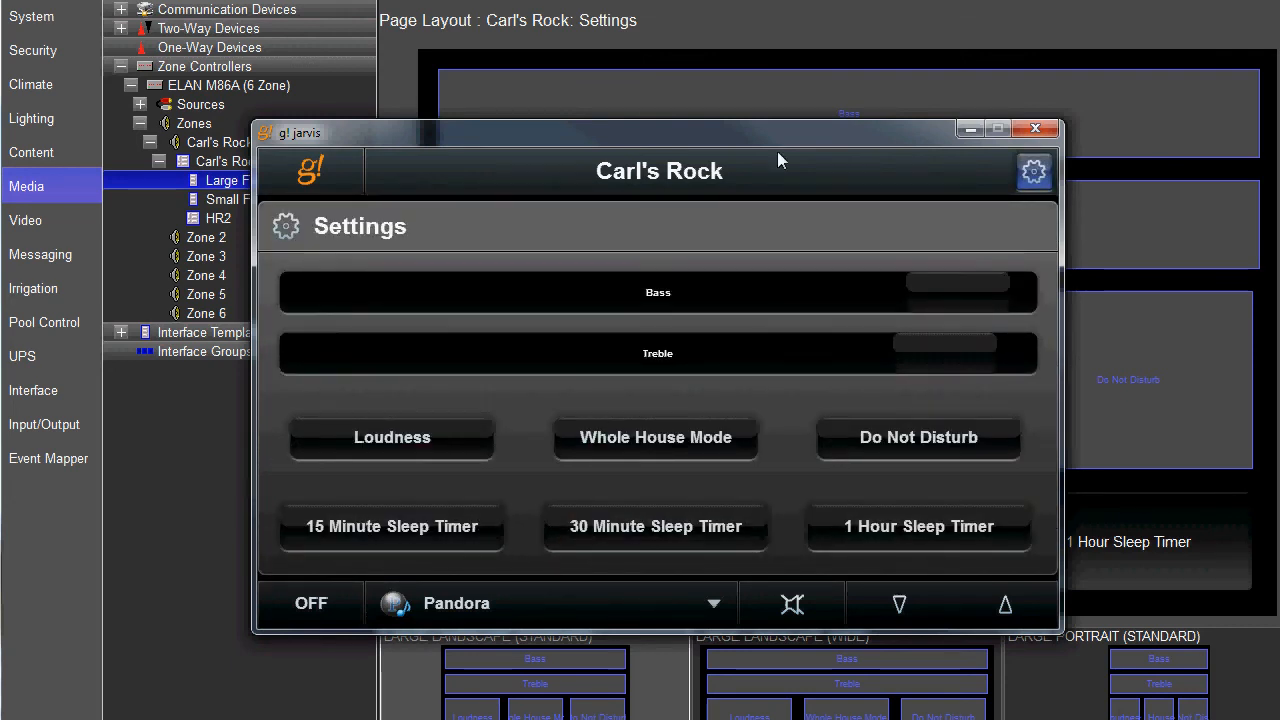
pyautogui.moveTo(450, 527)
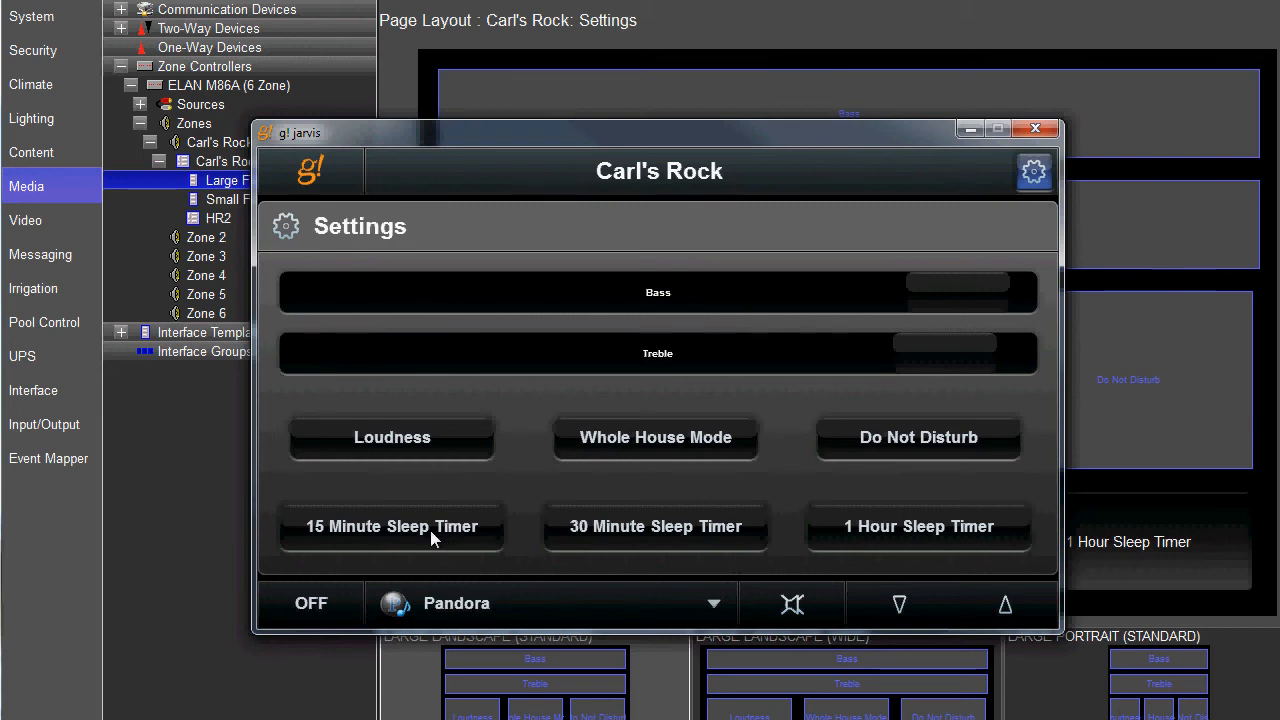
pyautogui.click(391, 526)
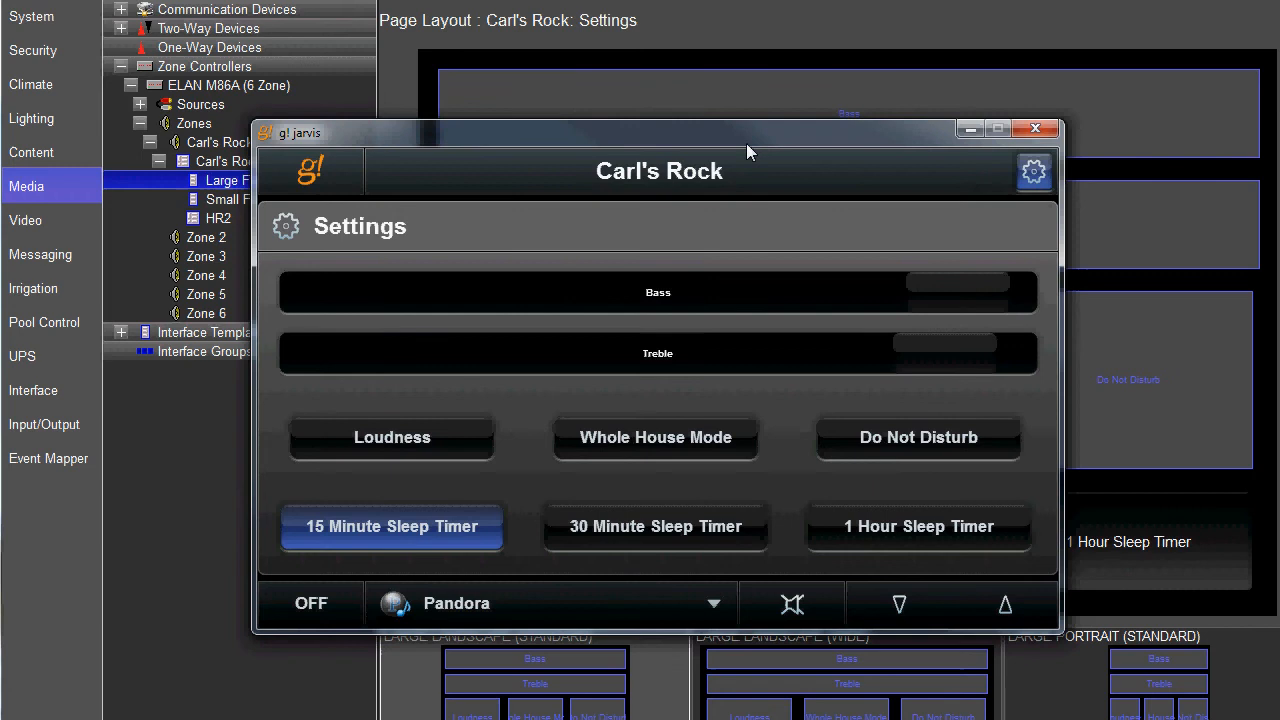
pyautogui.click(550, 603)
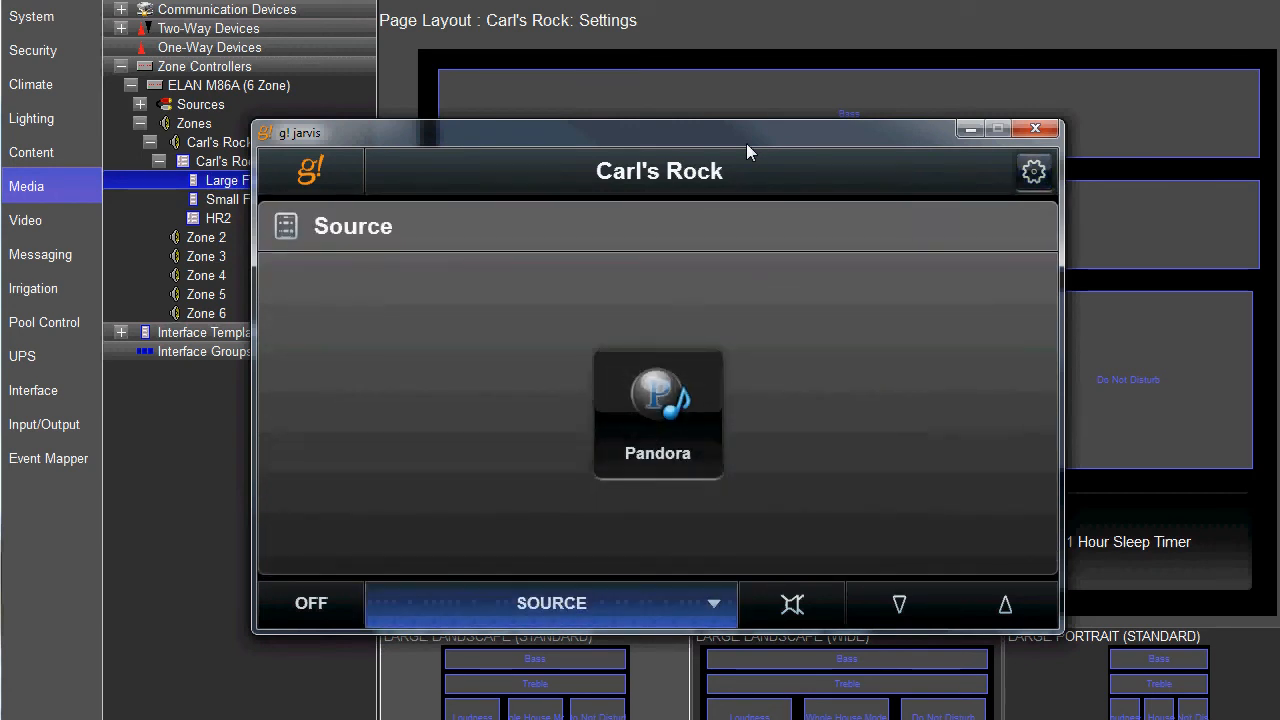
pyautogui.moveTo(765, 380)
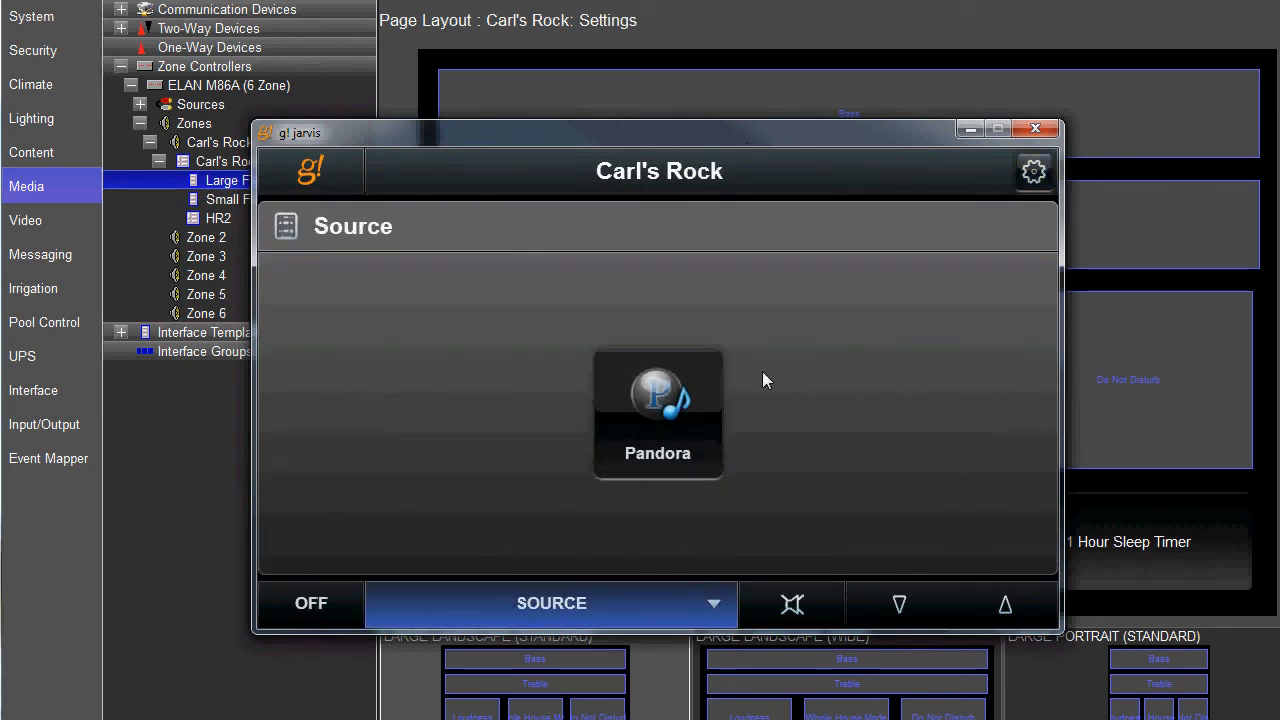
pyautogui.click(658, 400)
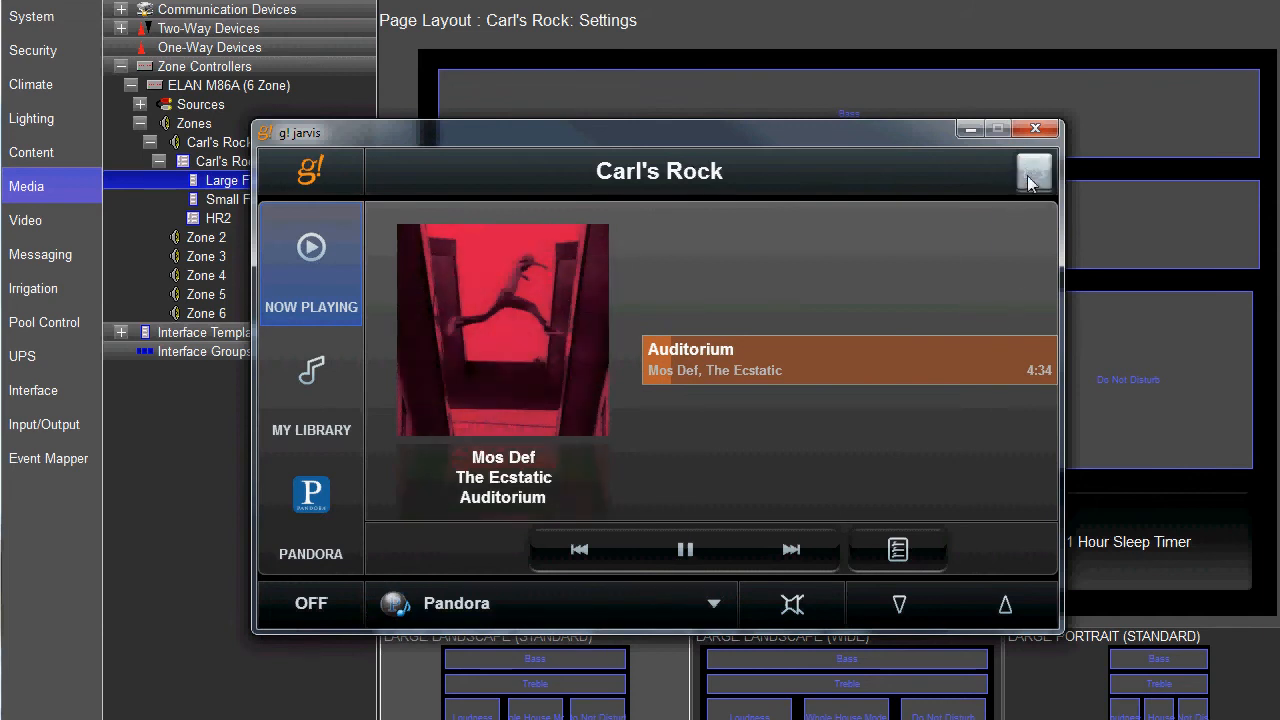
# - Switch between Settings and Now Playing several times, ending on the Settings page
pyautogui.click(1035, 171)
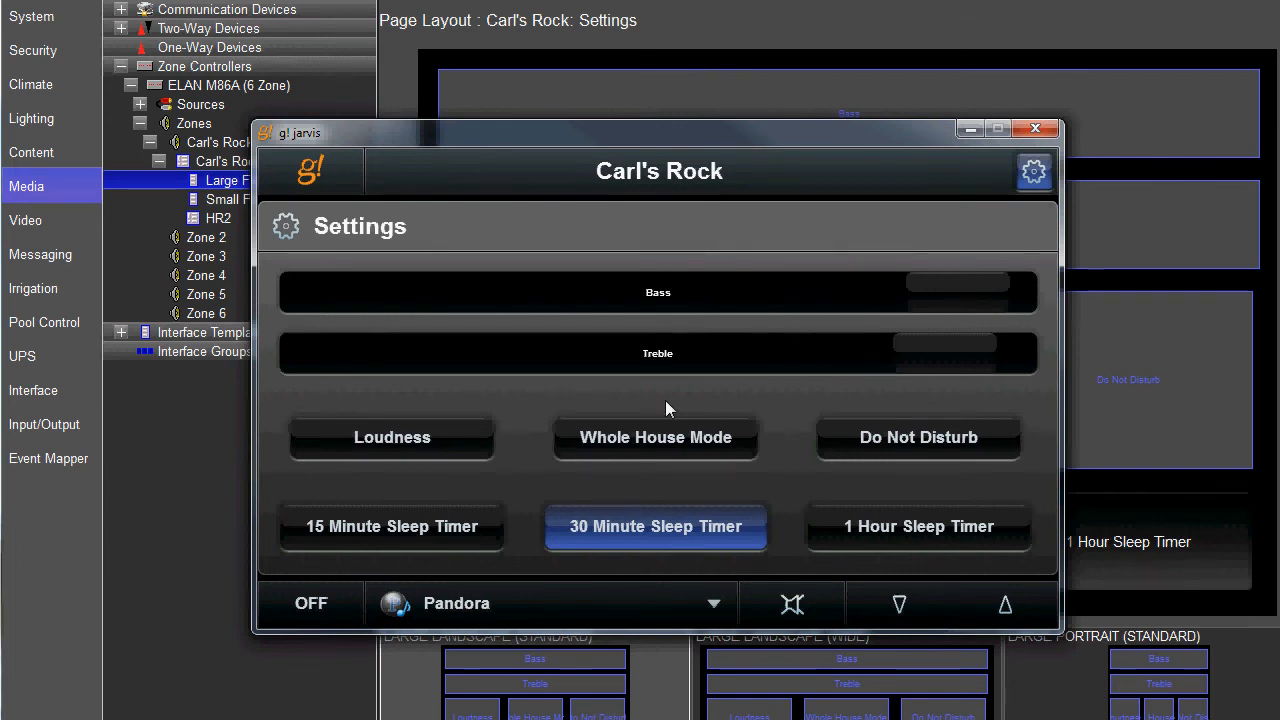
pyautogui.moveTo(798, 72)
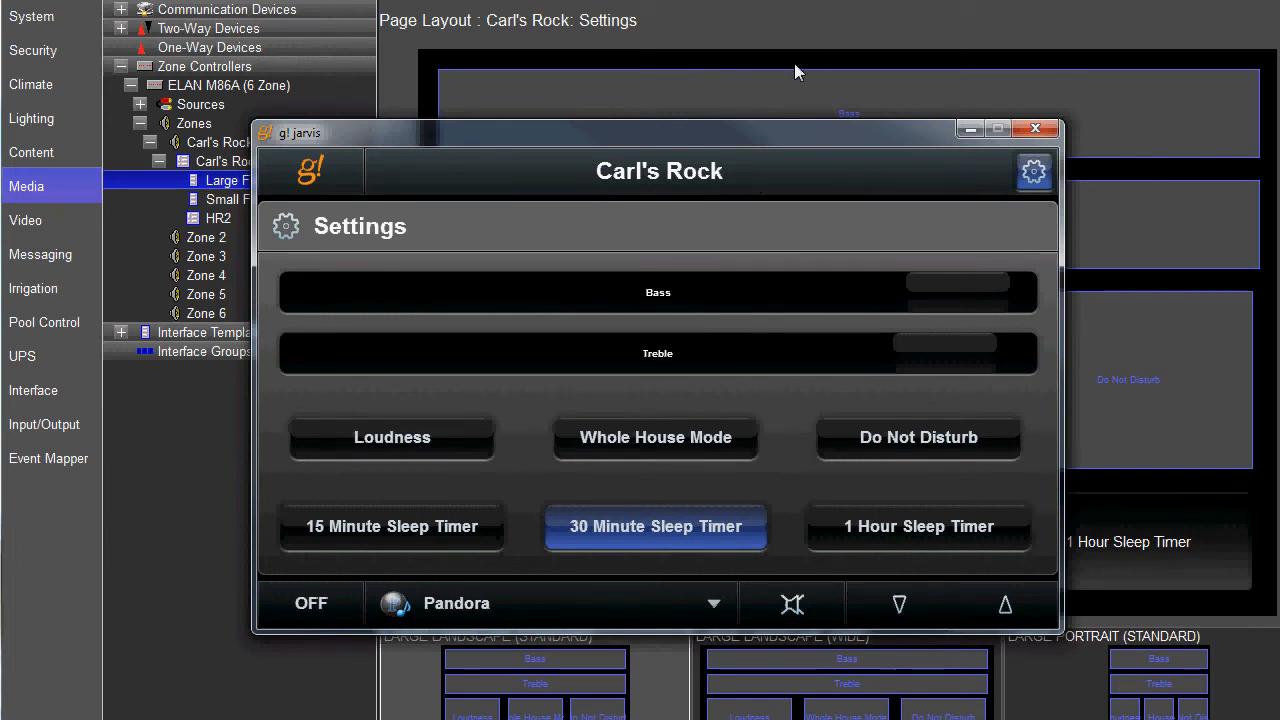
pyautogui.moveTo(772, 93)
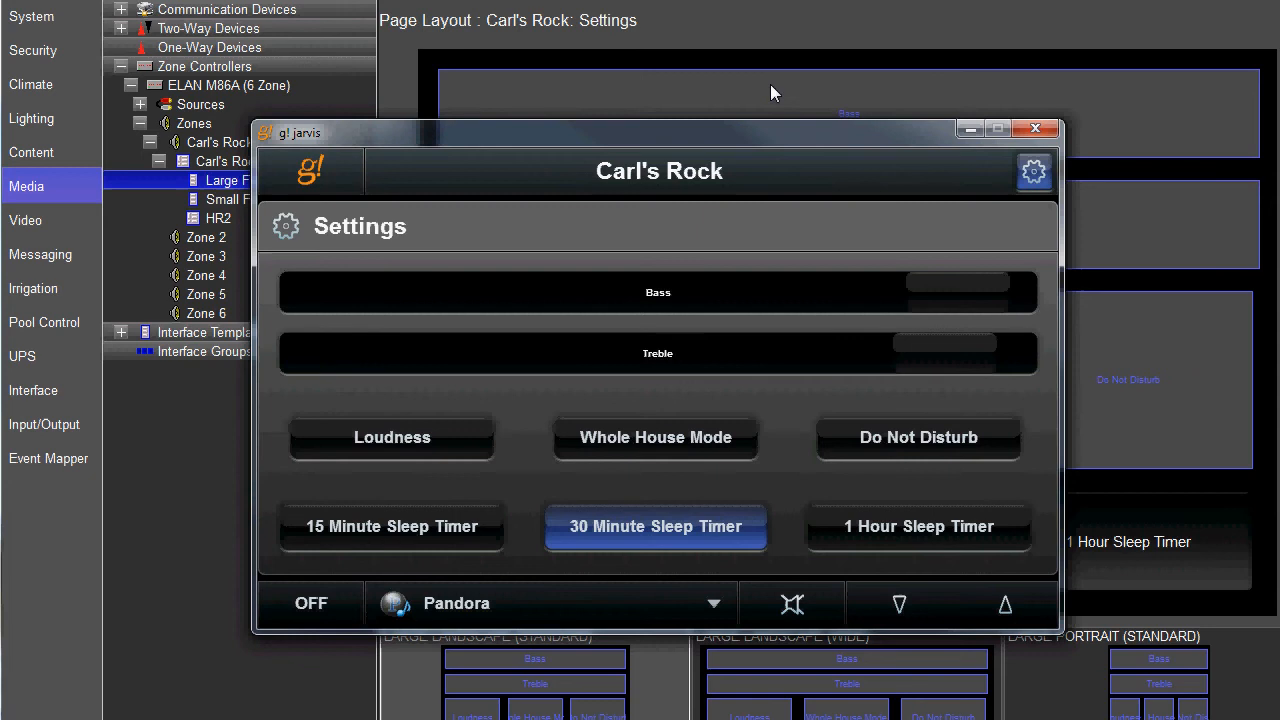
pyautogui.click(550, 603)
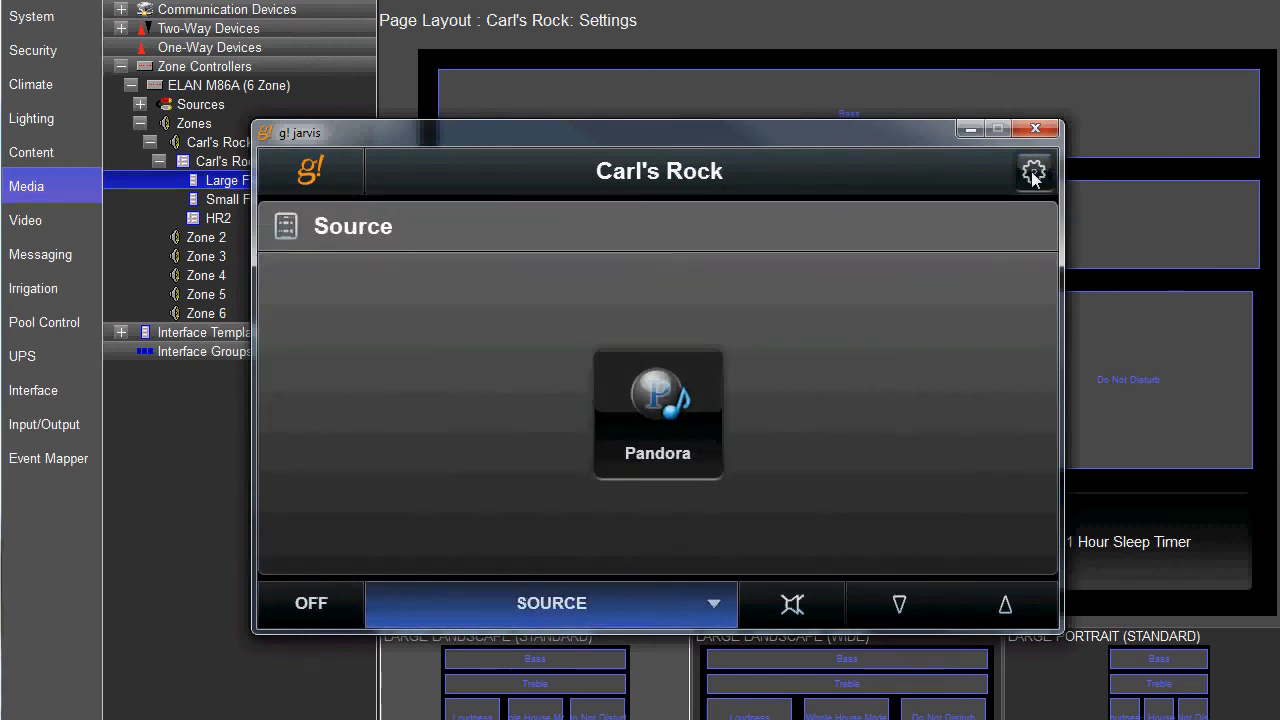
pyautogui.click(1033, 170)
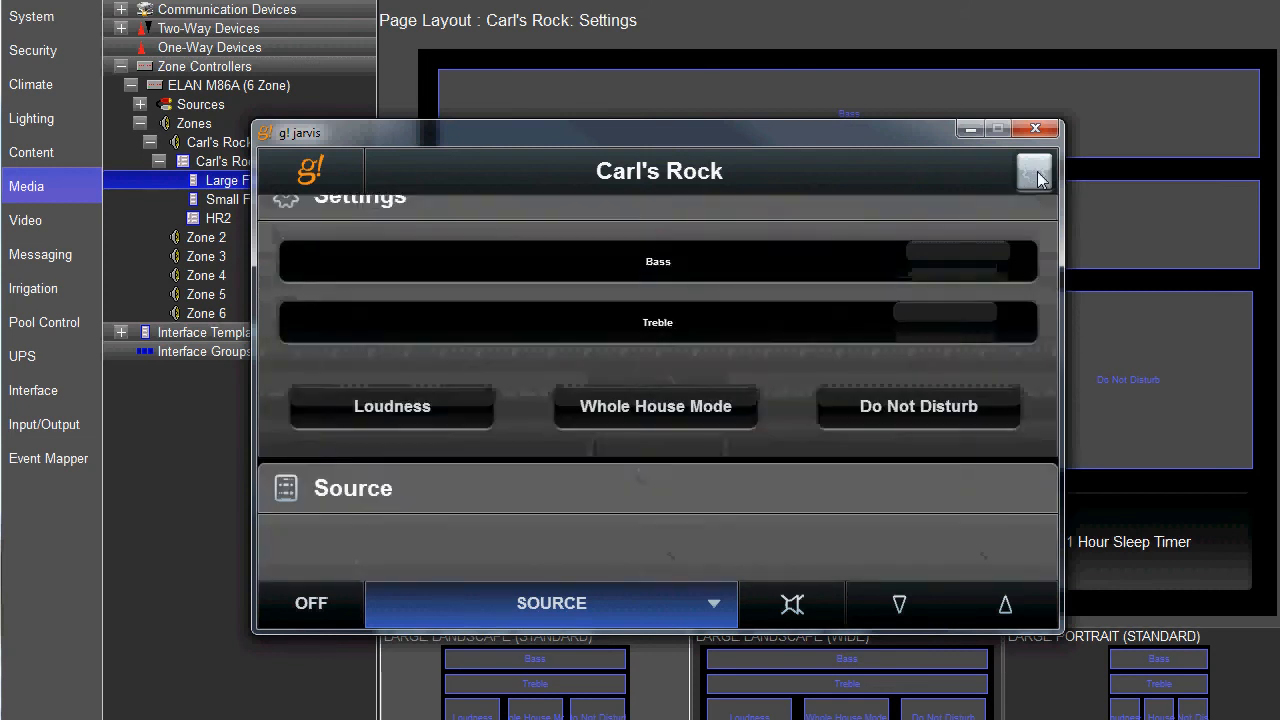
pyautogui.click(1034, 171)
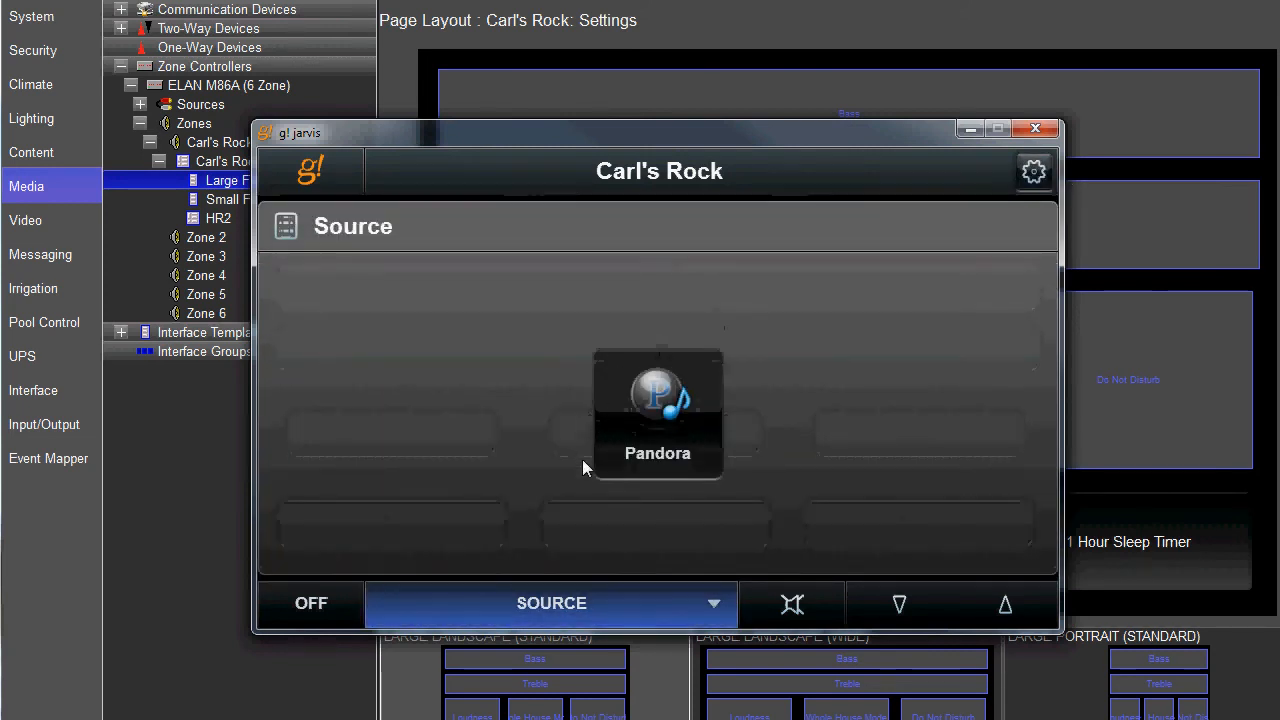
pyautogui.click(657, 410)
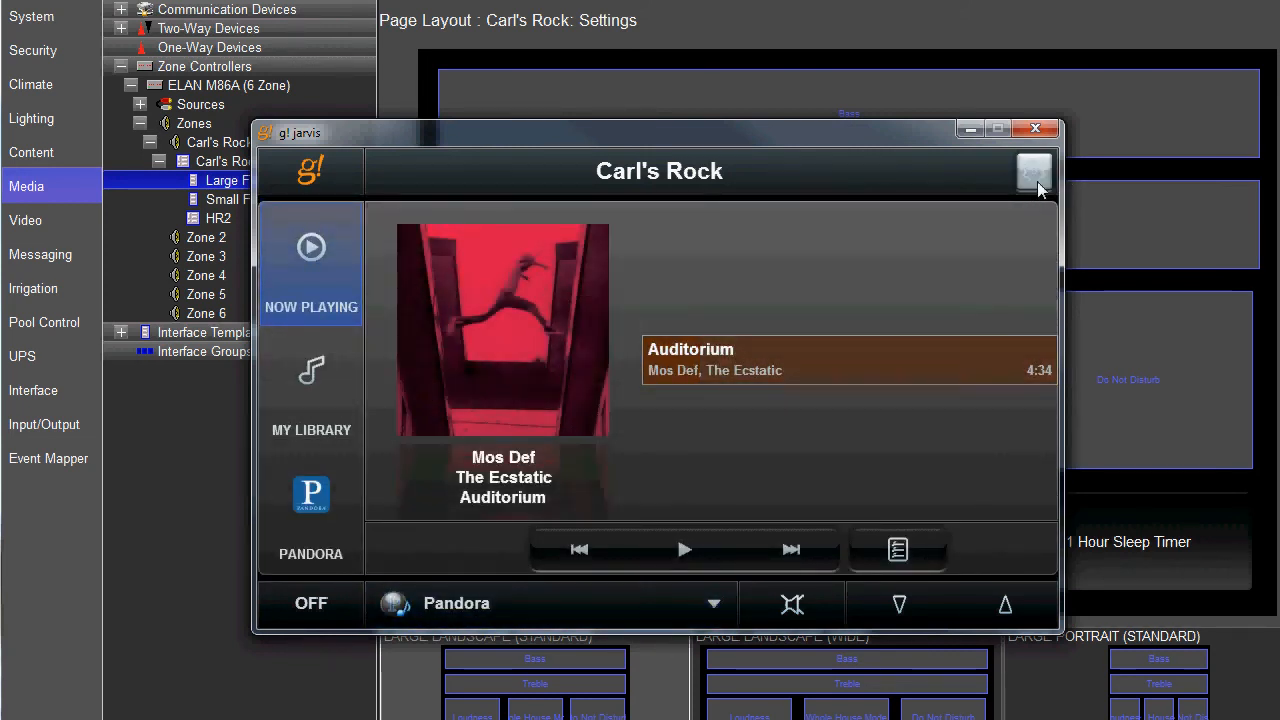
pyautogui.click(1034, 171)
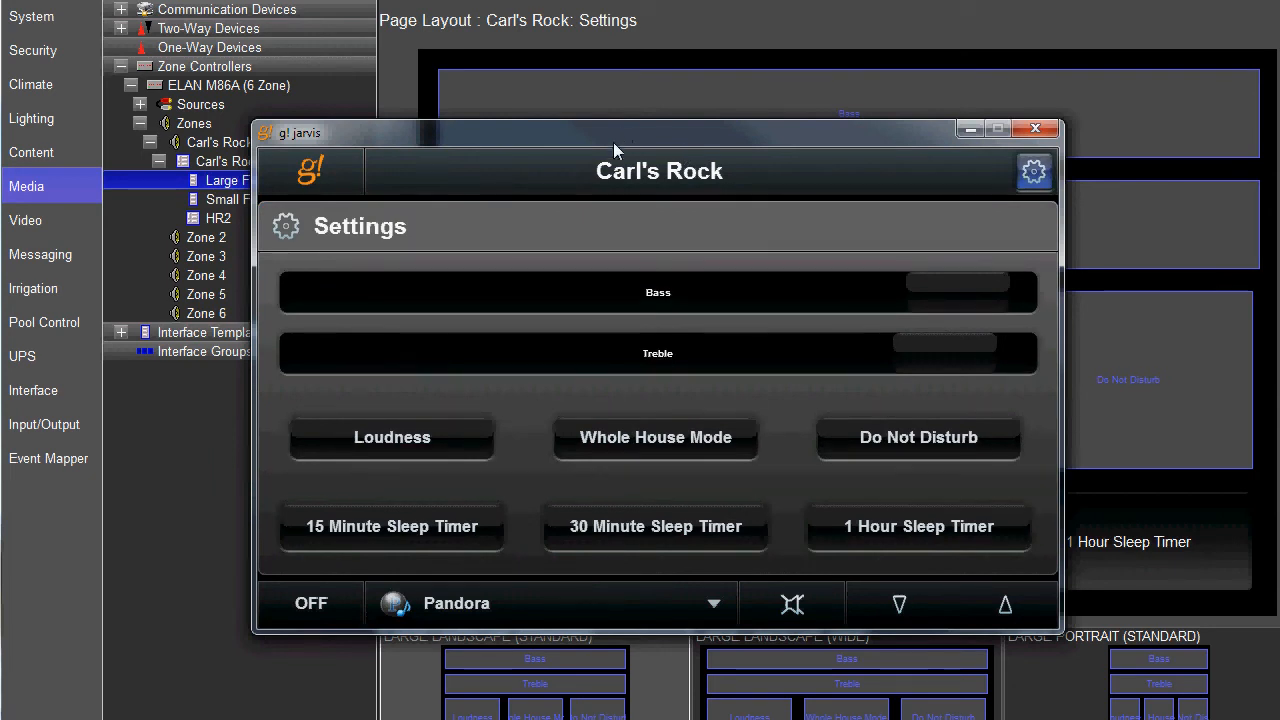
# - Toggle the 15 Minute Sleep Timer on and off, then return to Now Playing
pyautogui.click(391, 526)
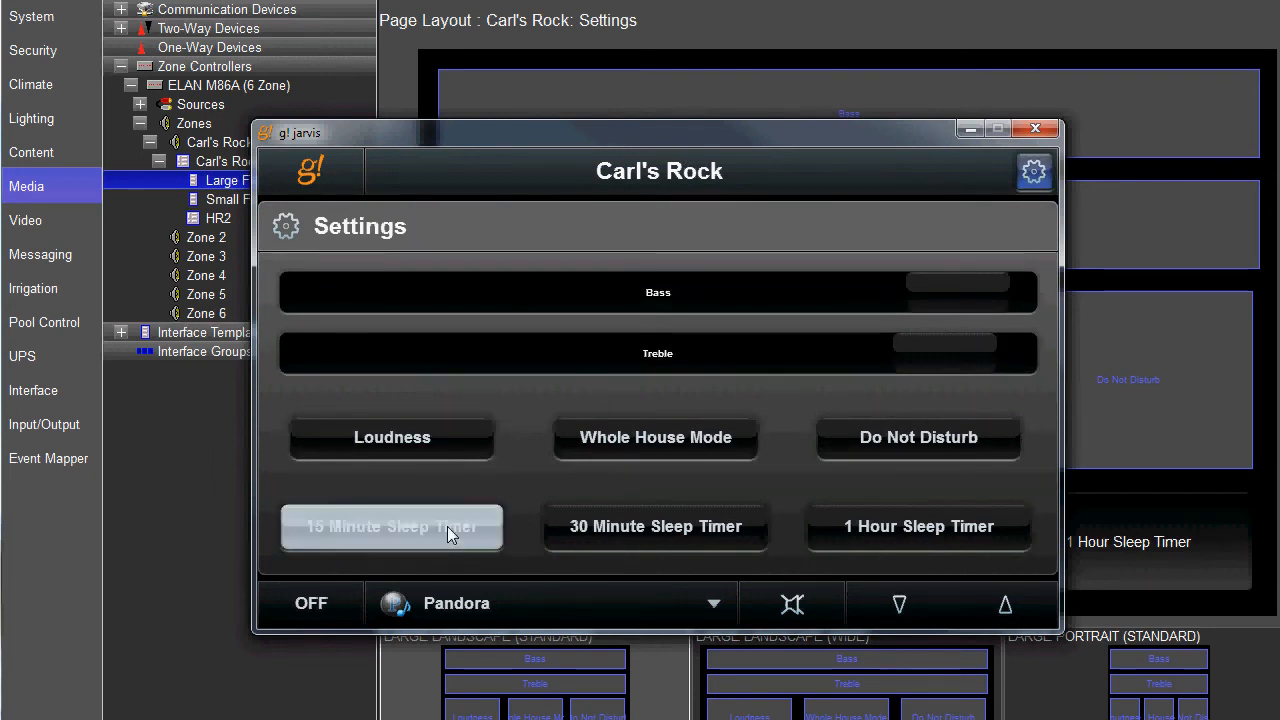
pyautogui.click(392, 527)
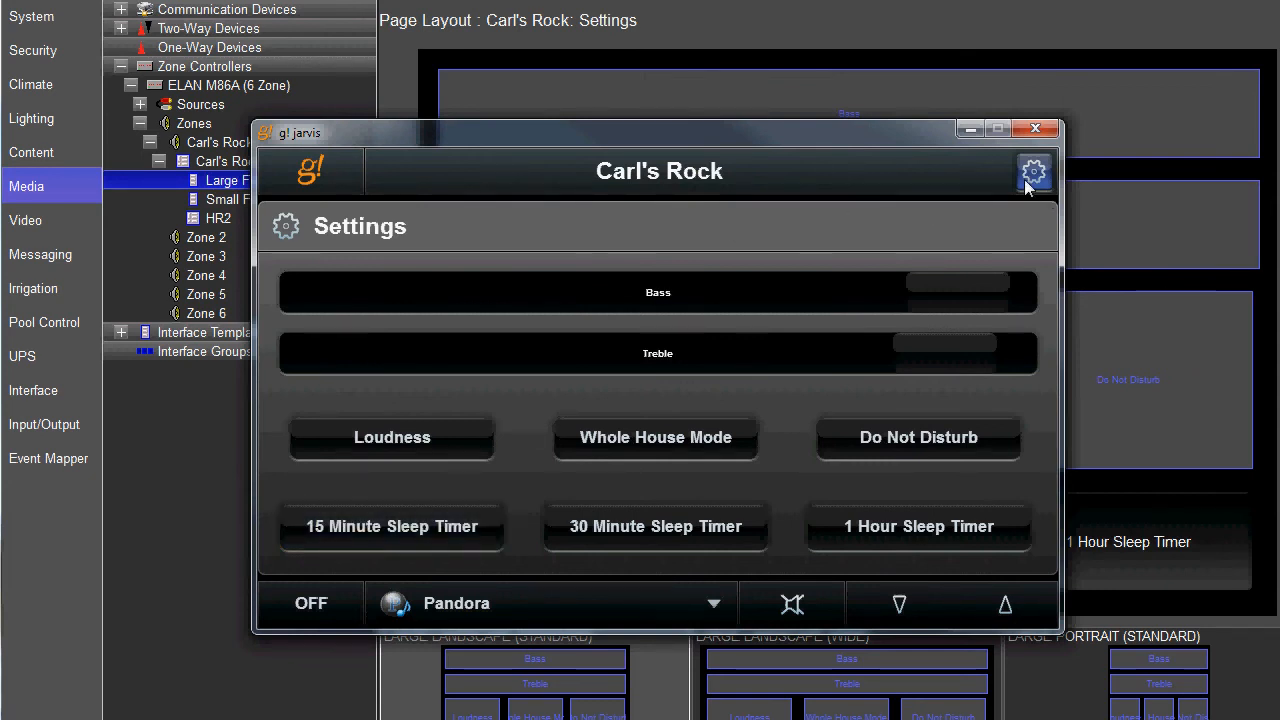
pyautogui.click(1033, 171)
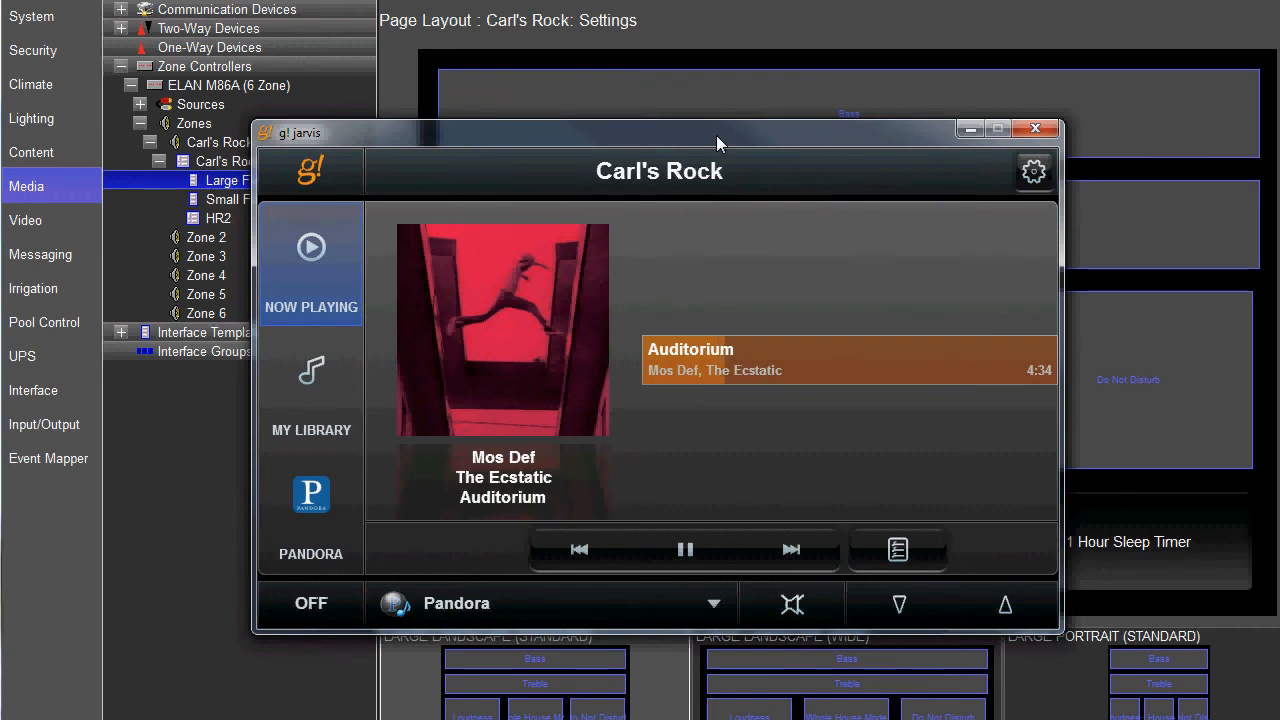
pyautogui.moveTo(827, 225)
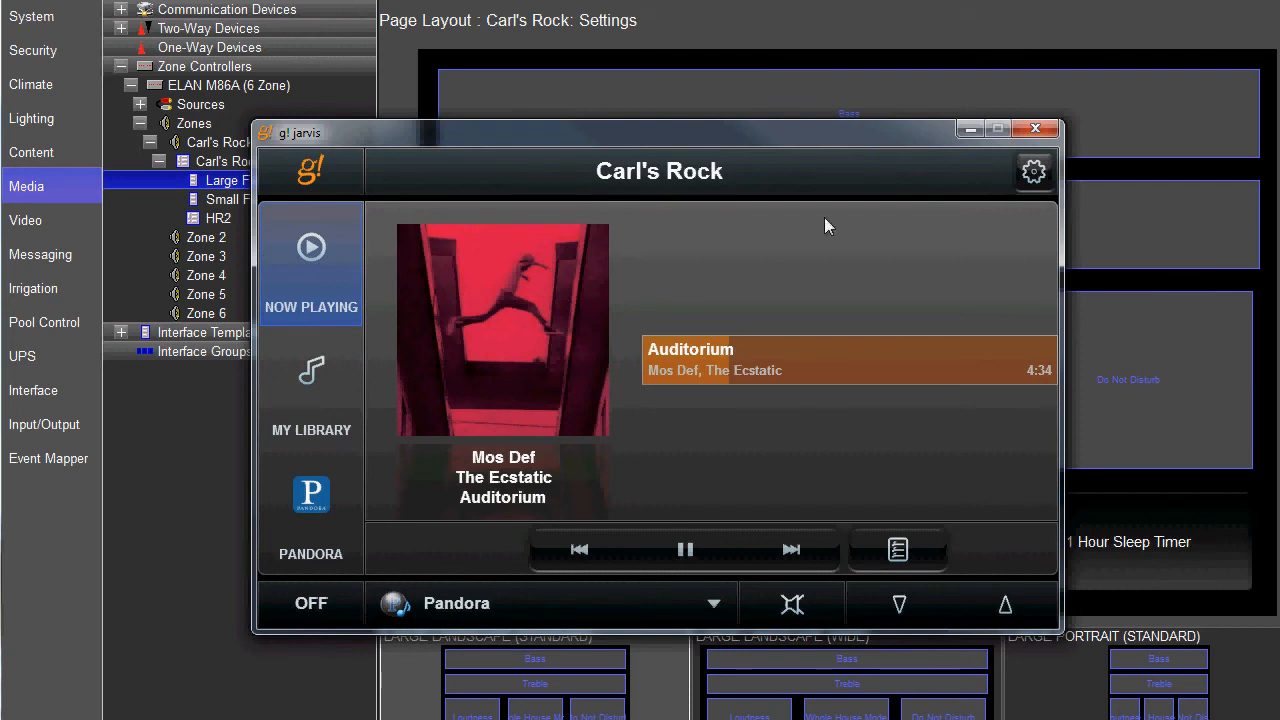
# - Try the 15 Minute, 30 Minute and 1 Hour Sleep Timers, ending with 1 Hour selected
pyautogui.click(1034, 171)
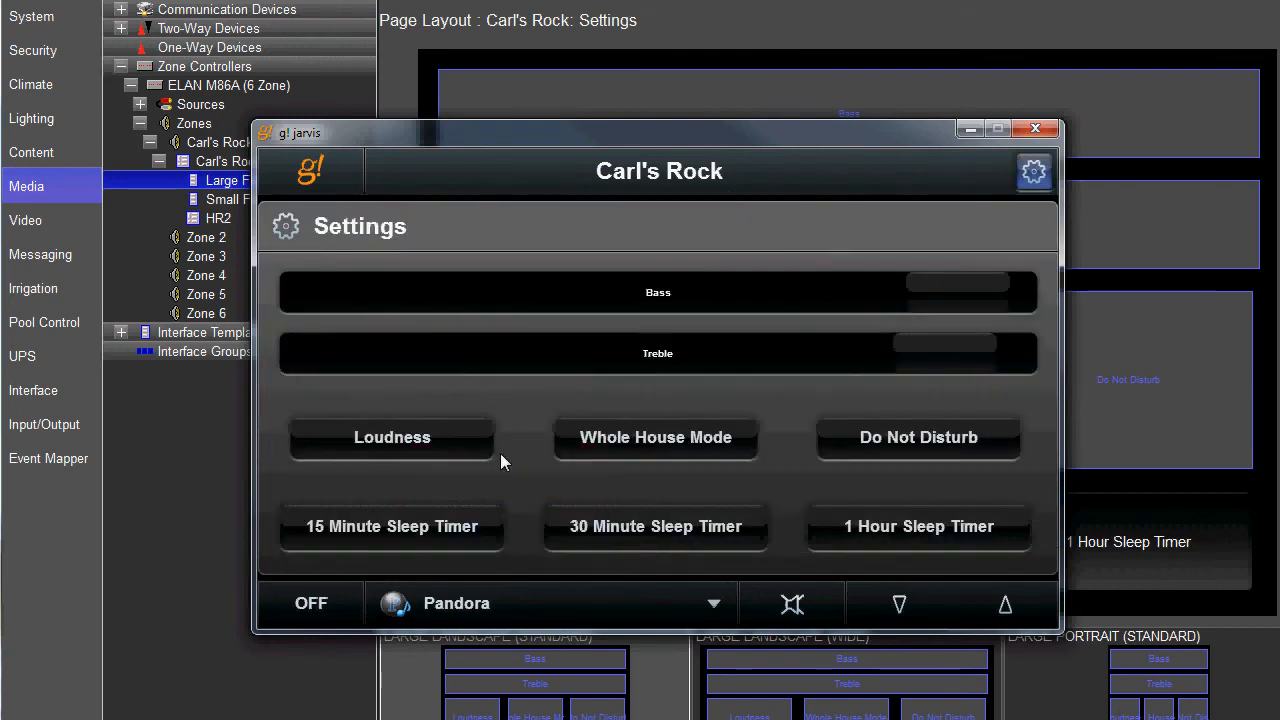
pyautogui.click(391, 526)
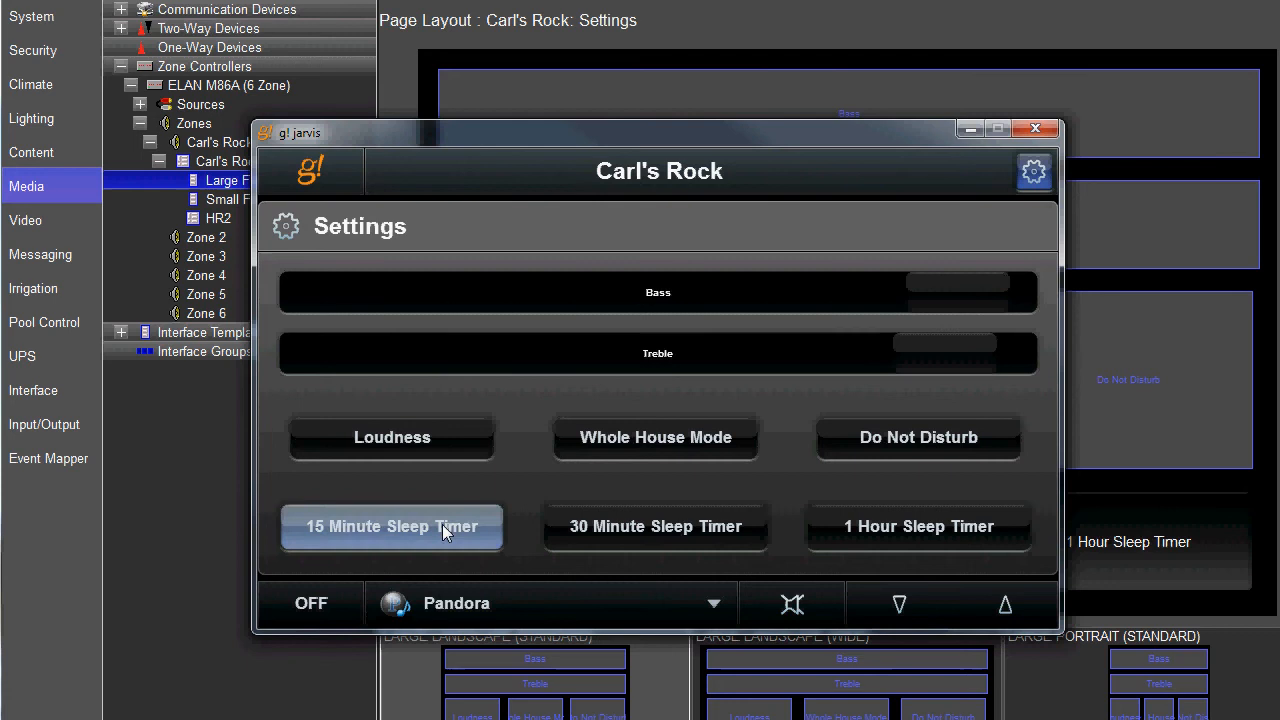
pyautogui.click(391, 527)
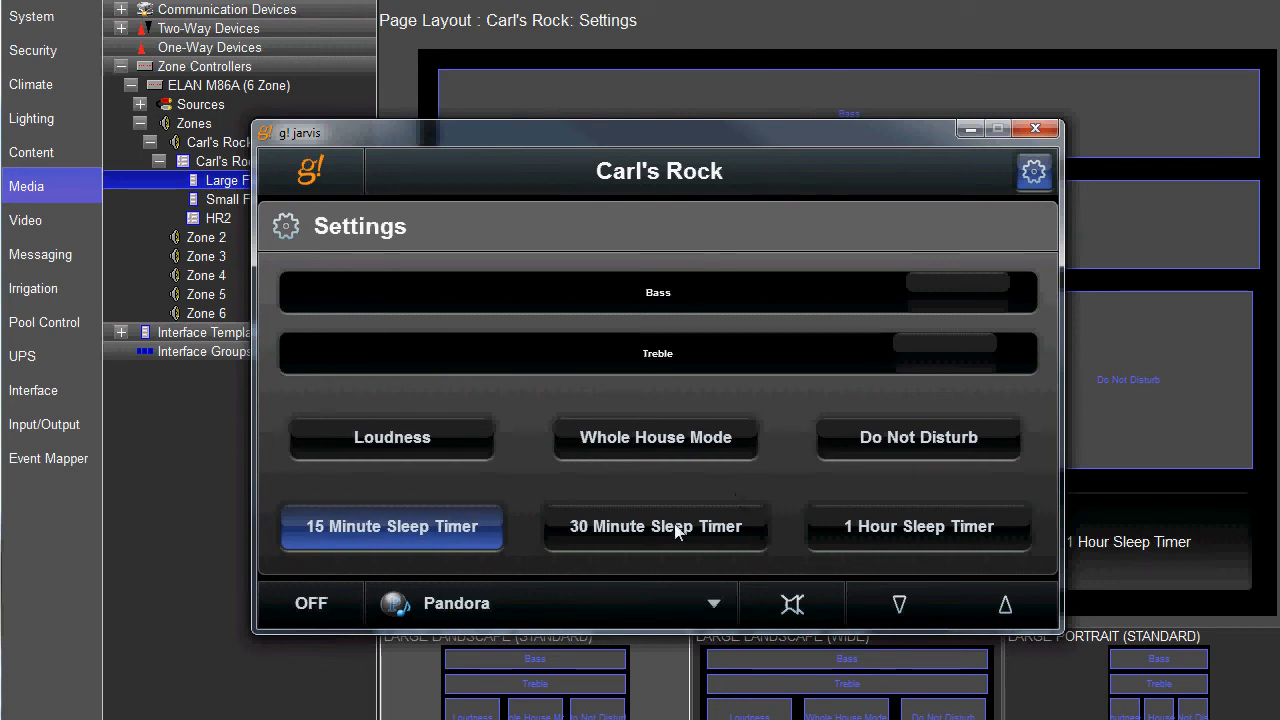
pyautogui.click(655, 526)
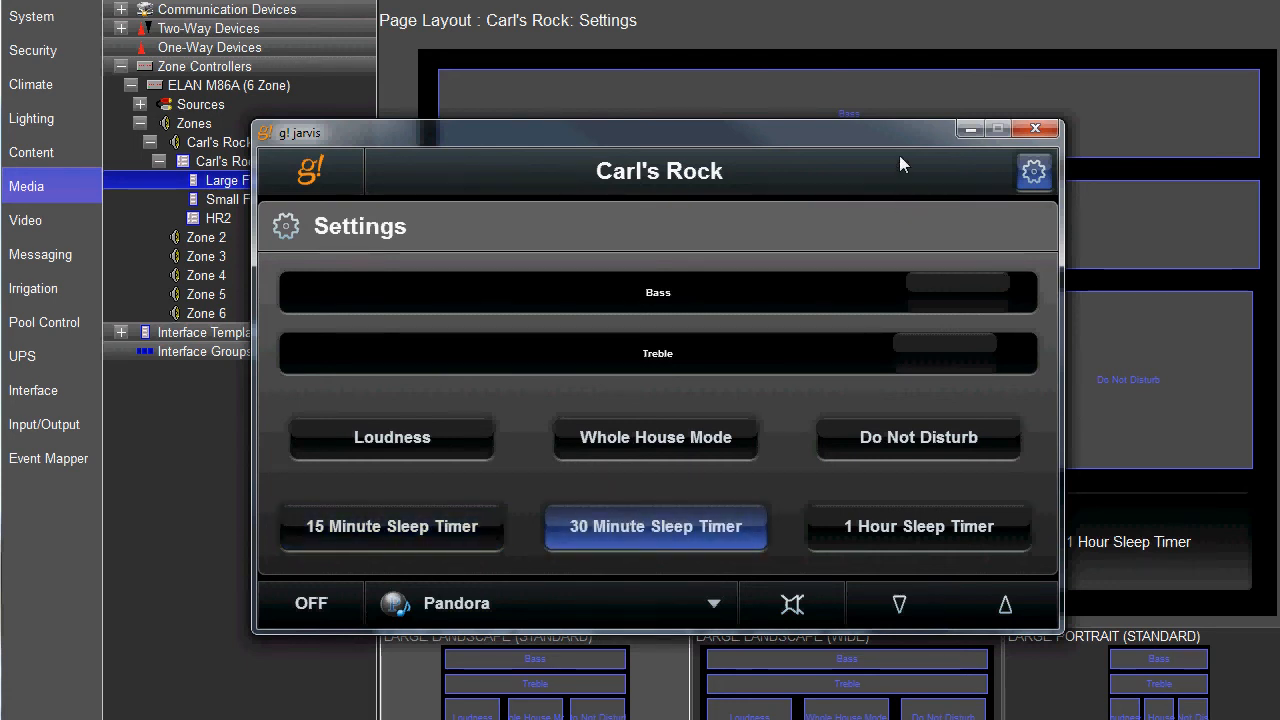
pyautogui.moveTo(889, 161)
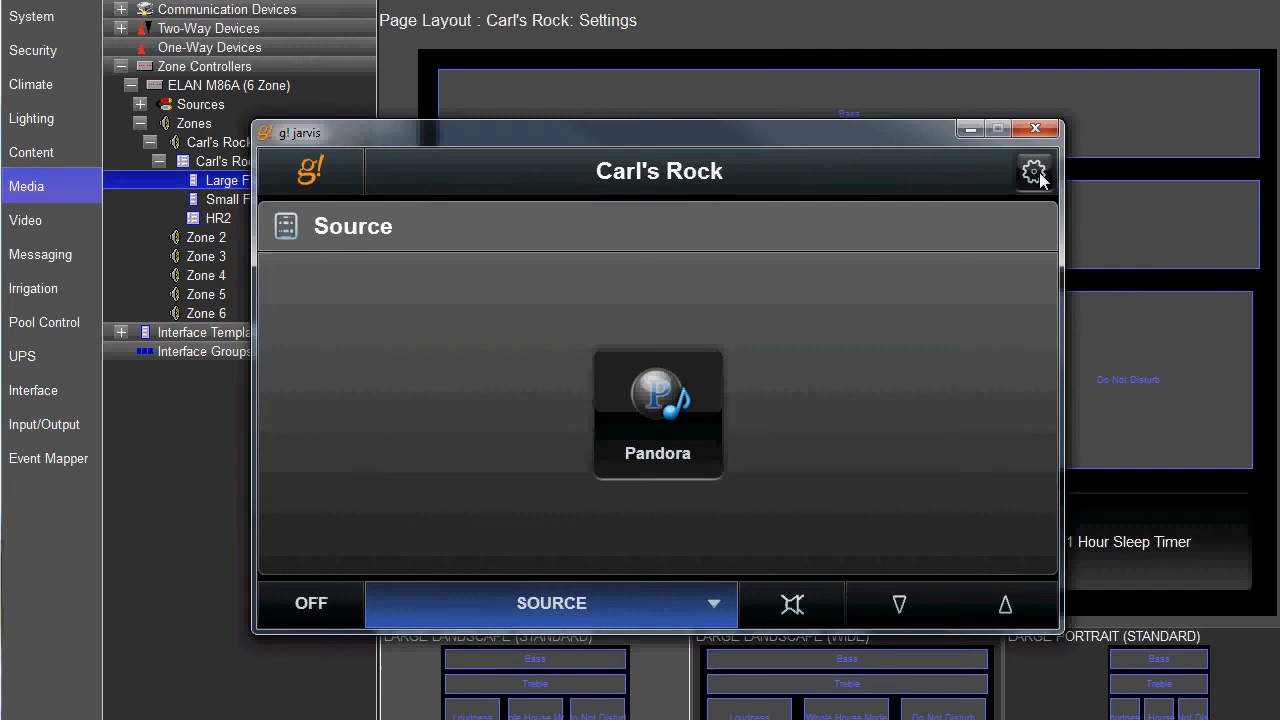
pyautogui.click(1034, 171)
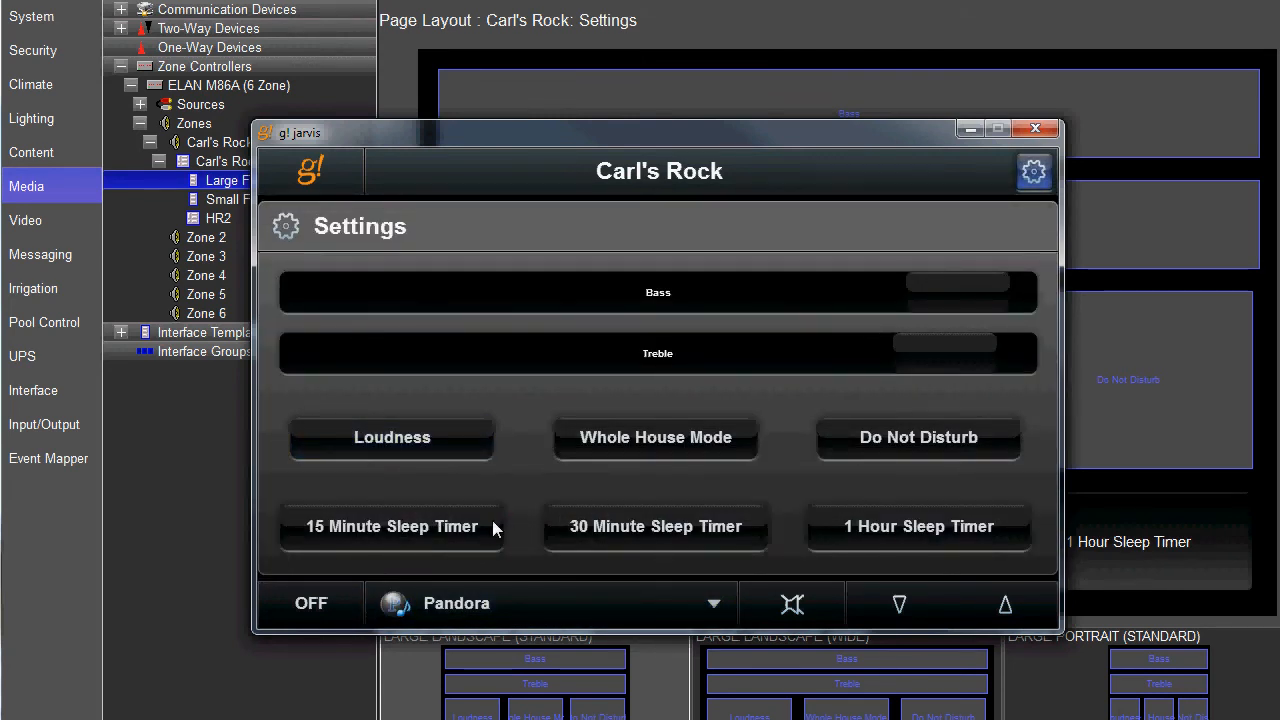
pyautogui.click(391, 526)
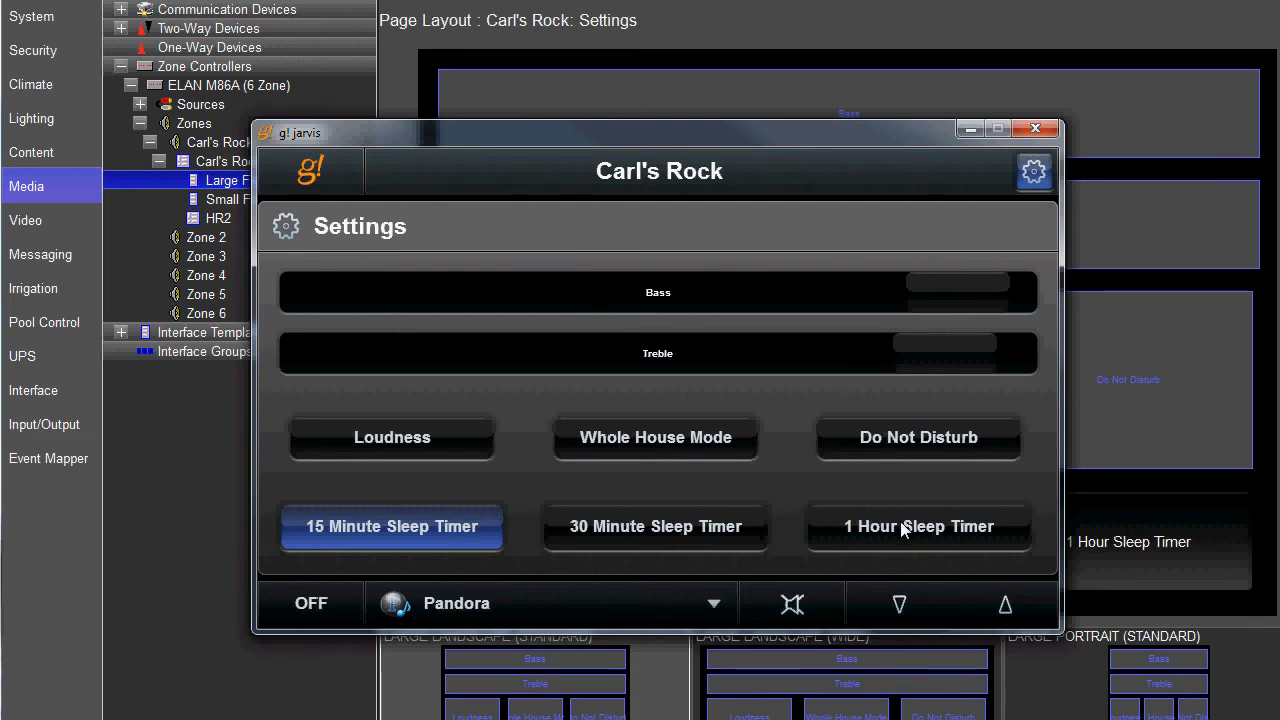
pyautogui.click(918, 526)
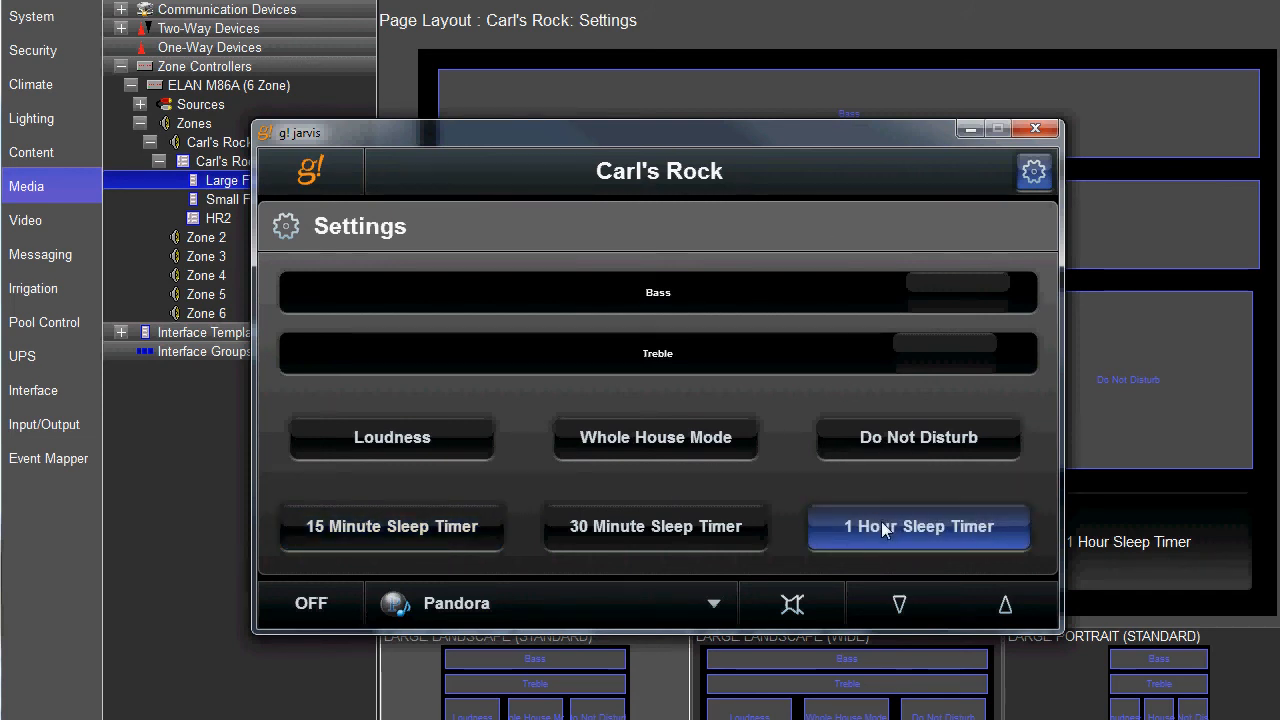
pyautogui.moveTo(828, 218)
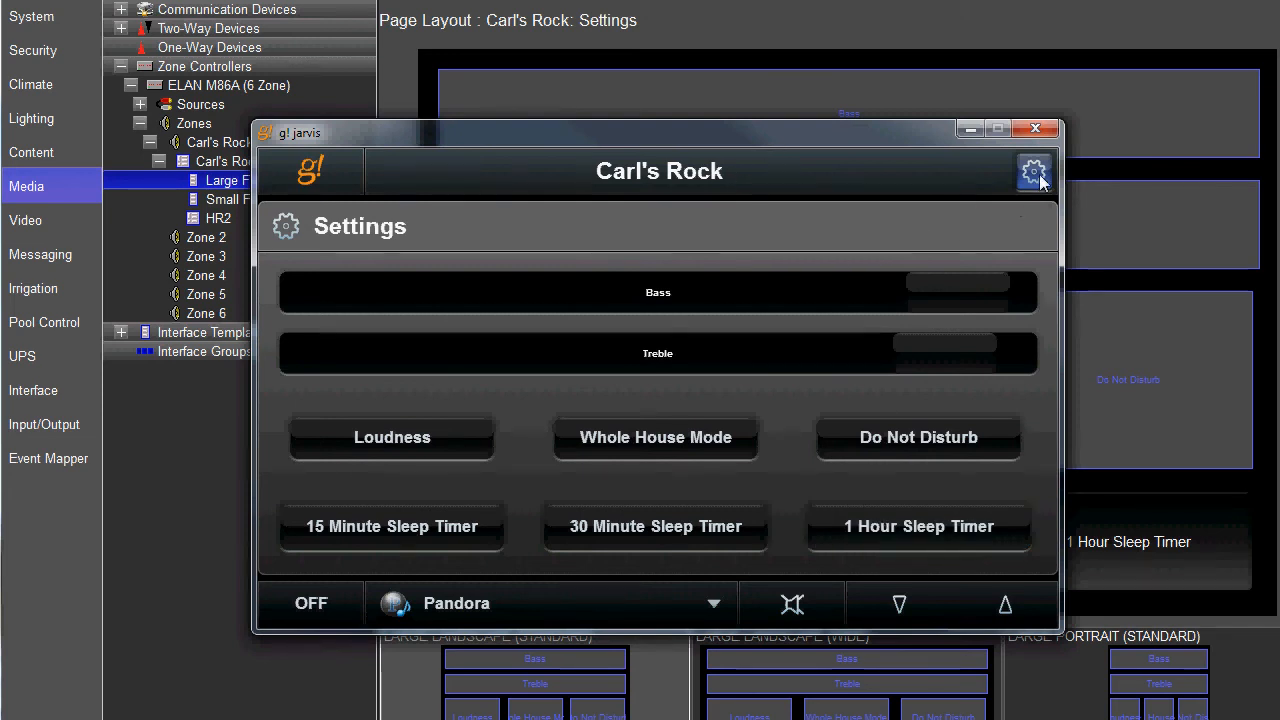
pyautogui.moveTo(960, 147)
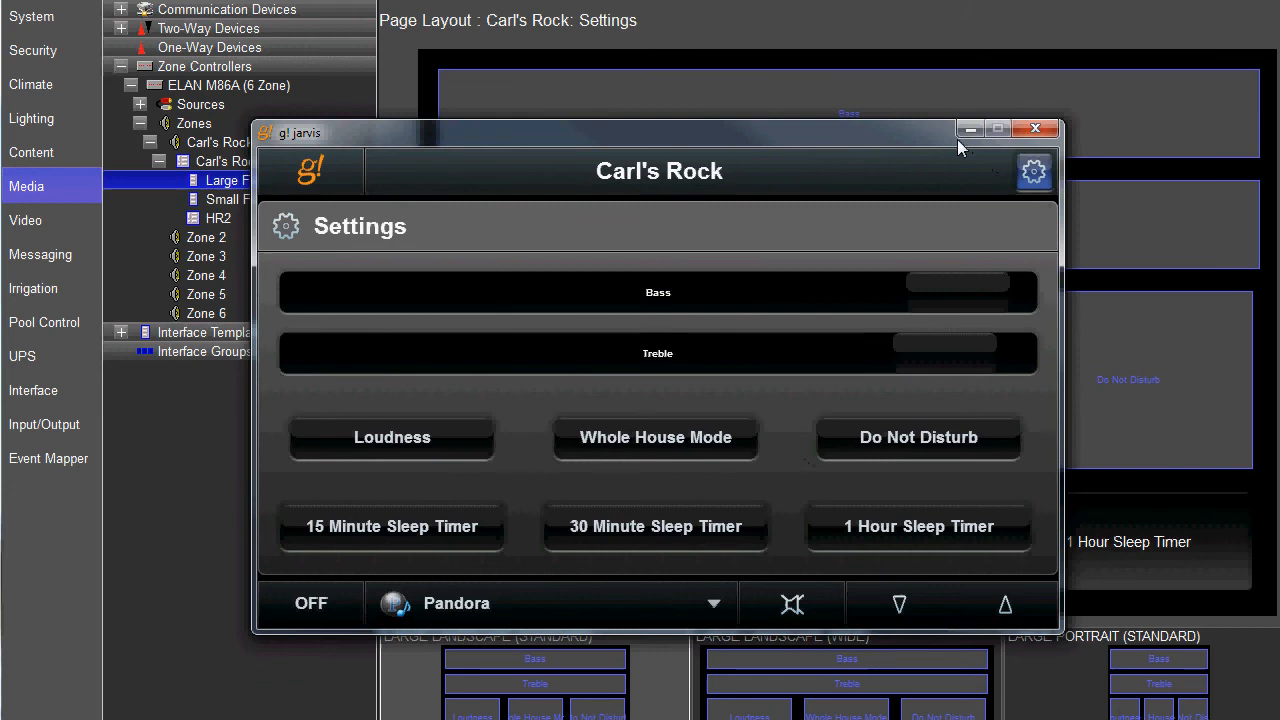
# - Close the Viewer, check the 15 Minute Sleep Timer button's properties, then go to Event Mapper
pyautogui.click(1035, 128)
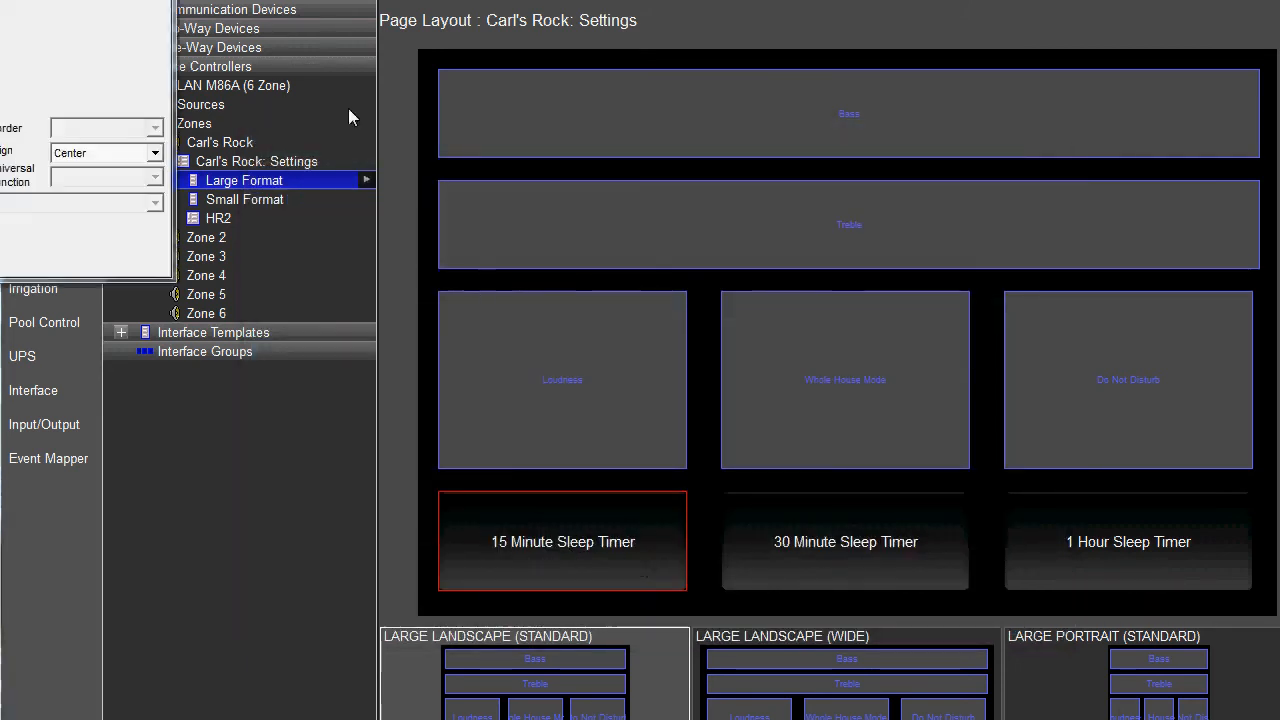
pyautogui.doubleClick(562, 541)
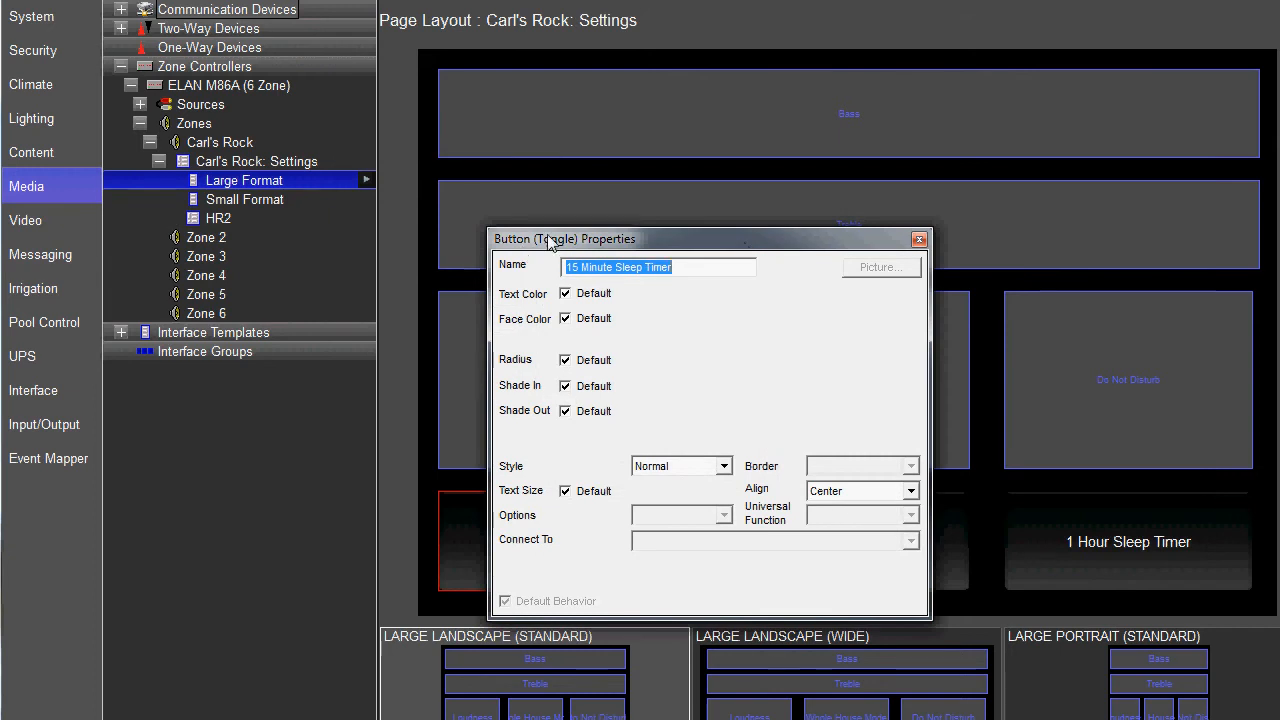
pyautogui.click(918, 239)
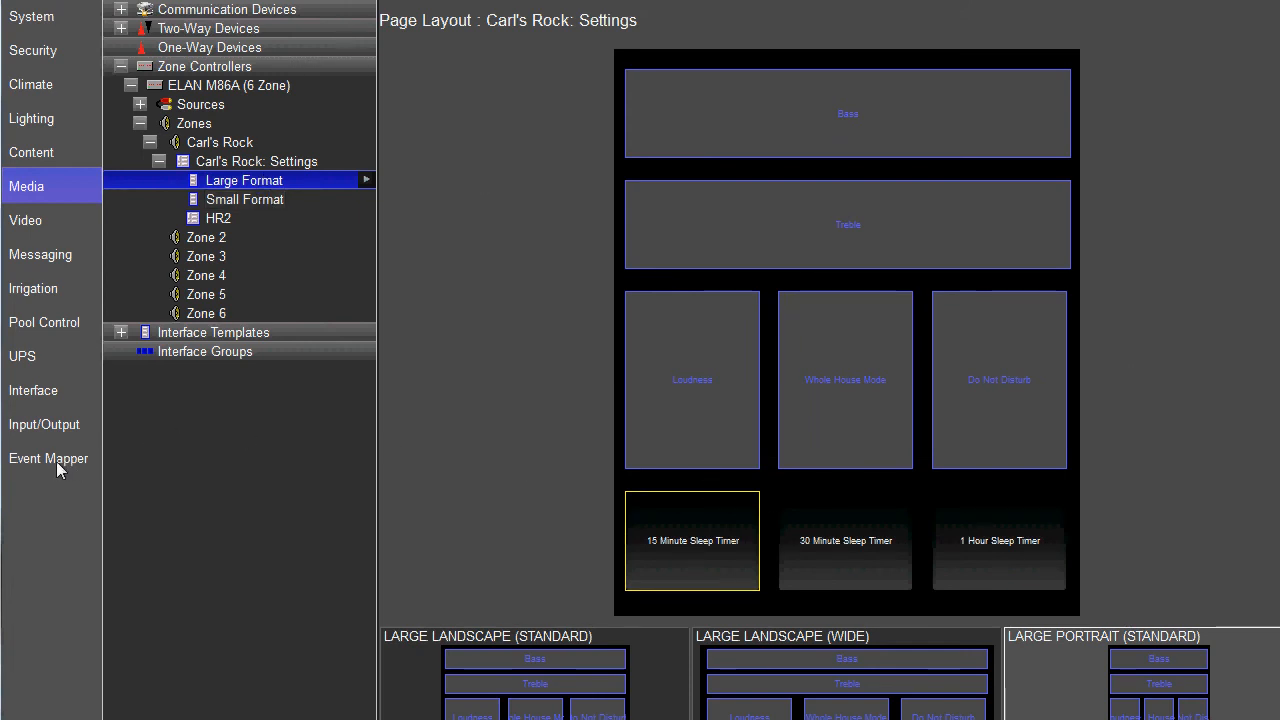
pyautogui.click(48, 458)
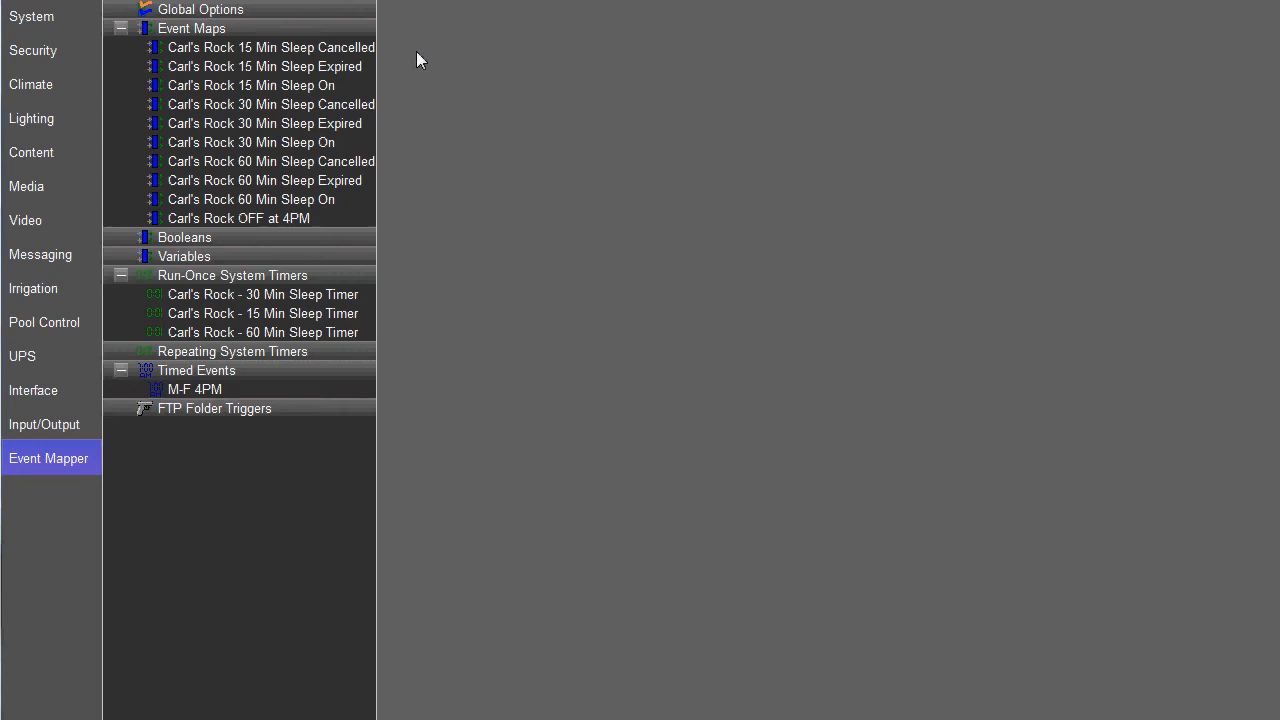
# - Open the Carl's Rock 15 Min Sleep On event map under Event Maps
pyautogui.click(191, 28)
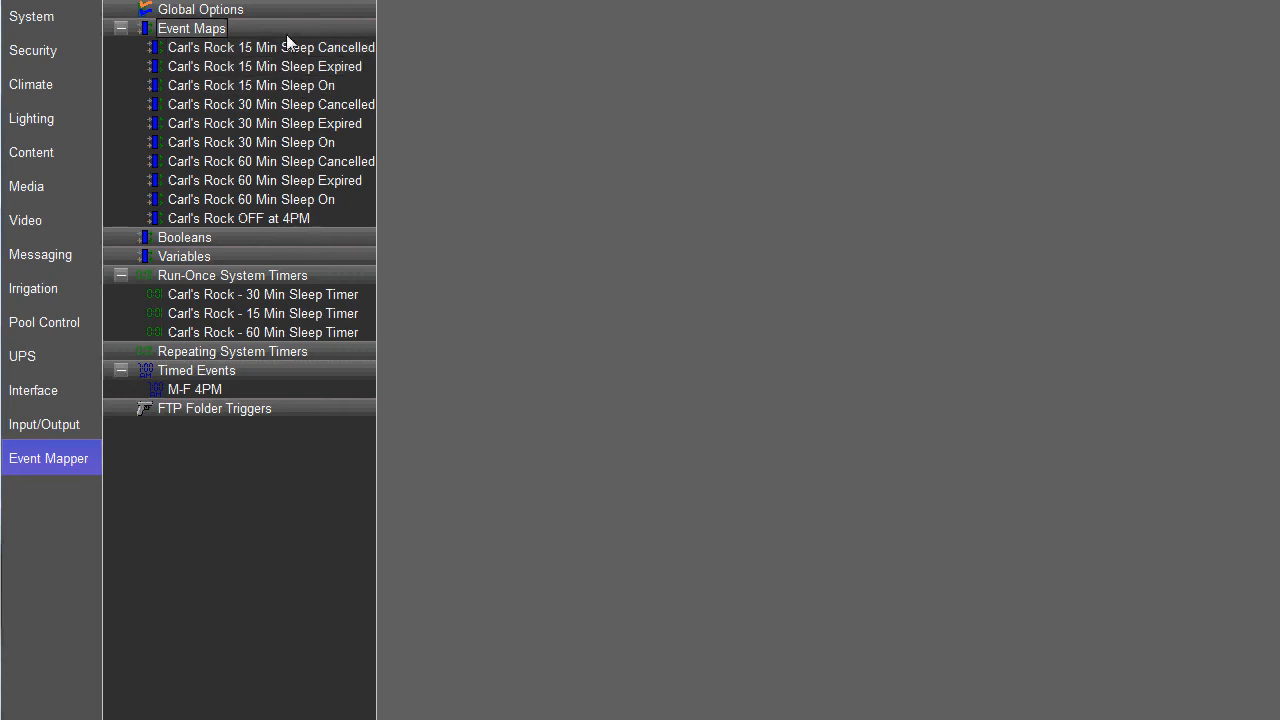
pyautogui.click(250, 142)
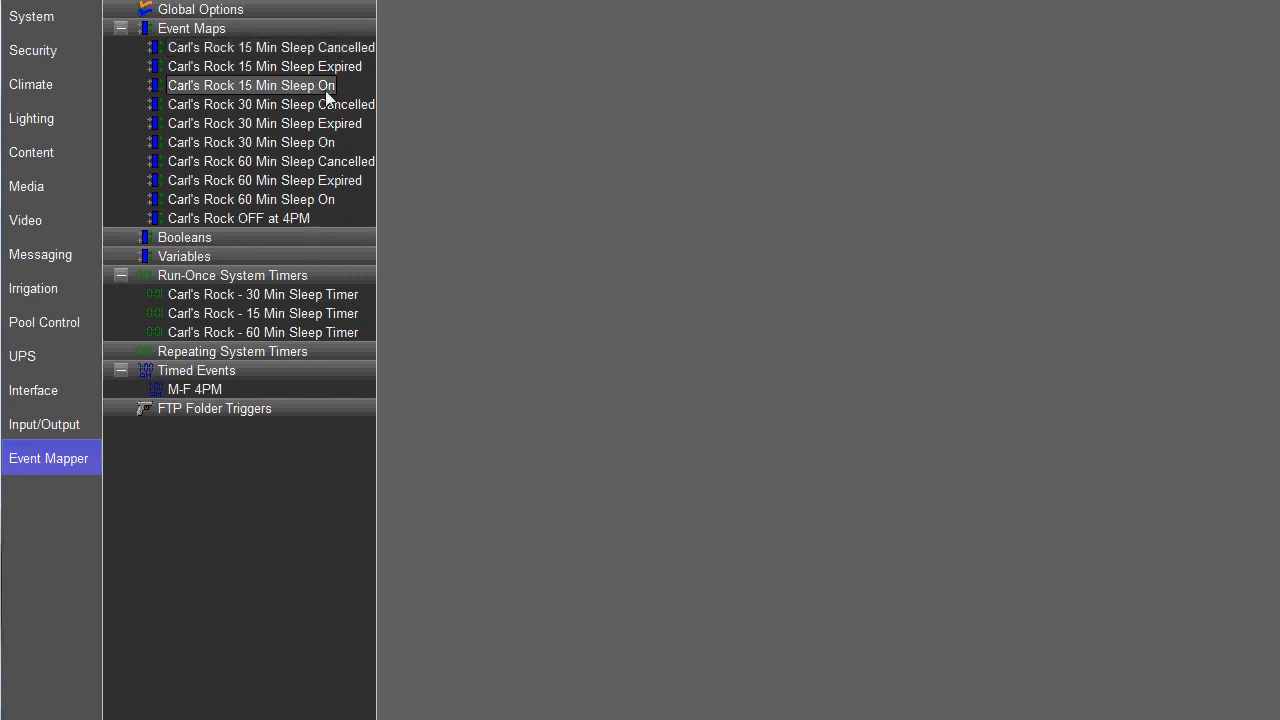
pyautogui.click(250, 85)
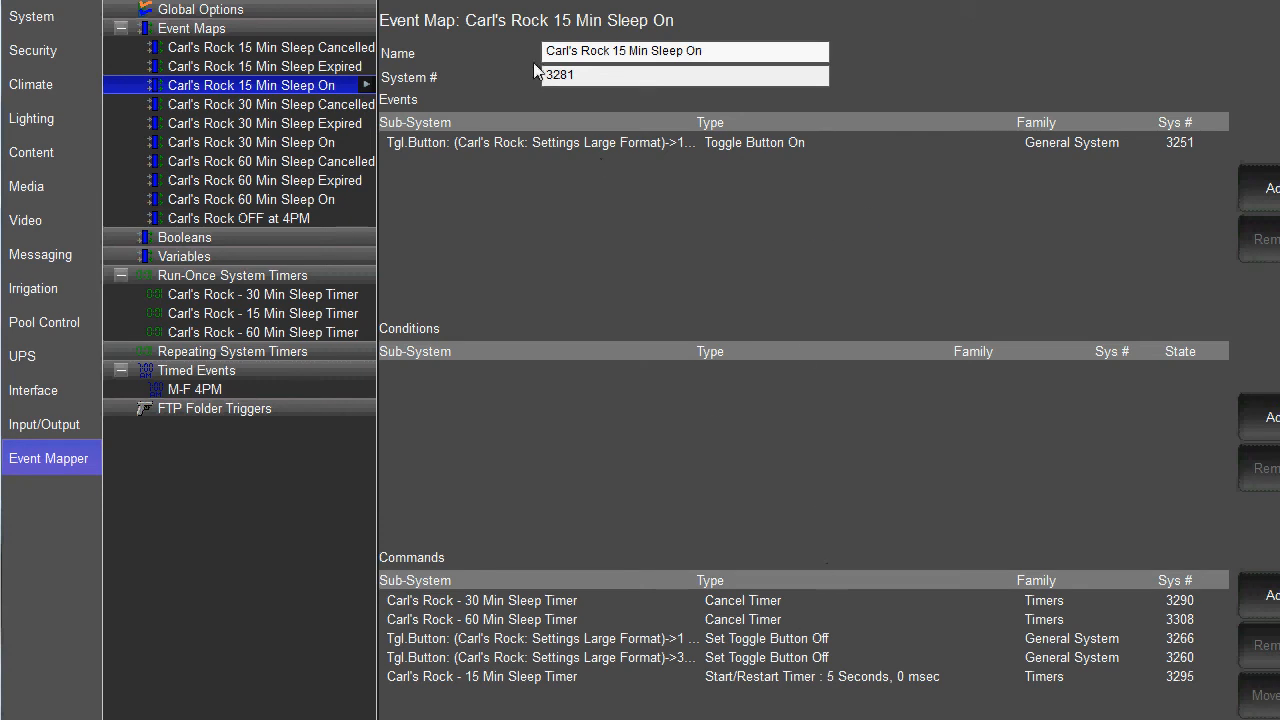
# - Review the 15 Min Sleep Expired map, then the 15 Min Sleep Cancelled map
pyautogui.click(265, 66)
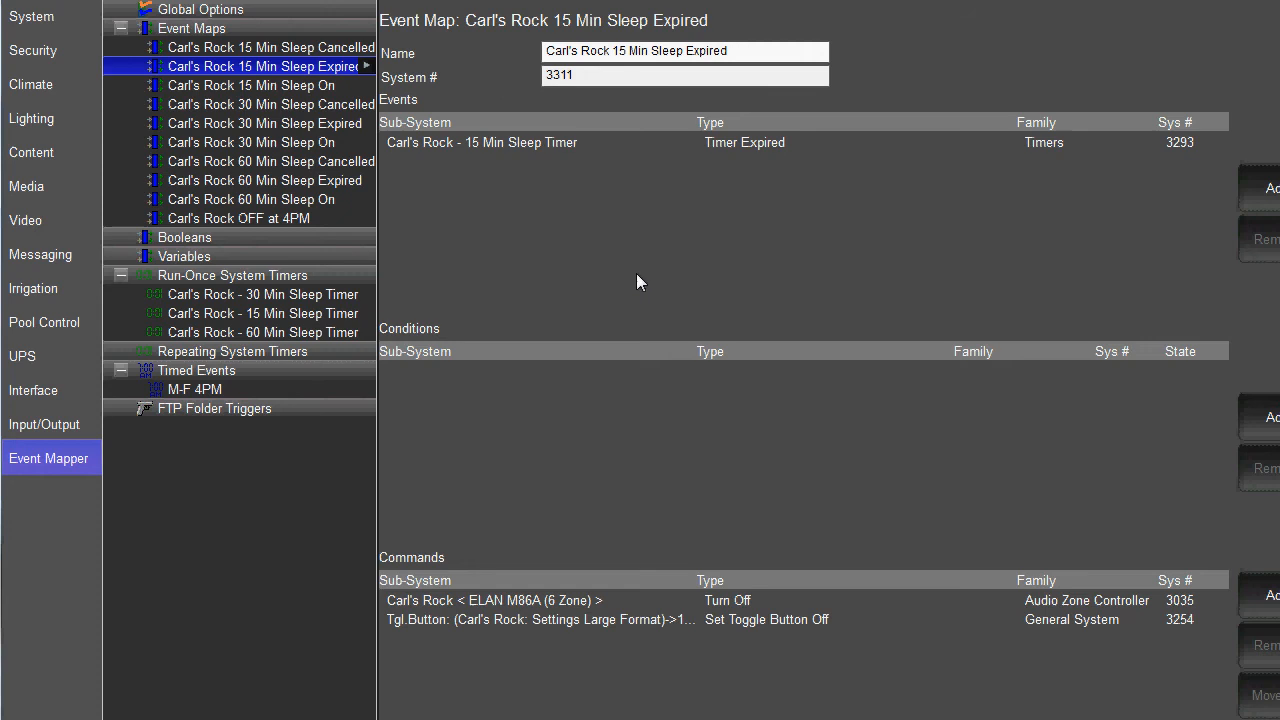
pyautogui.moveTo(766, 640)
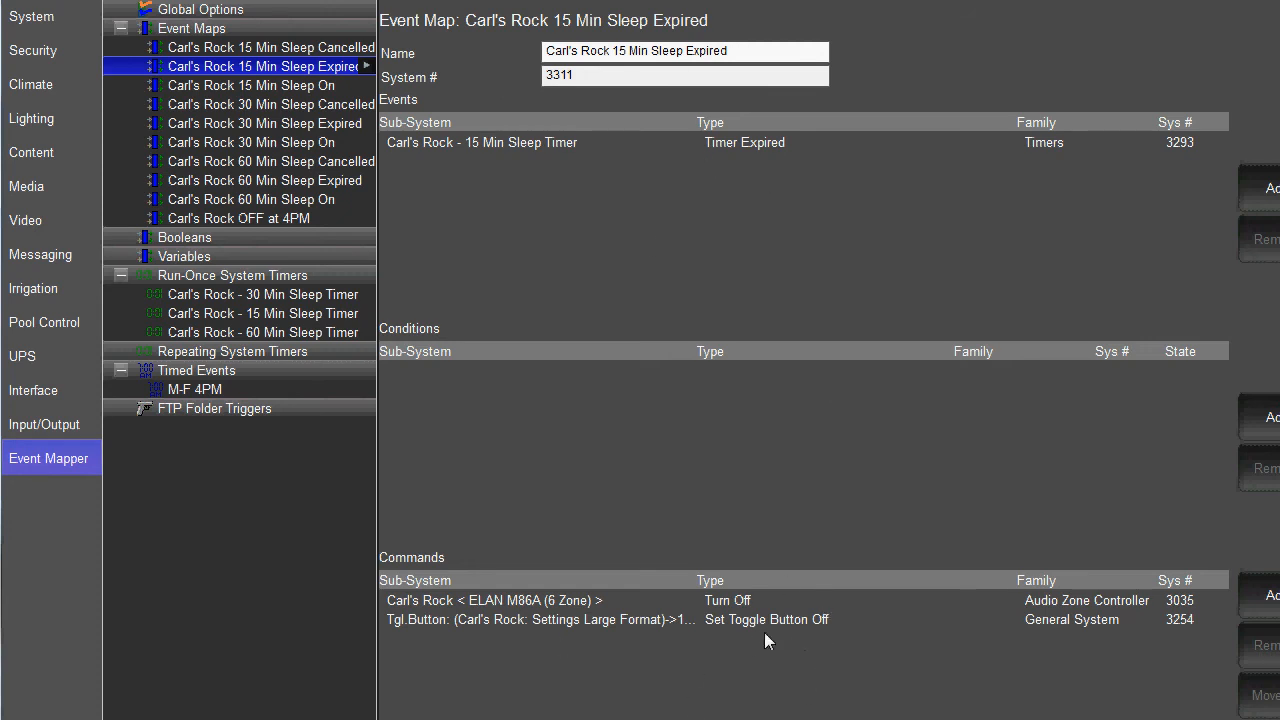
pyautogui.click(270, 47)
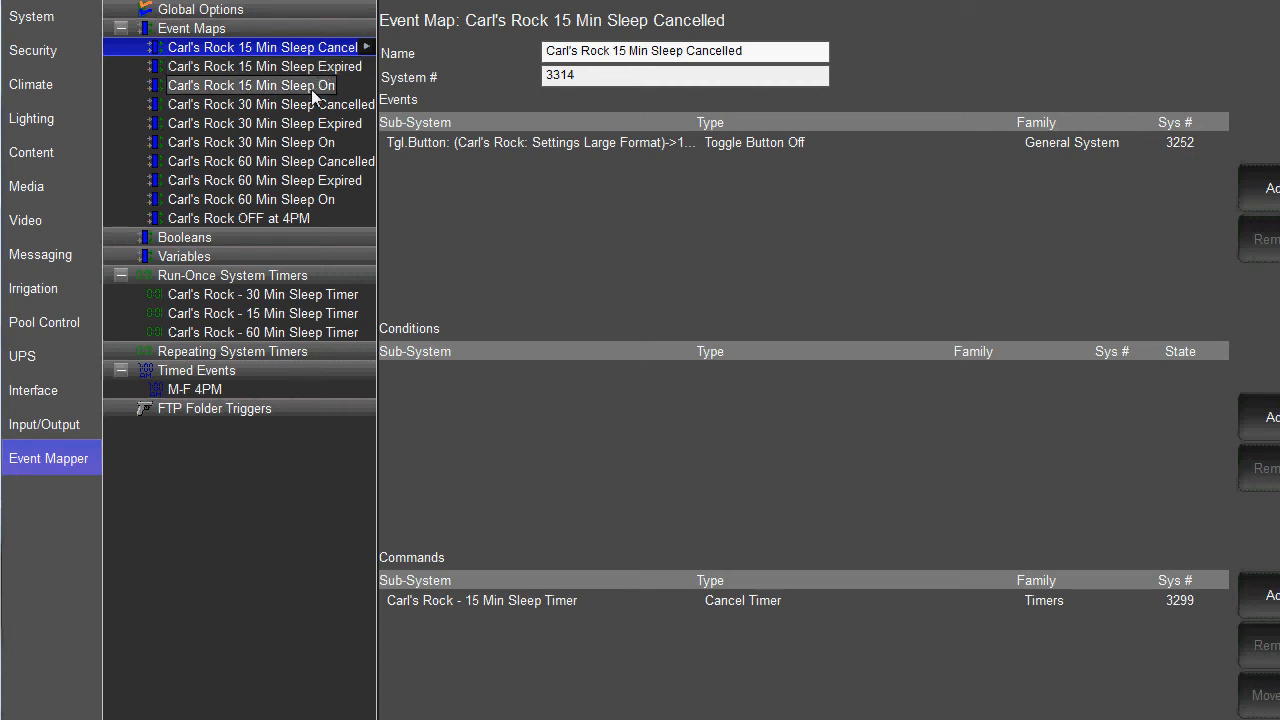
pyautogui.moveTo(315, 93)
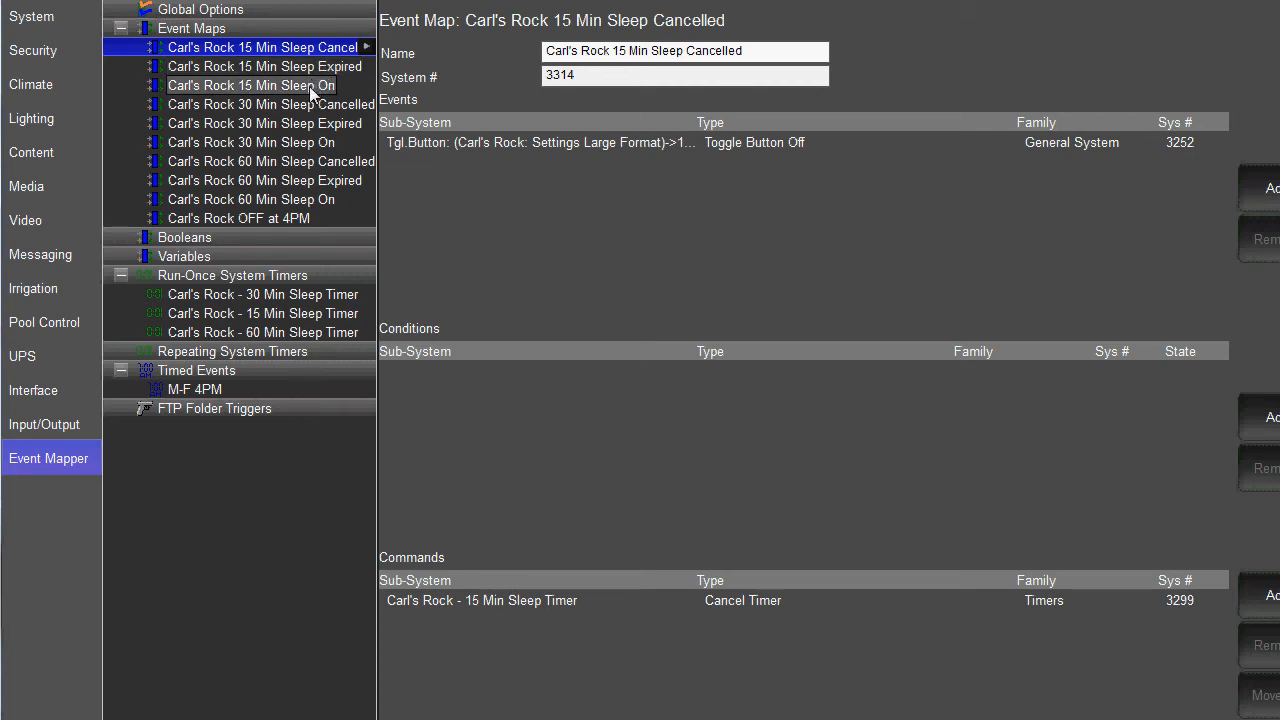
pyautogui.moveTo(314, 235)
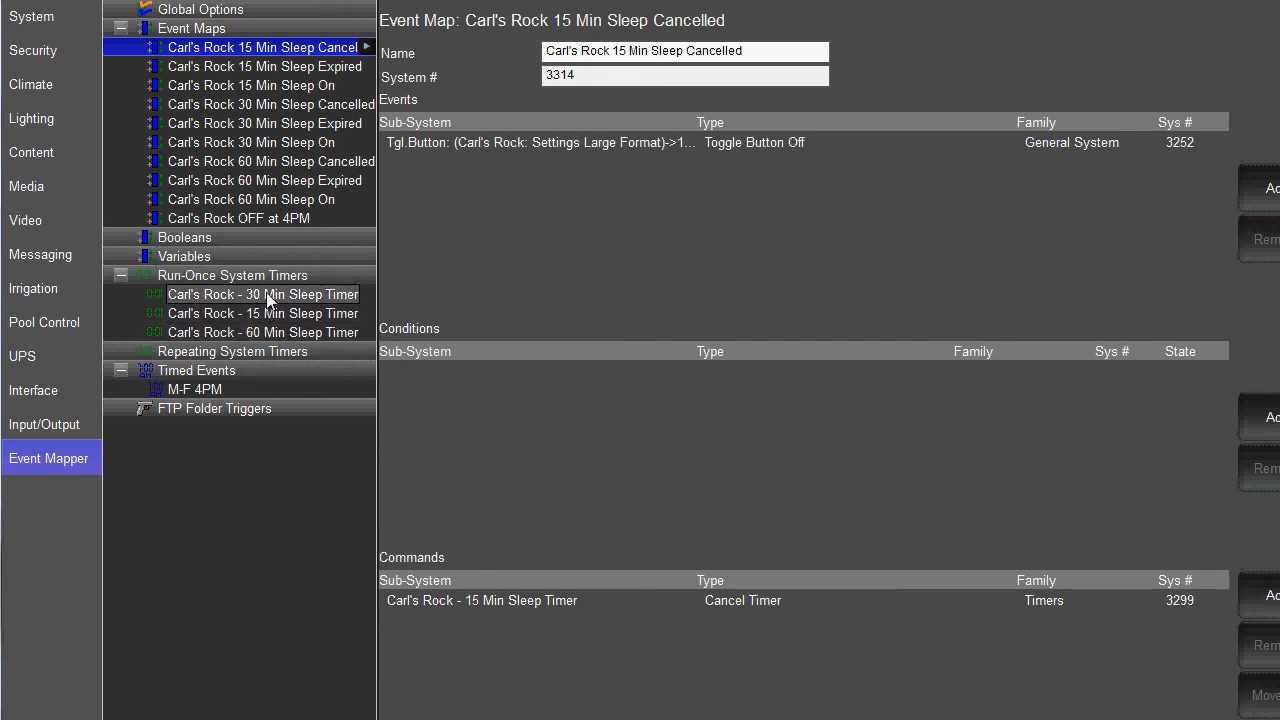
pyautogui.click(262, 313)
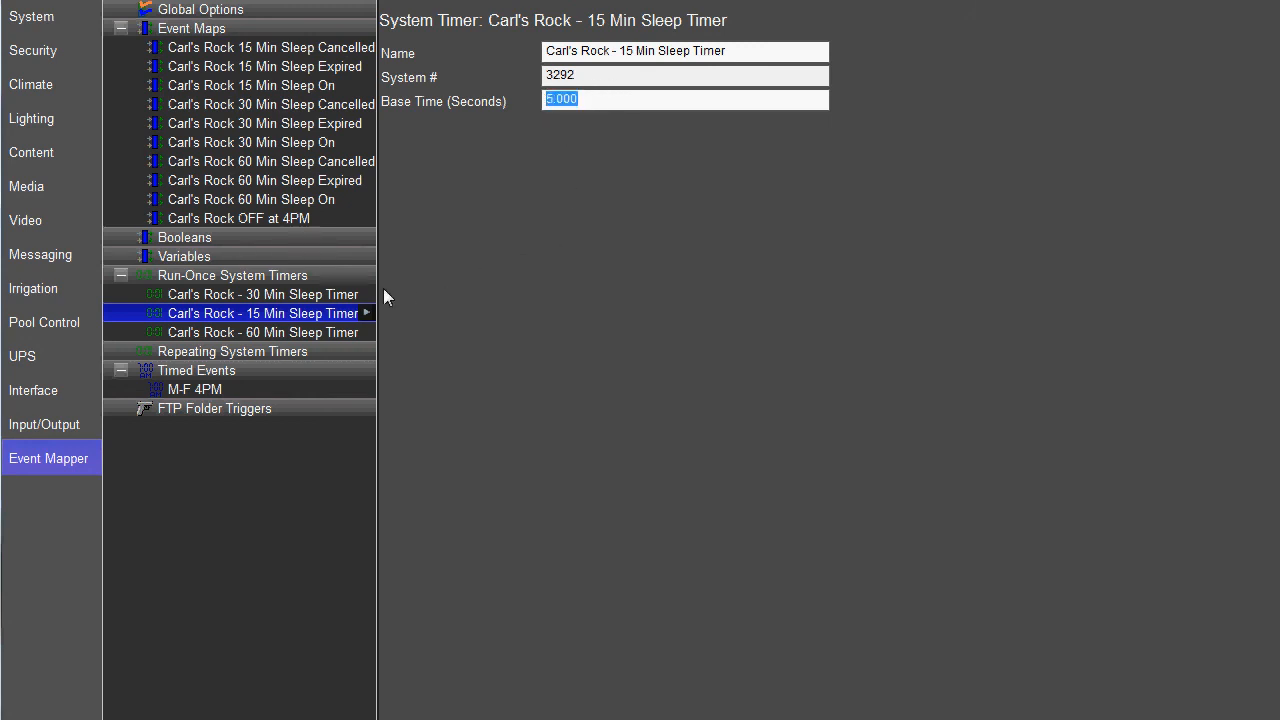
pyautogui.click(262, 294)
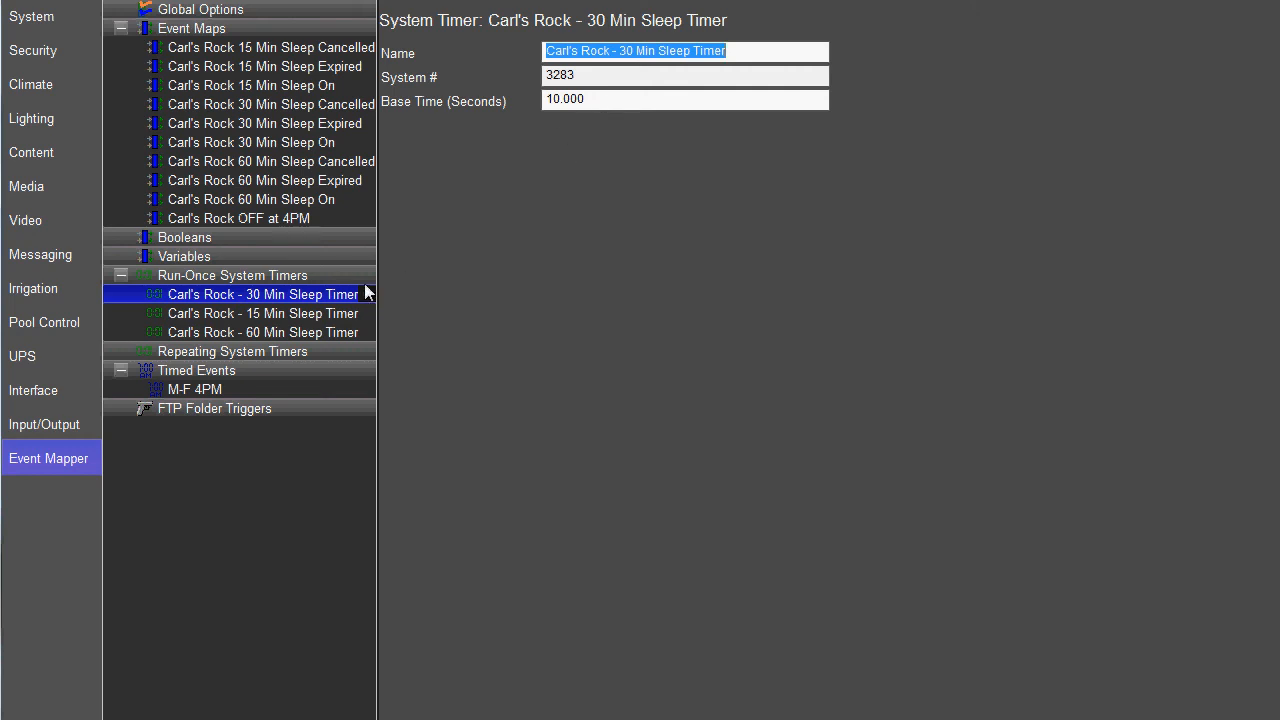
pyautogui.click(263, 332)
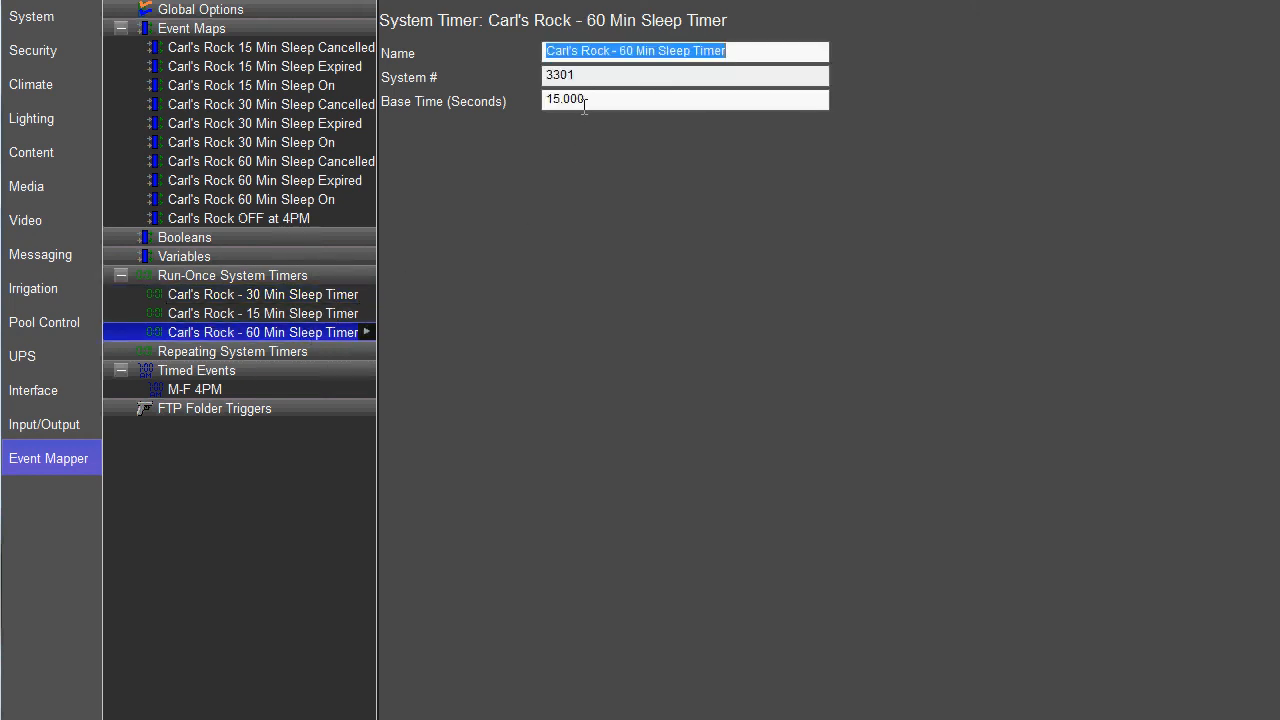
pyautogui.moveTo(270, 47)
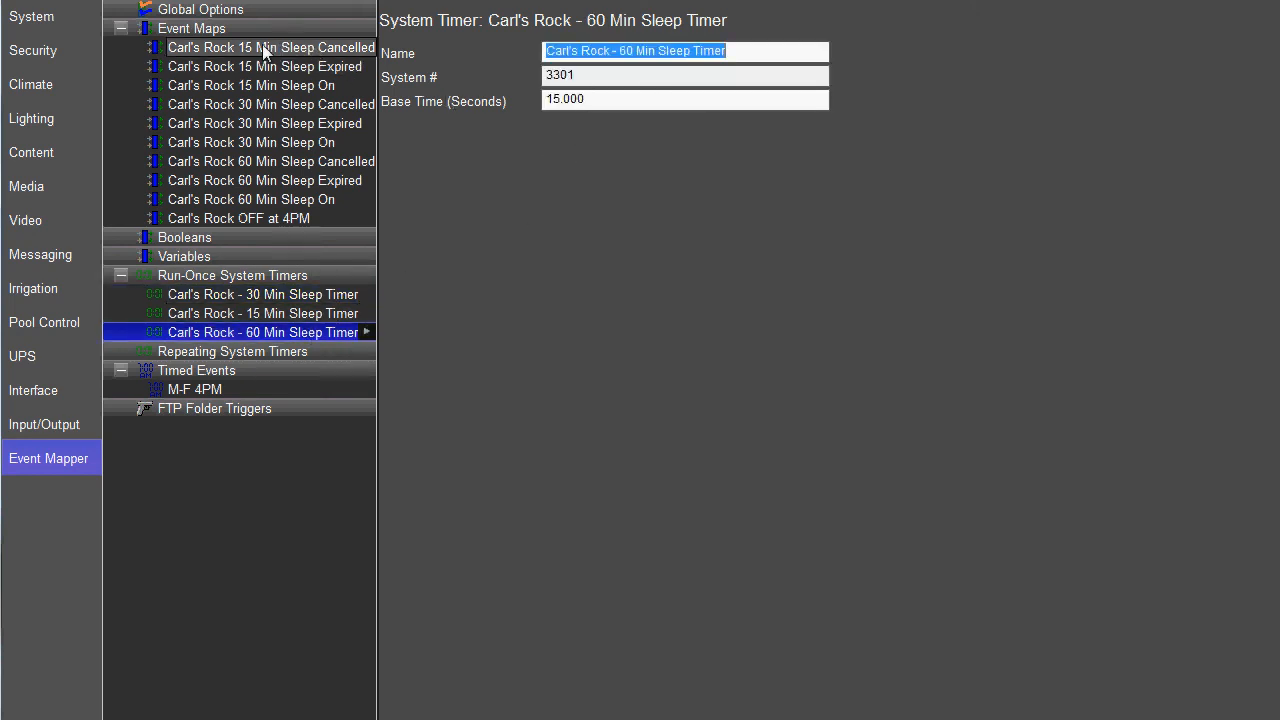
pyautogui.click(270, 47)
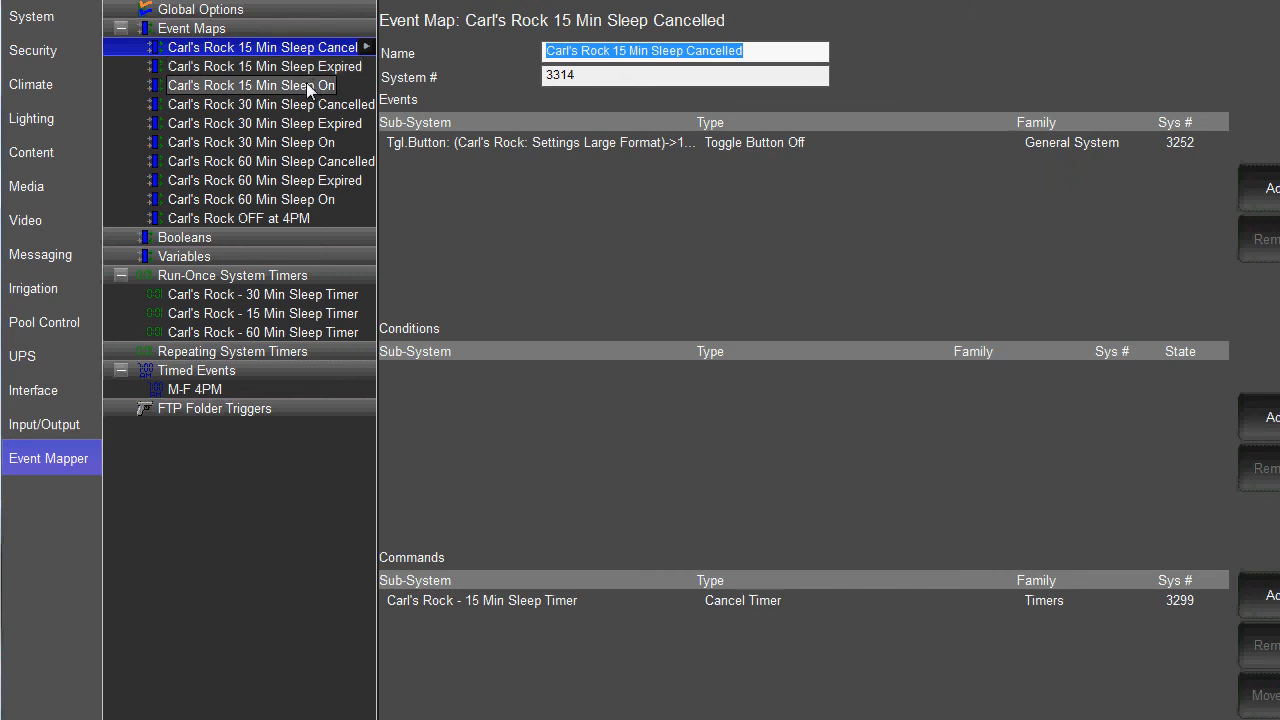
# - Reopen the 15 Min Sleep On map and inspect its 30-minute Cancel Timer command
pyautogui.click(250, 85)
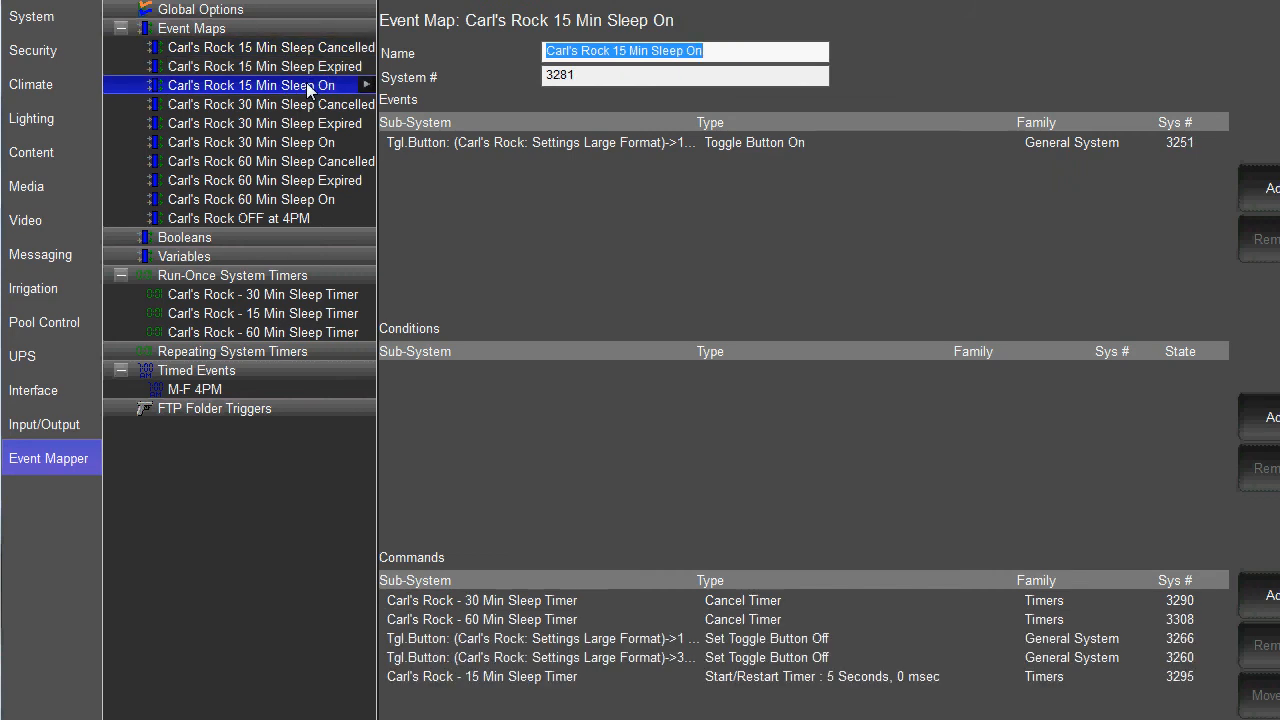
pyautogui.moveTo(325, 86)
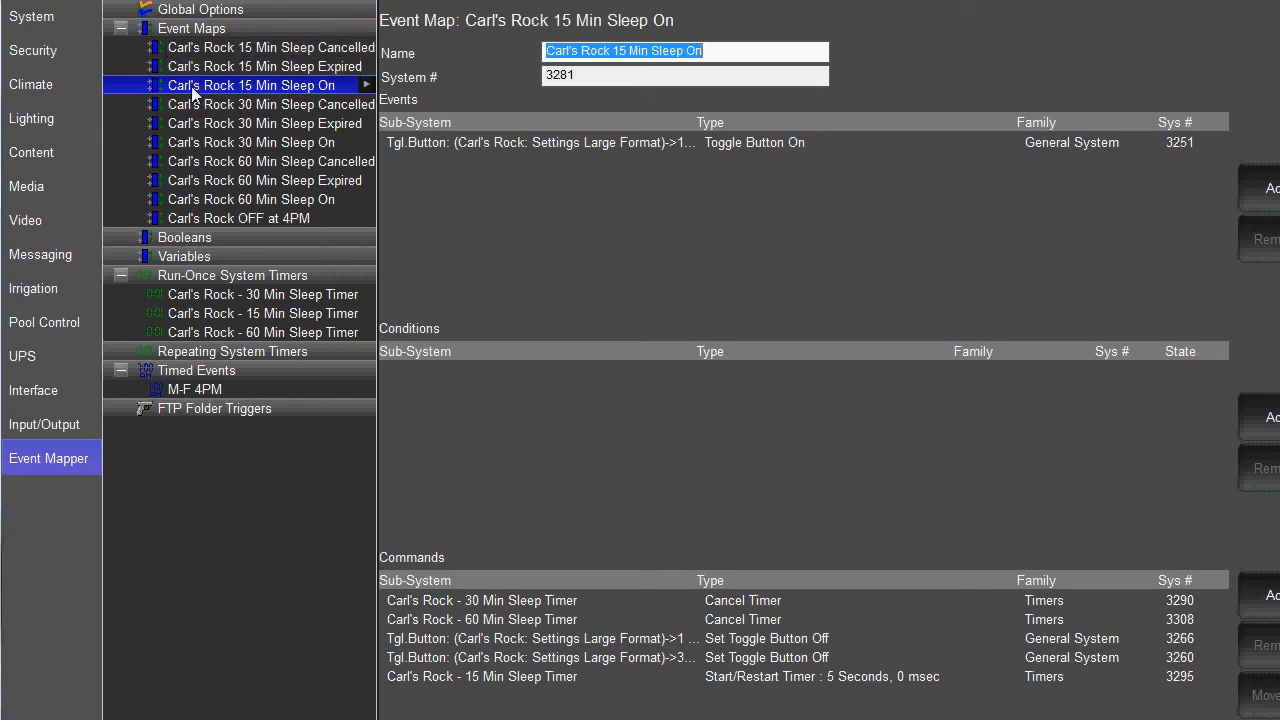
pyautogui.moveTo(310, 85)
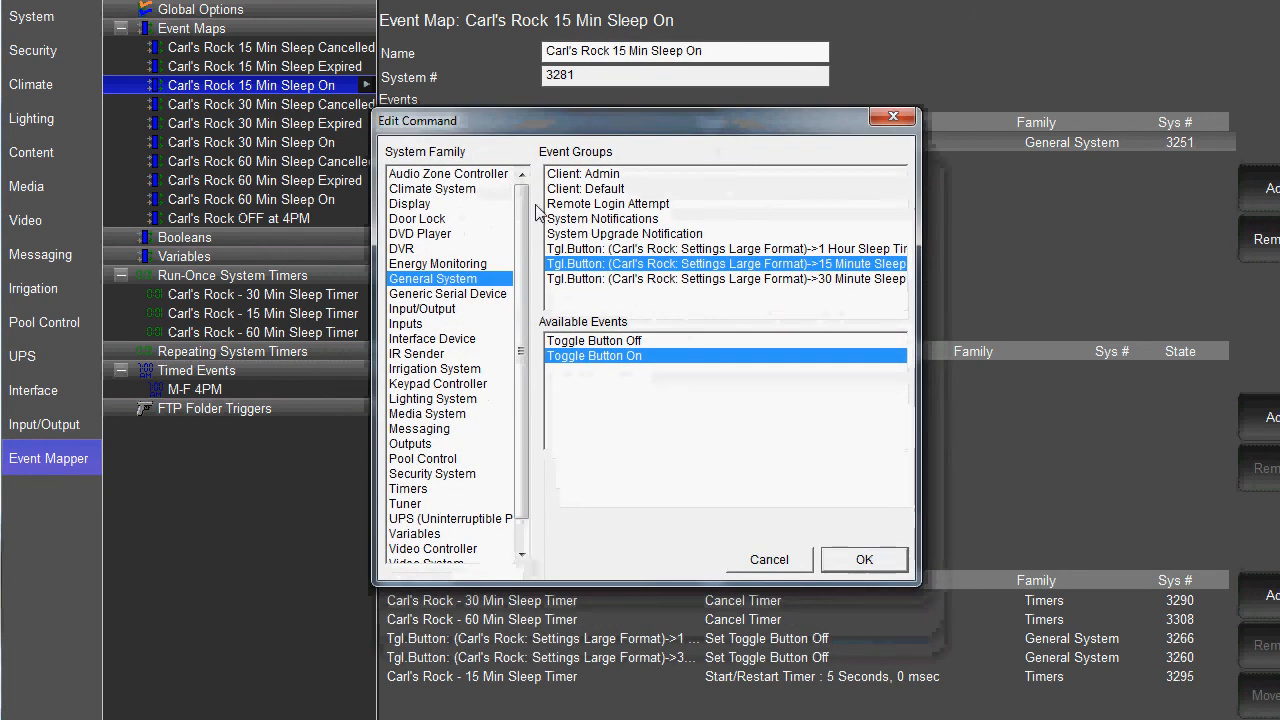
pyautogui.moveTo(787, 283)
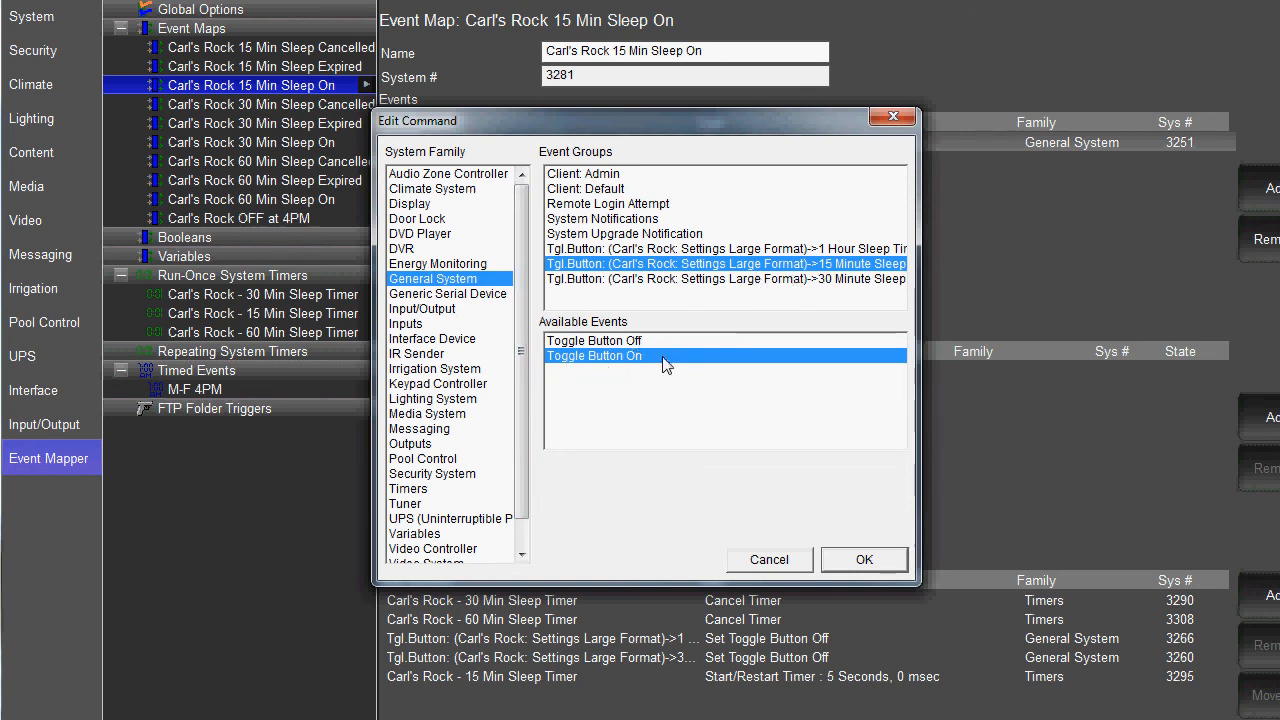
pyautogui.click(863, 559)
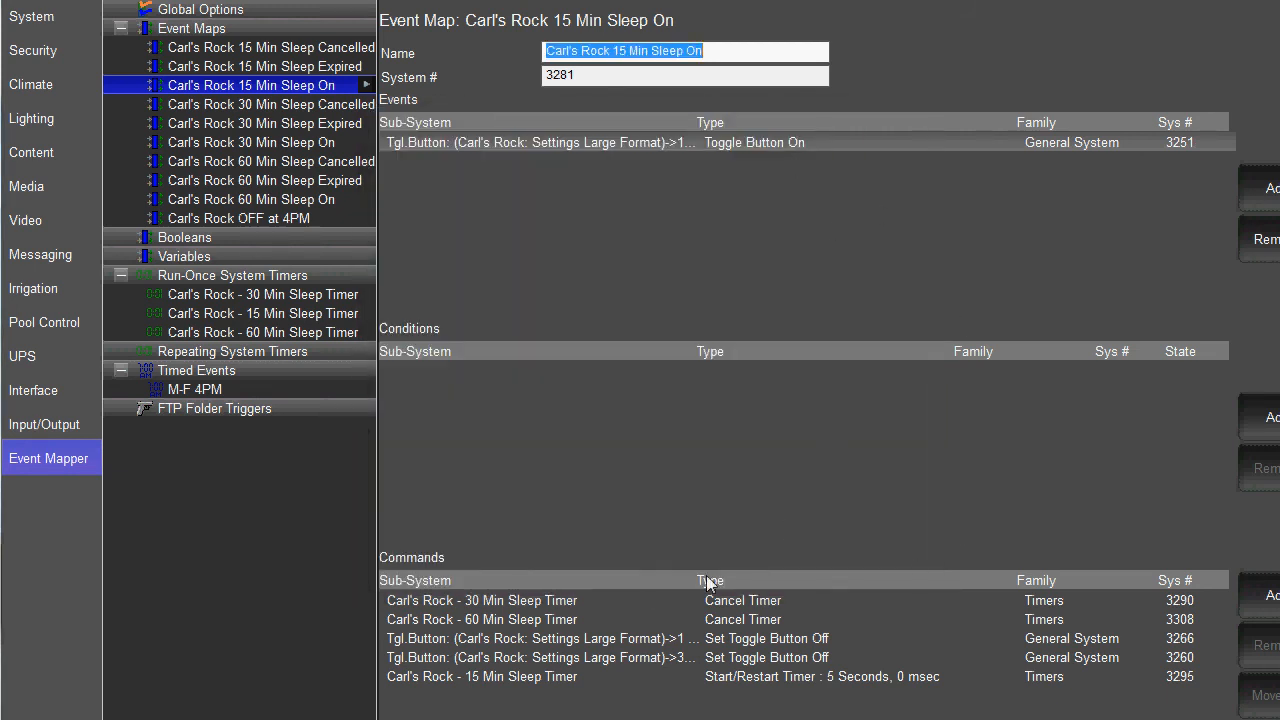
pyautogui.moveTo(460, 598)
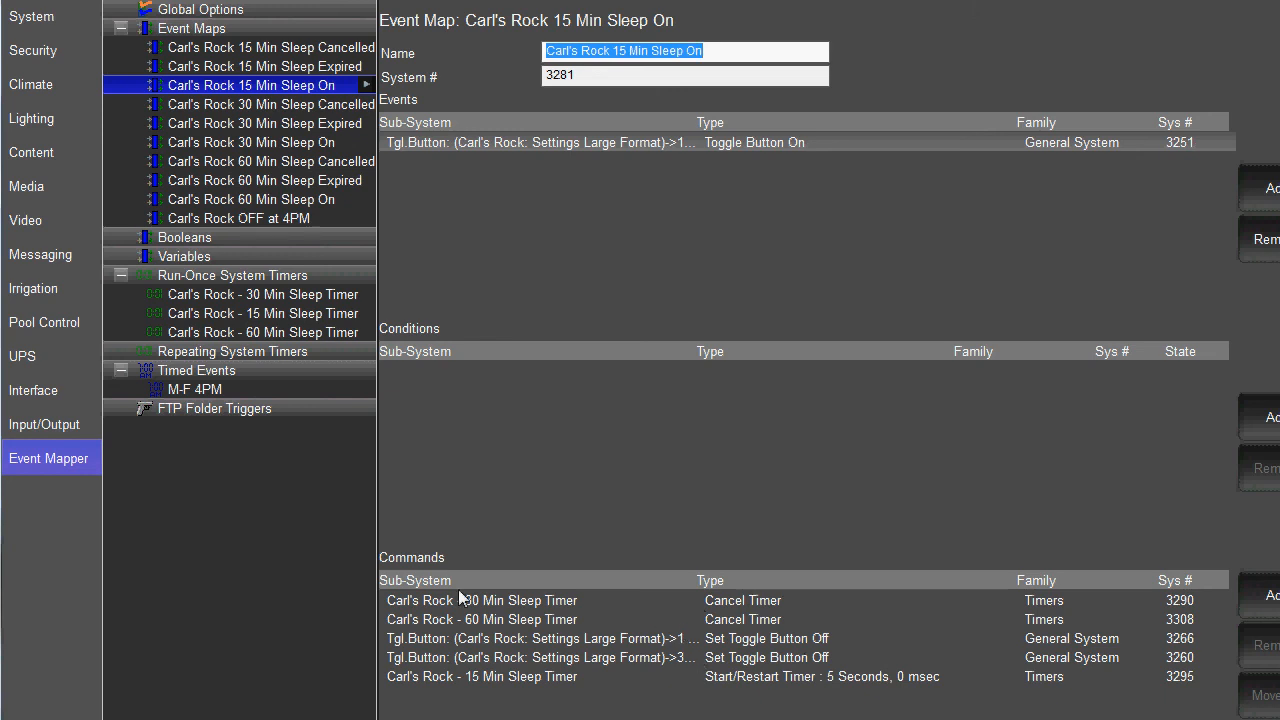
pyautogui.moveTo(547, 604)
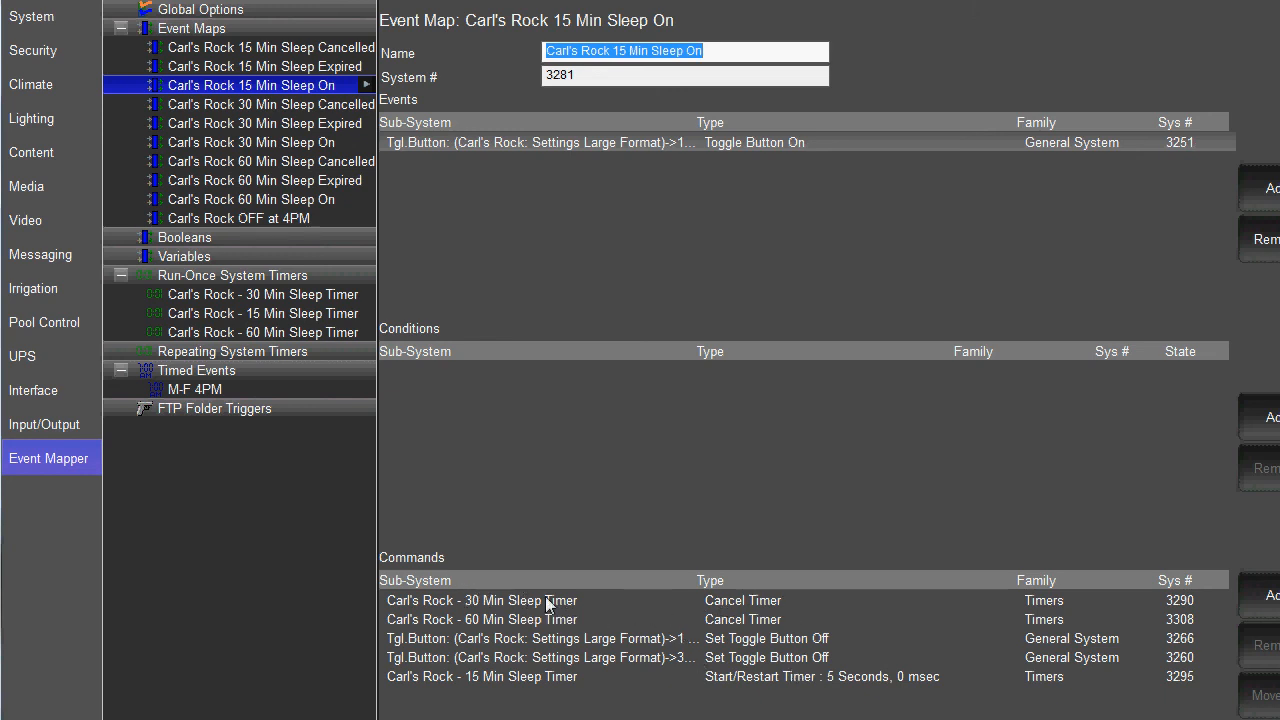
pyautogui.click(481, 619)
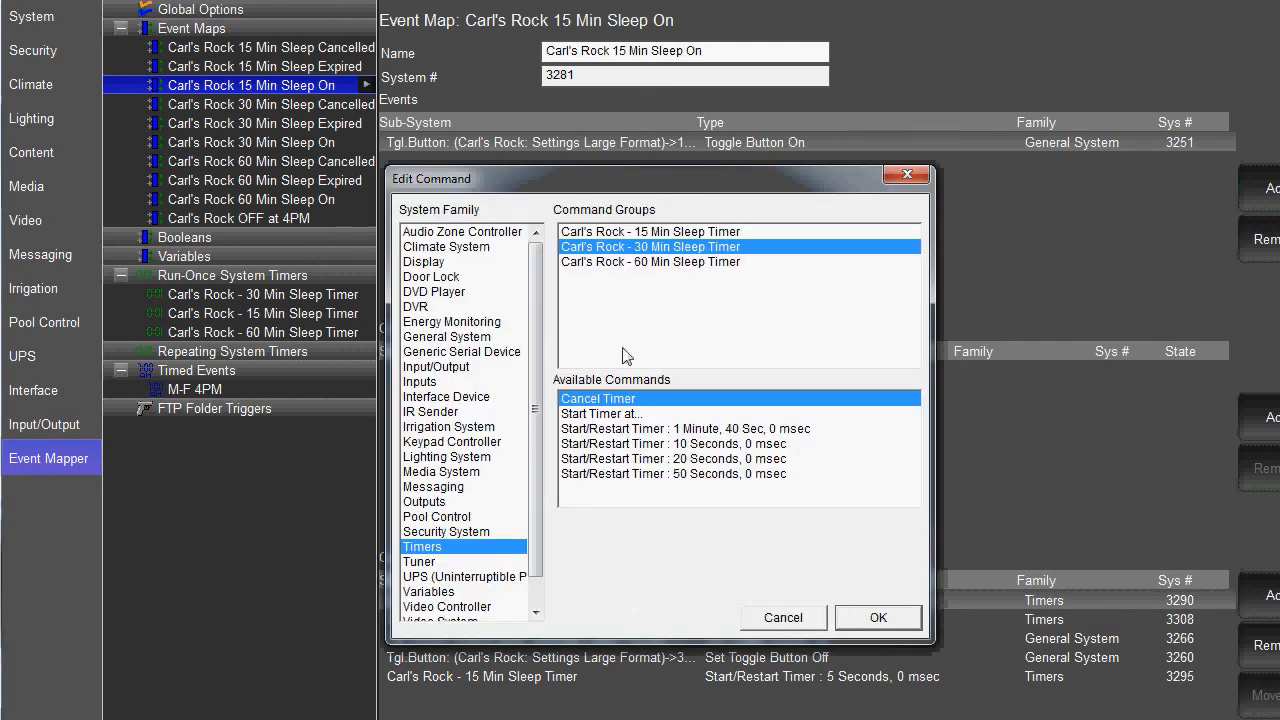
pyautogui.moveTo(784, 253)
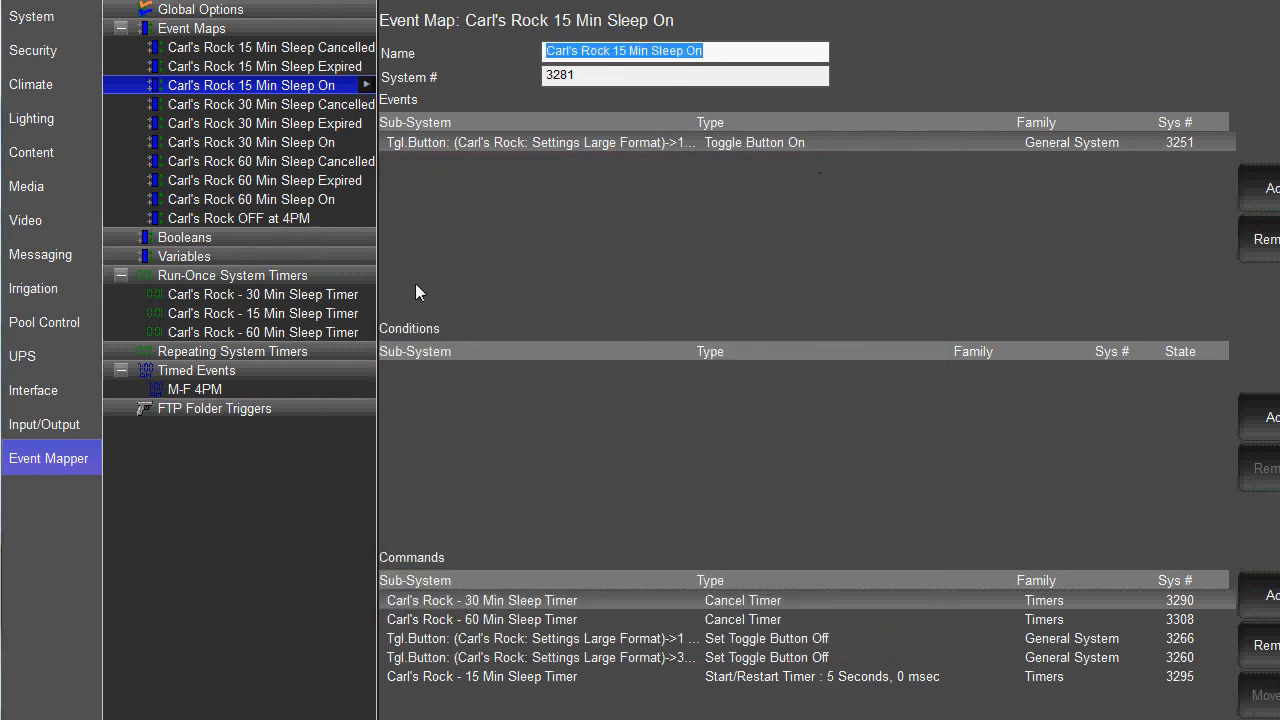
pyautogui.moveTo(875, 627)
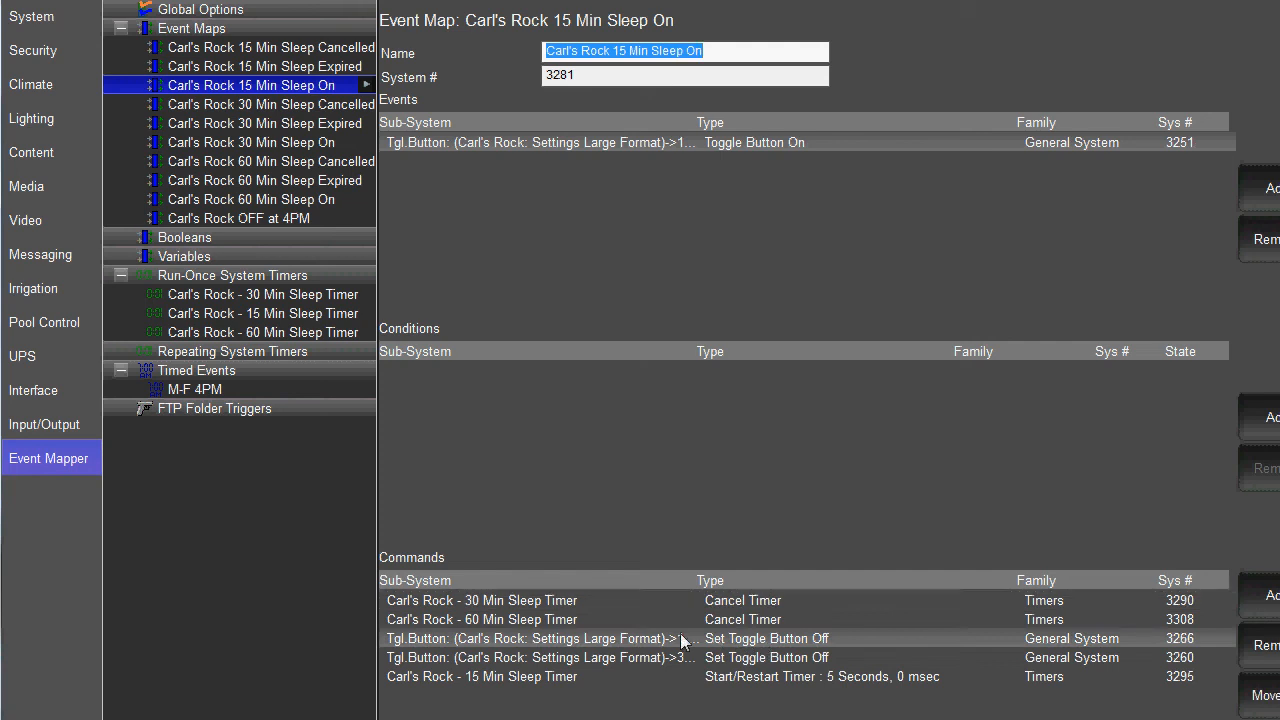
pyautogui.doubleClick(540, 638)
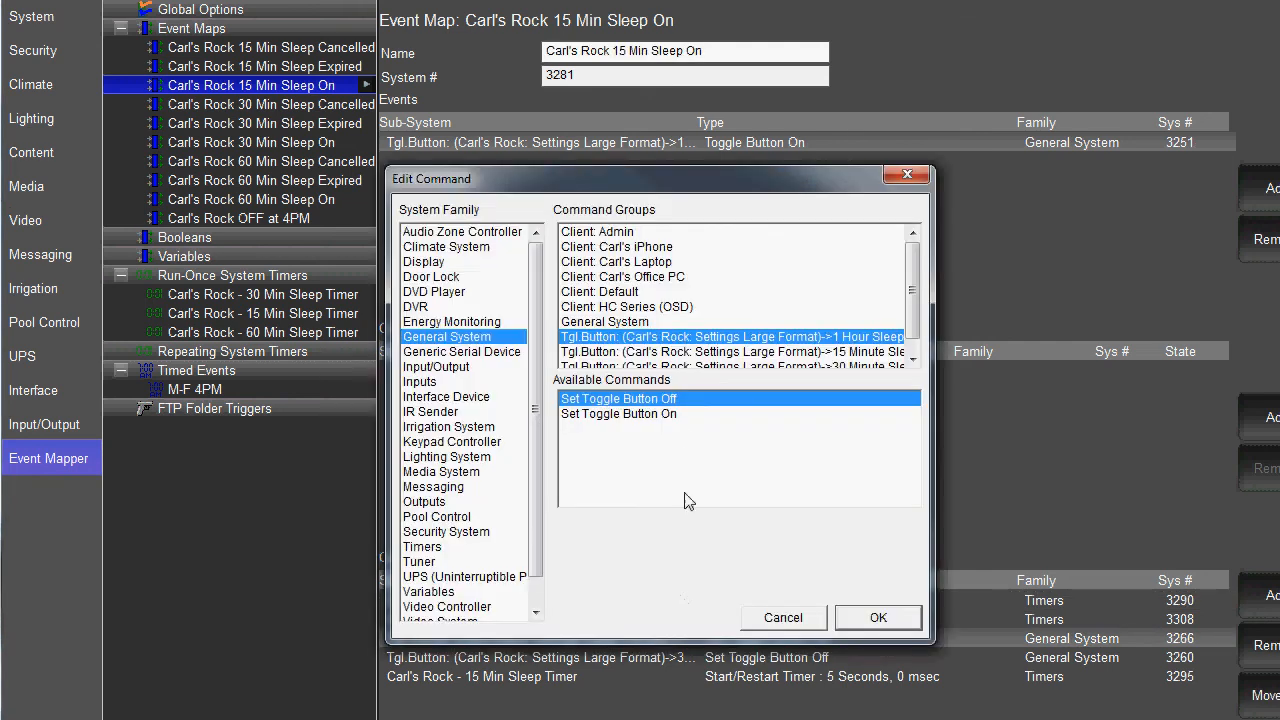
pyautogui.scroll(-3)
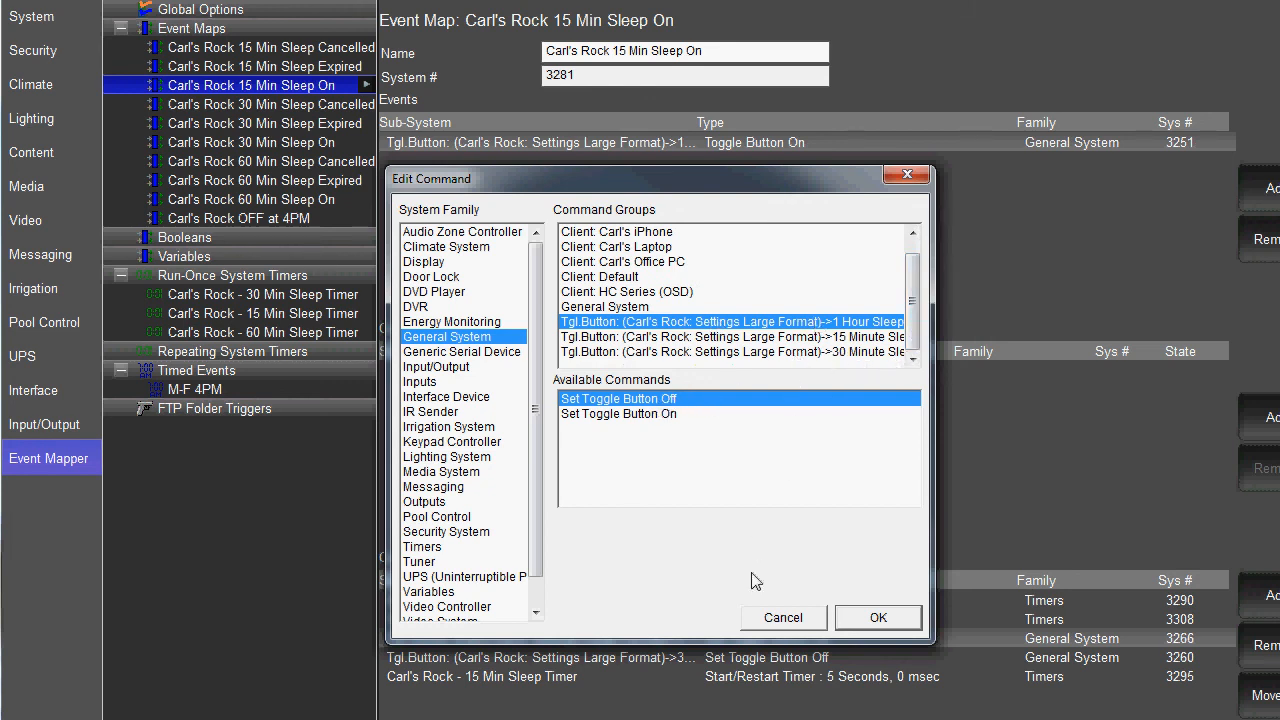
pyautogui.click(877, 617)
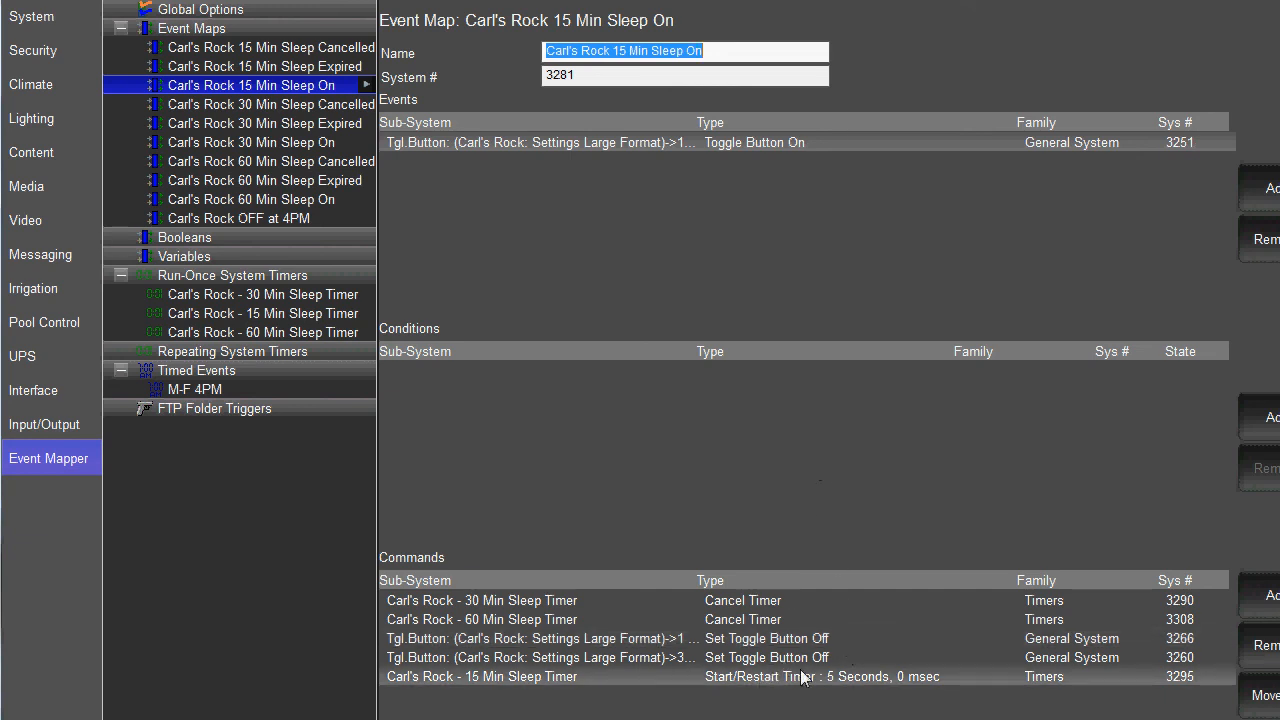
pyautogui.moveTo(783, 697)
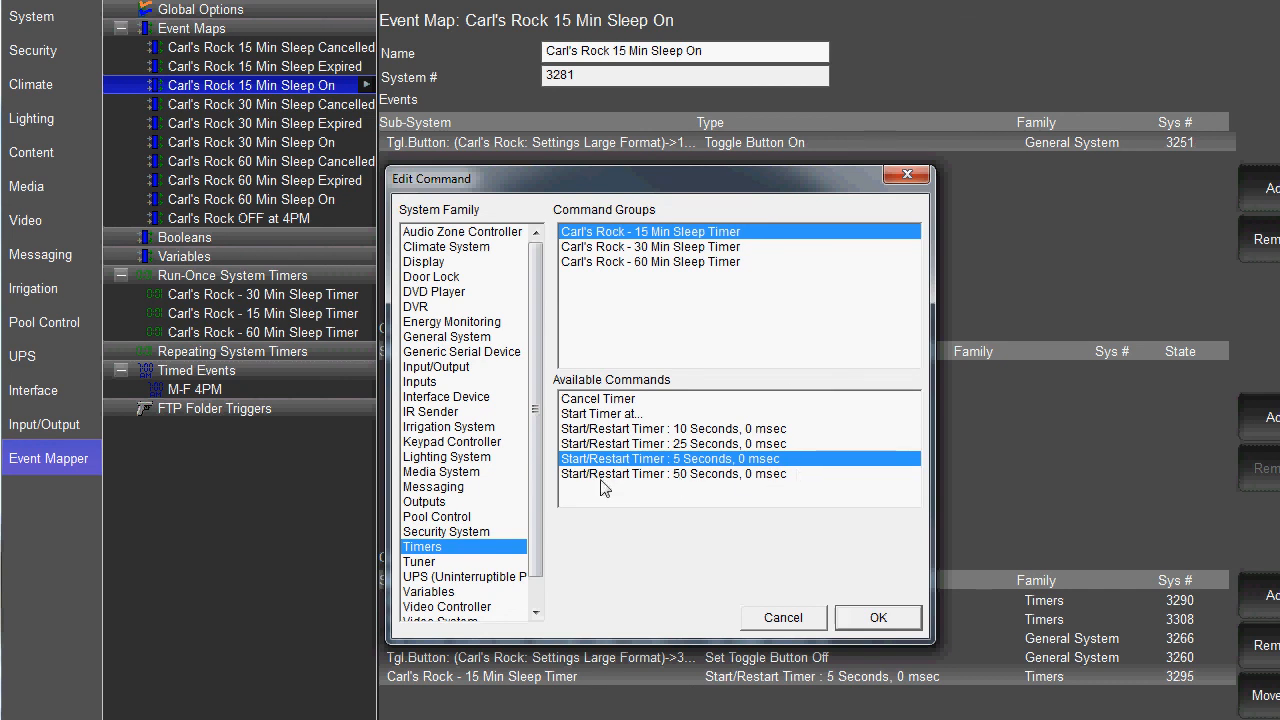
pyautogui.click(877, 617)
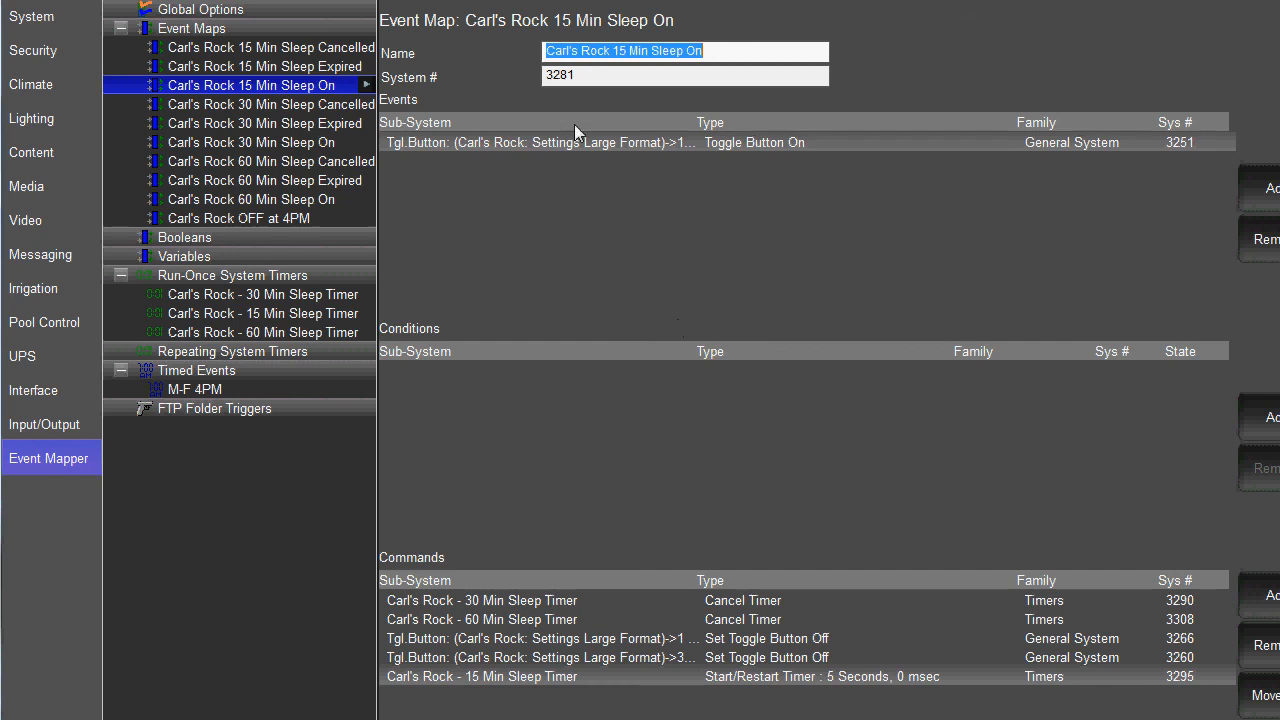
pyautogui.moveTo(875, 177)
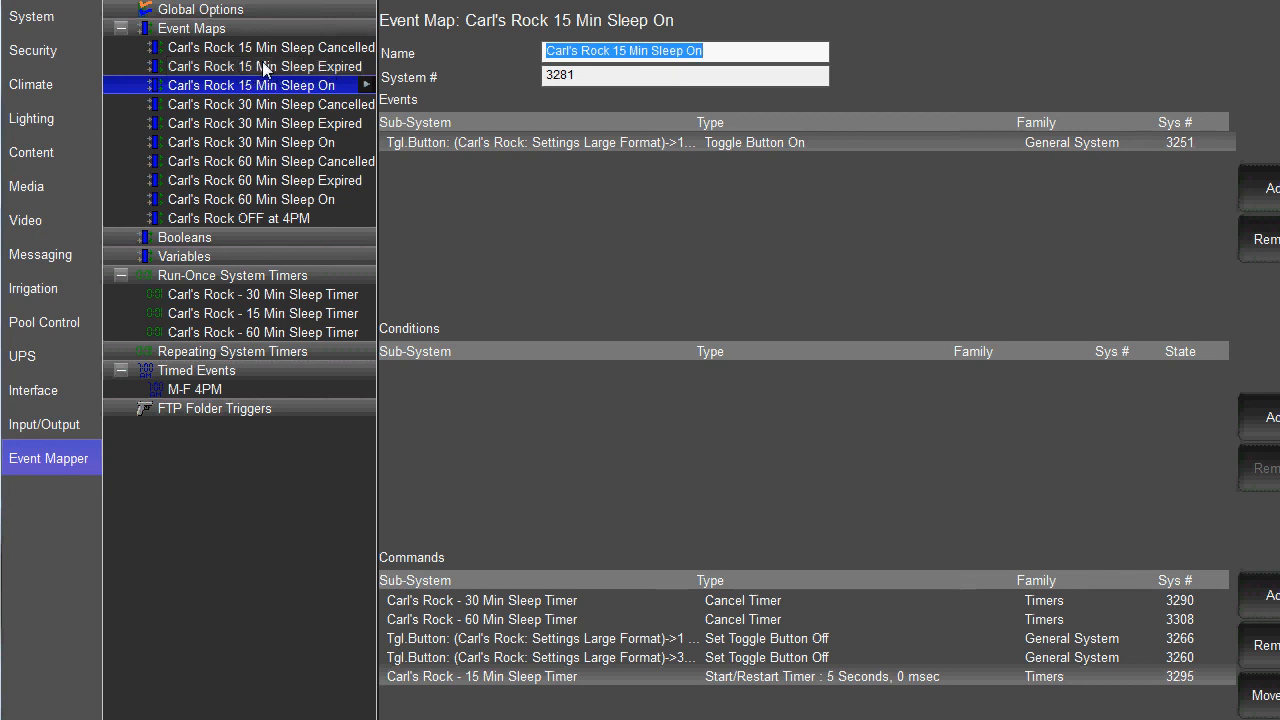
# - Review the 15 Min Sleep Expired map's Timer Expired event, zone Turn Off and Toggle Button Off commands
pyautogui.click(265, 66)
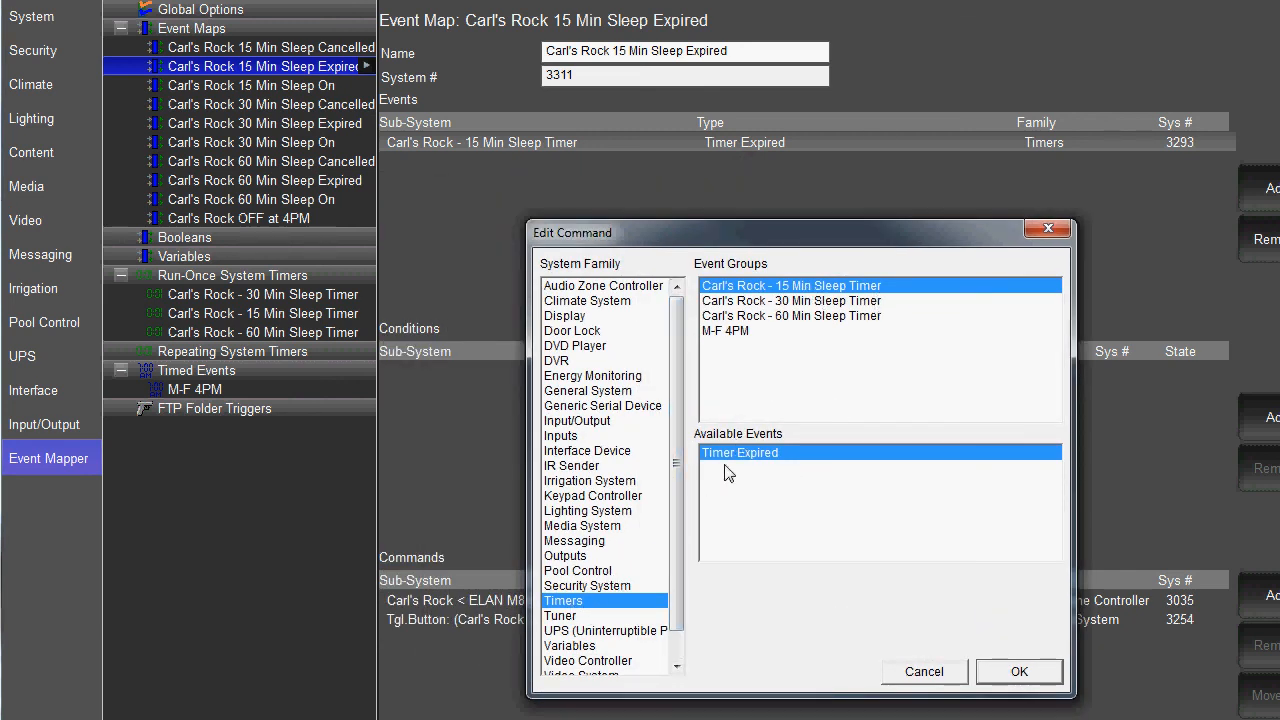
pyautogui.click(1018, 671)
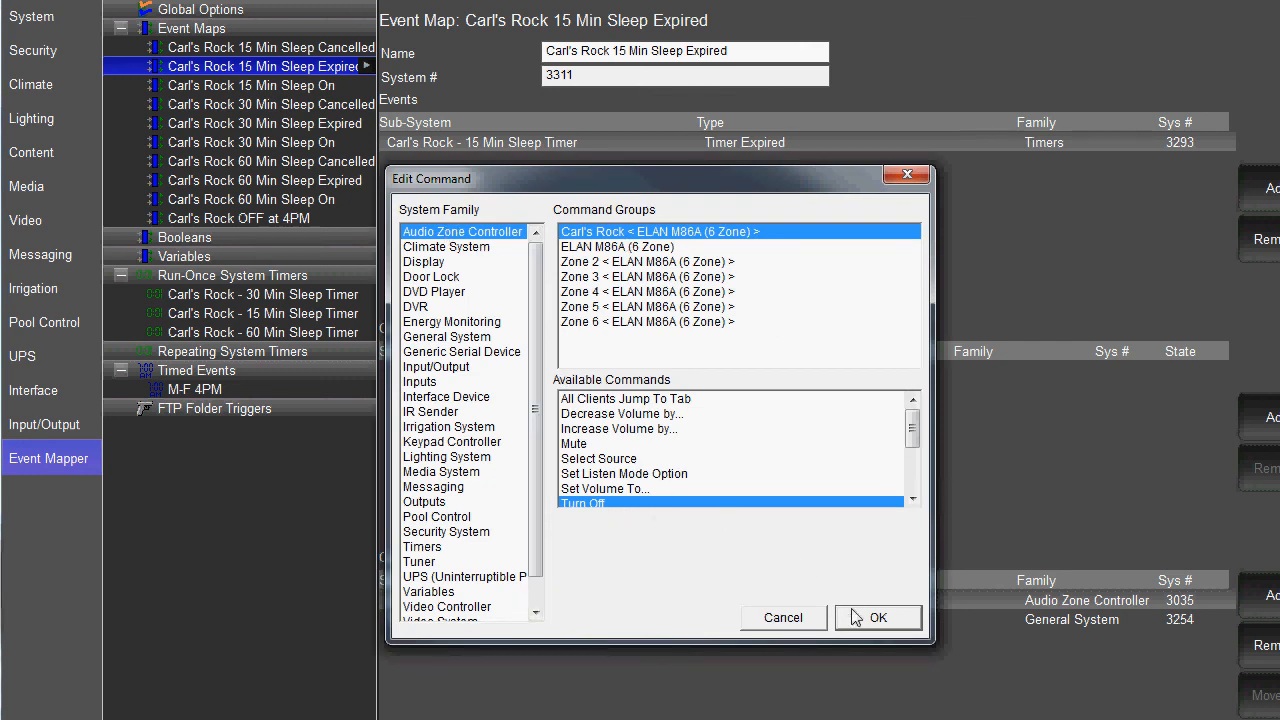
pyautogui.click(878, 617)
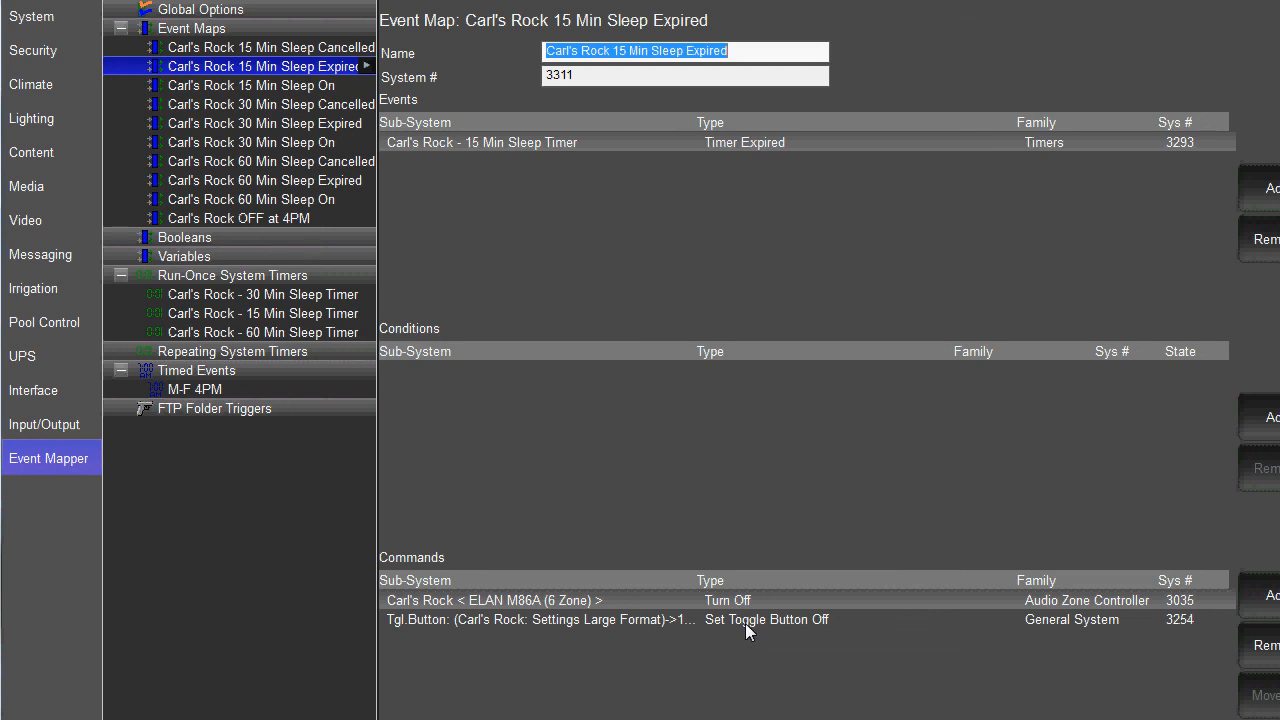
pyautogui.moveTo(734, 218)
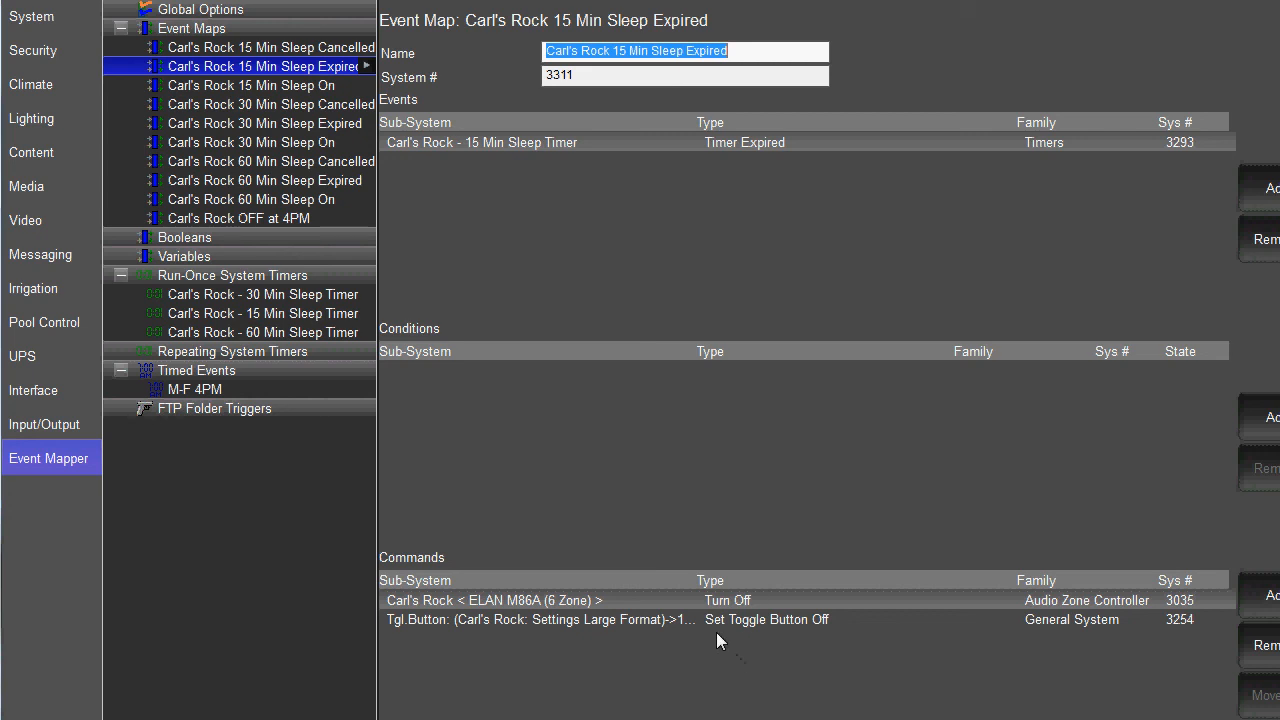
pyautogui.moveTo(790, 638)
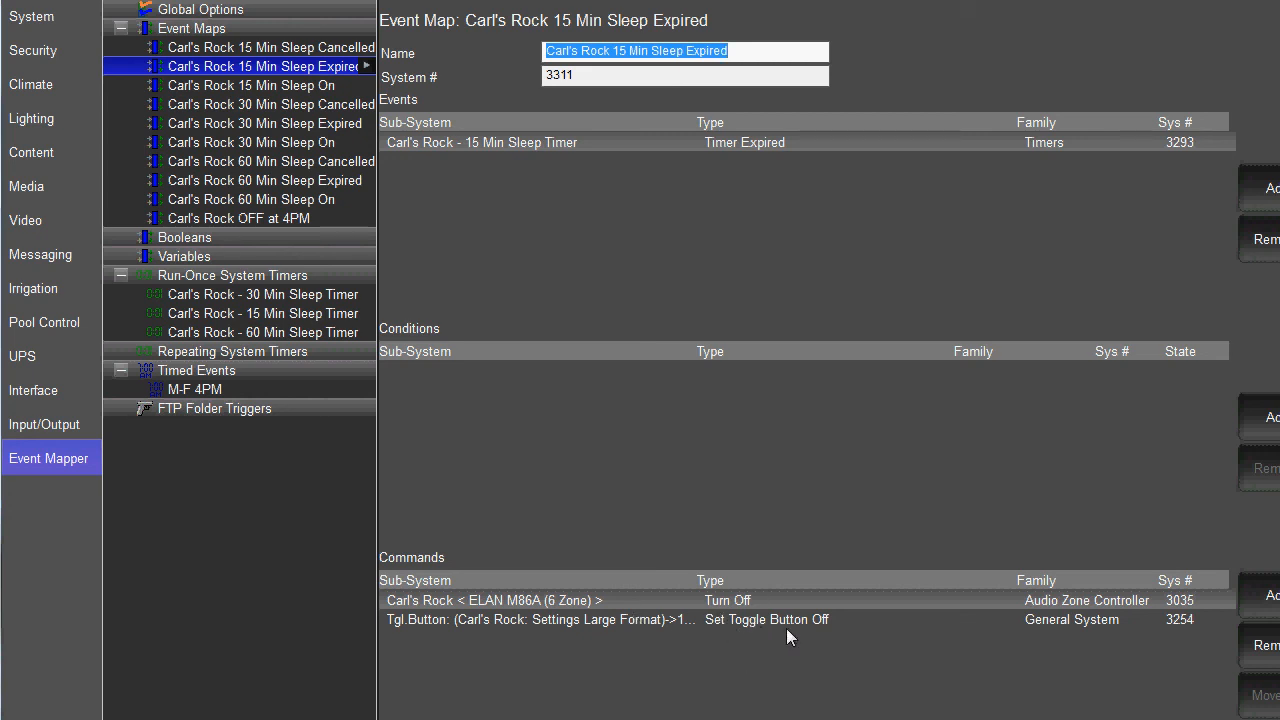
pyautogui.doubleClick(540, 619)
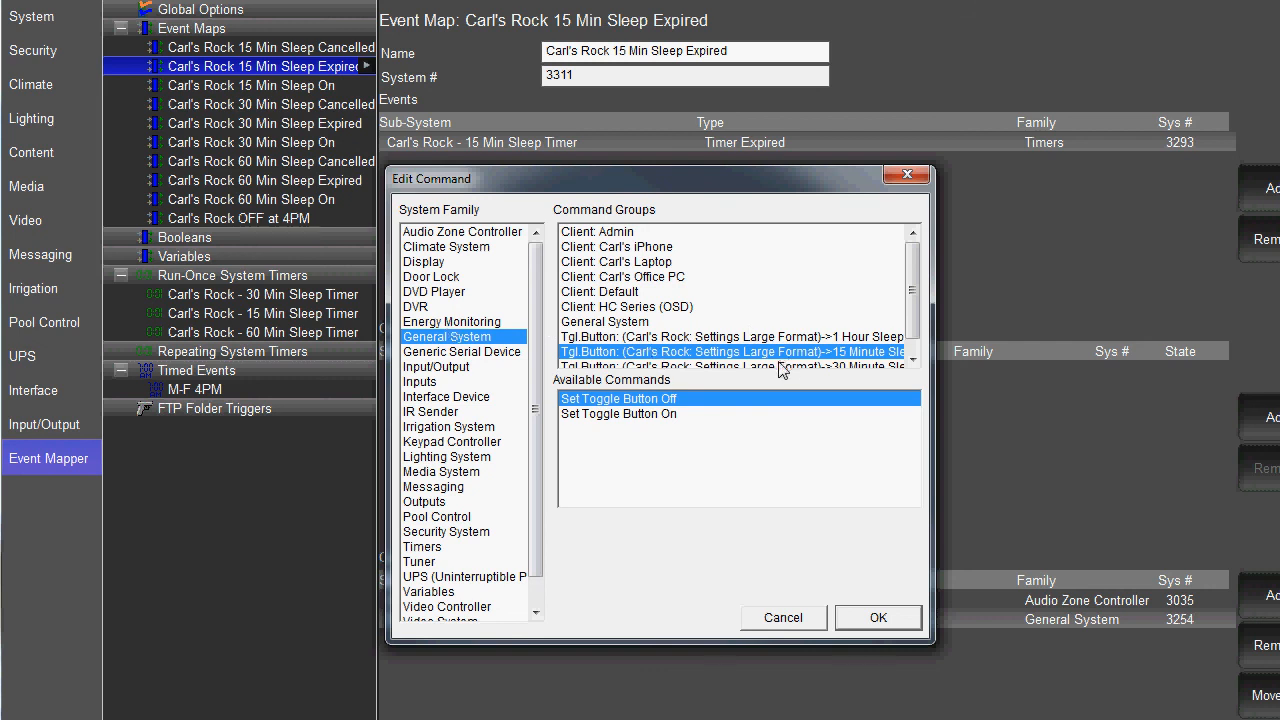
pyautogui.click(877, 617)
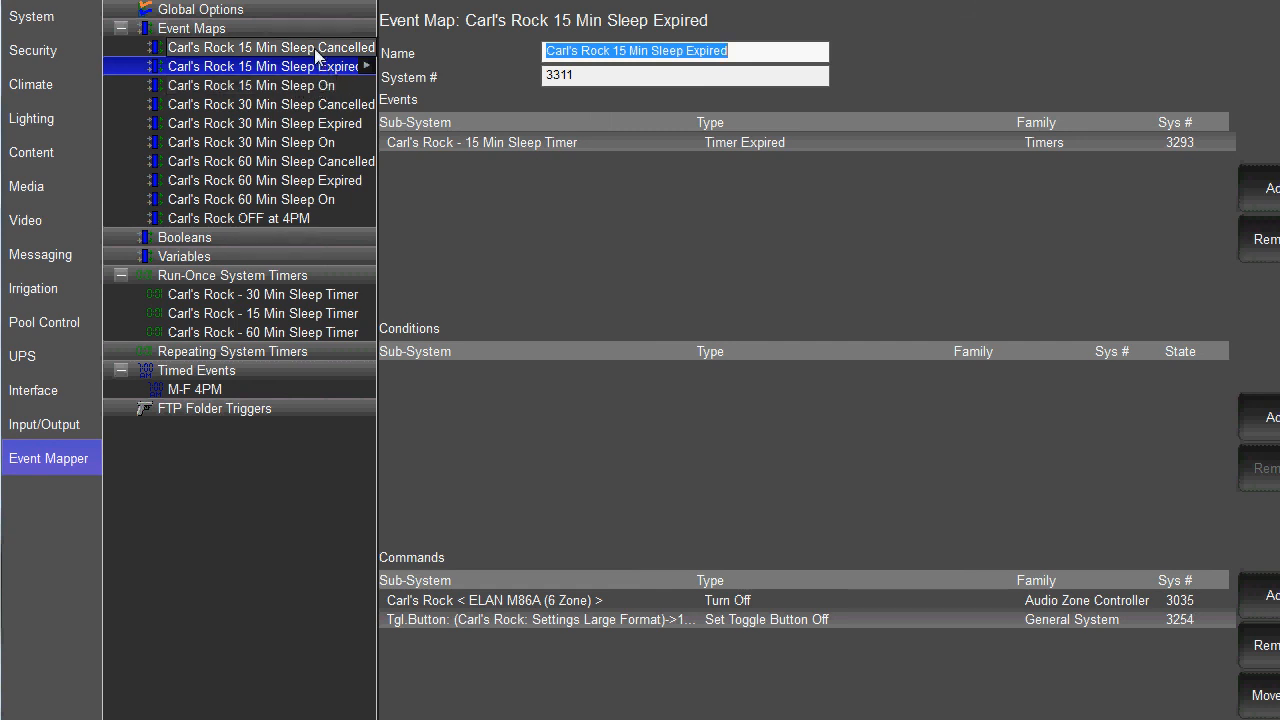
# - Open 15 Min Sleep Cancelled, glance at the Expired map, then return to Cancelled
pyautogui.click(270, 47)
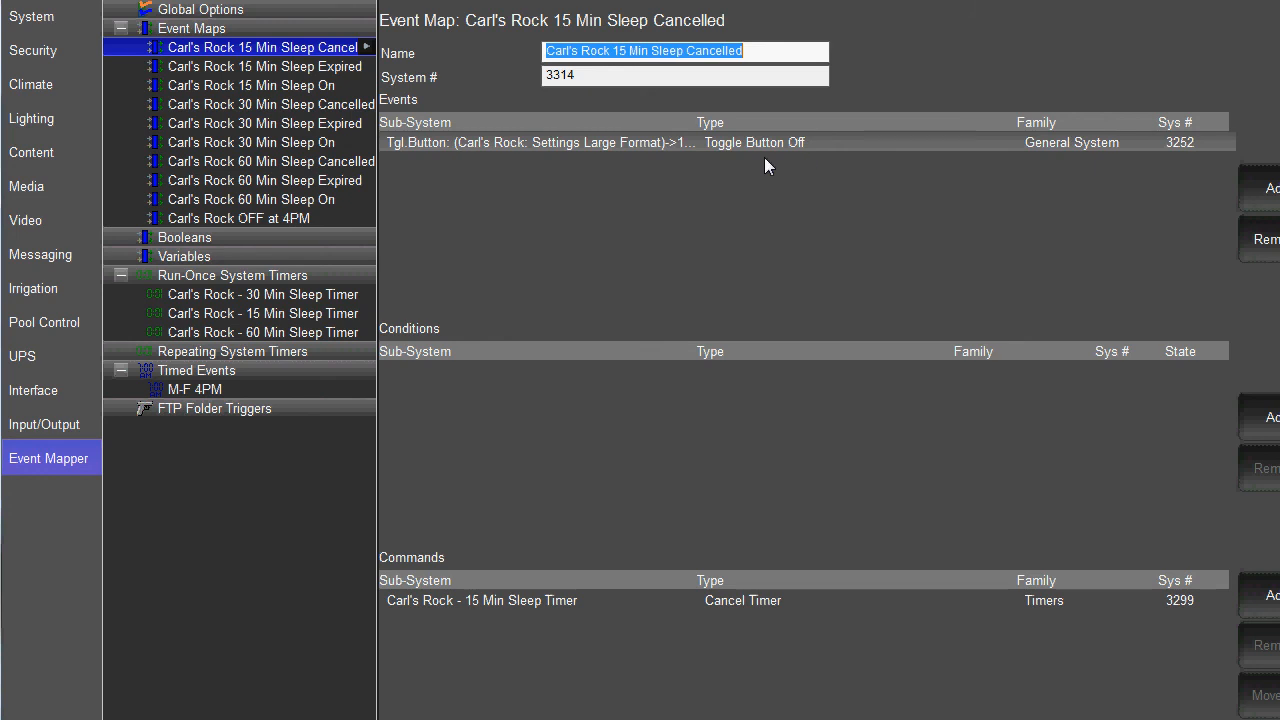
pyautogui.moveTo(765, 221)
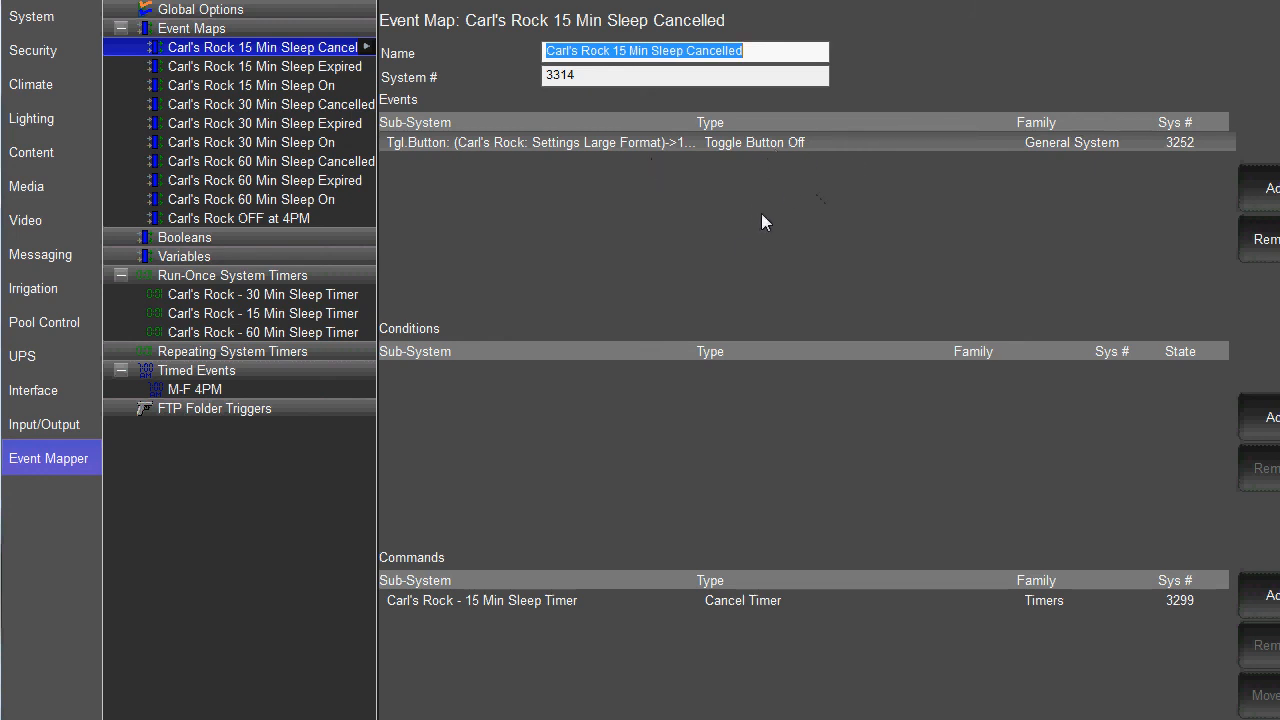
pyautogui.moveTo(788, 160)
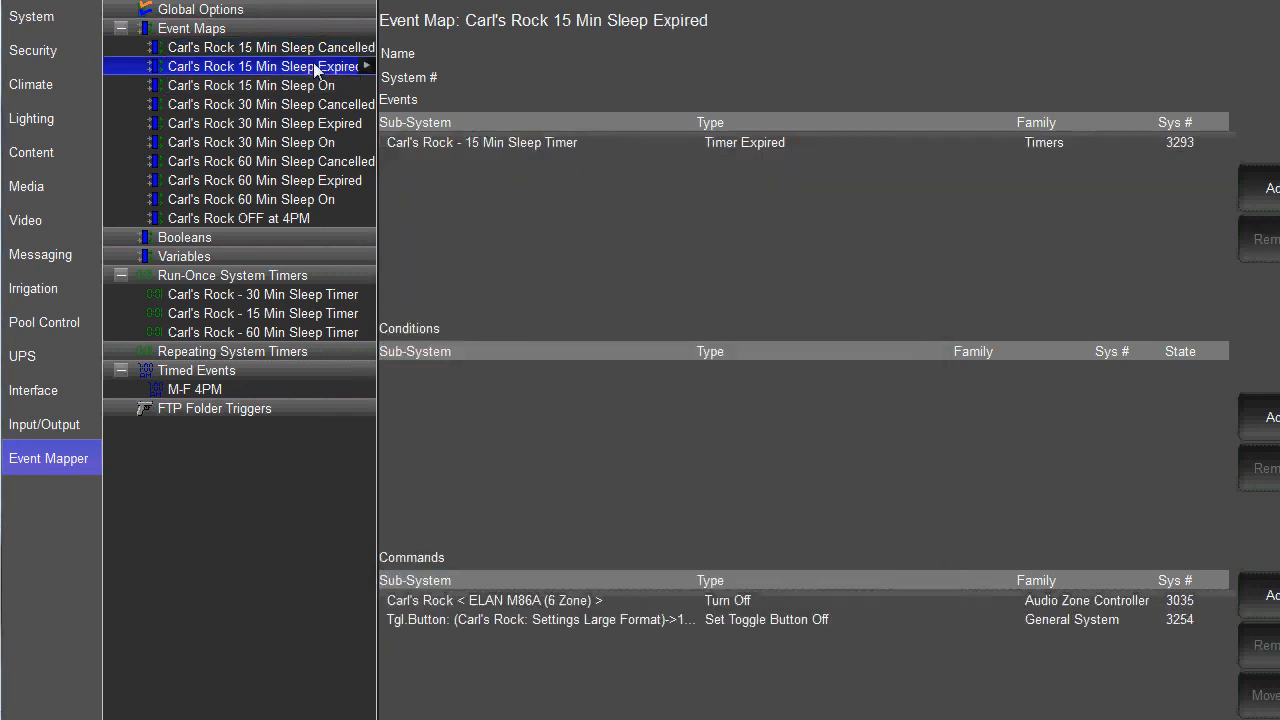
pyautogui.click(265, 66)
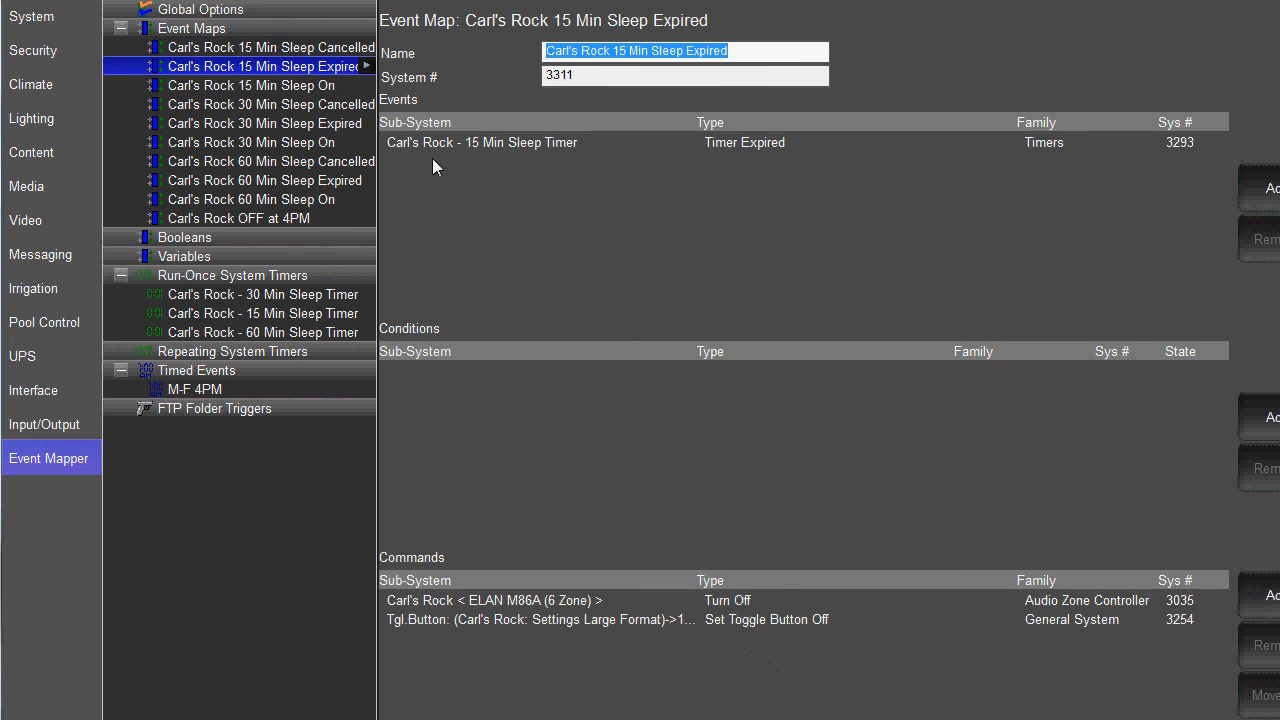
pyautogui.click(270, 47)
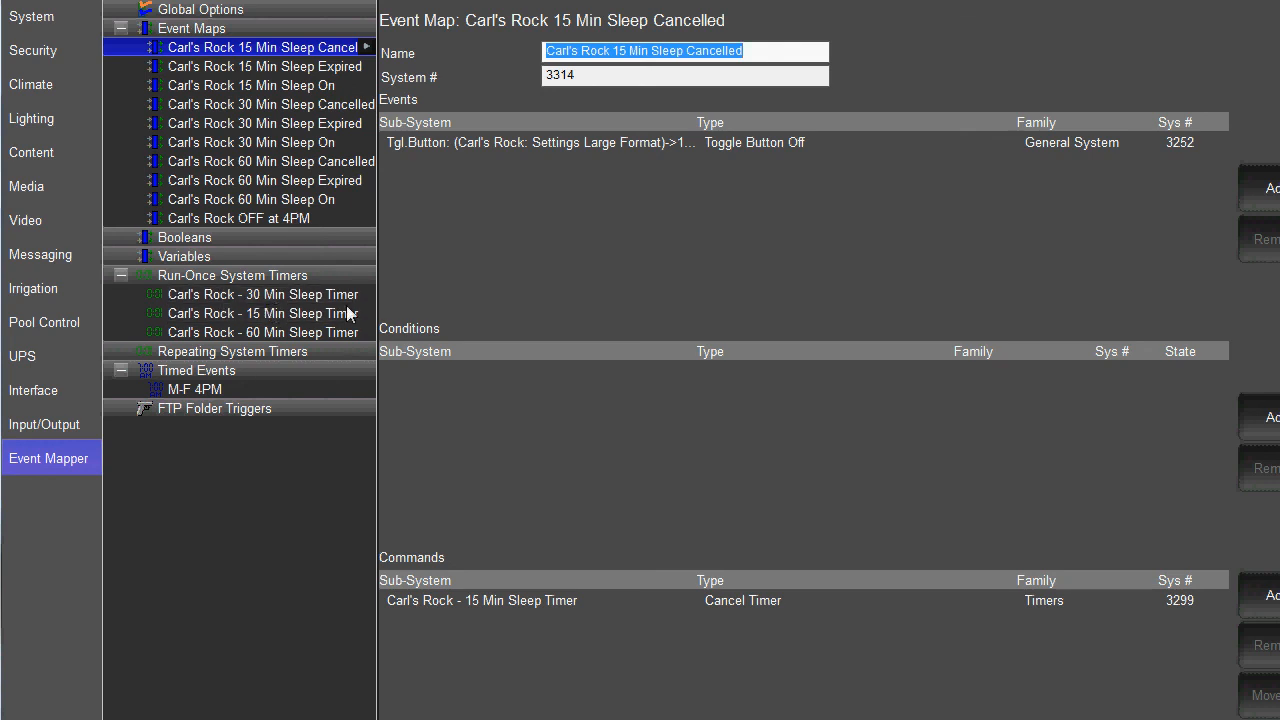
pyautogui.moveTo(540, 277)
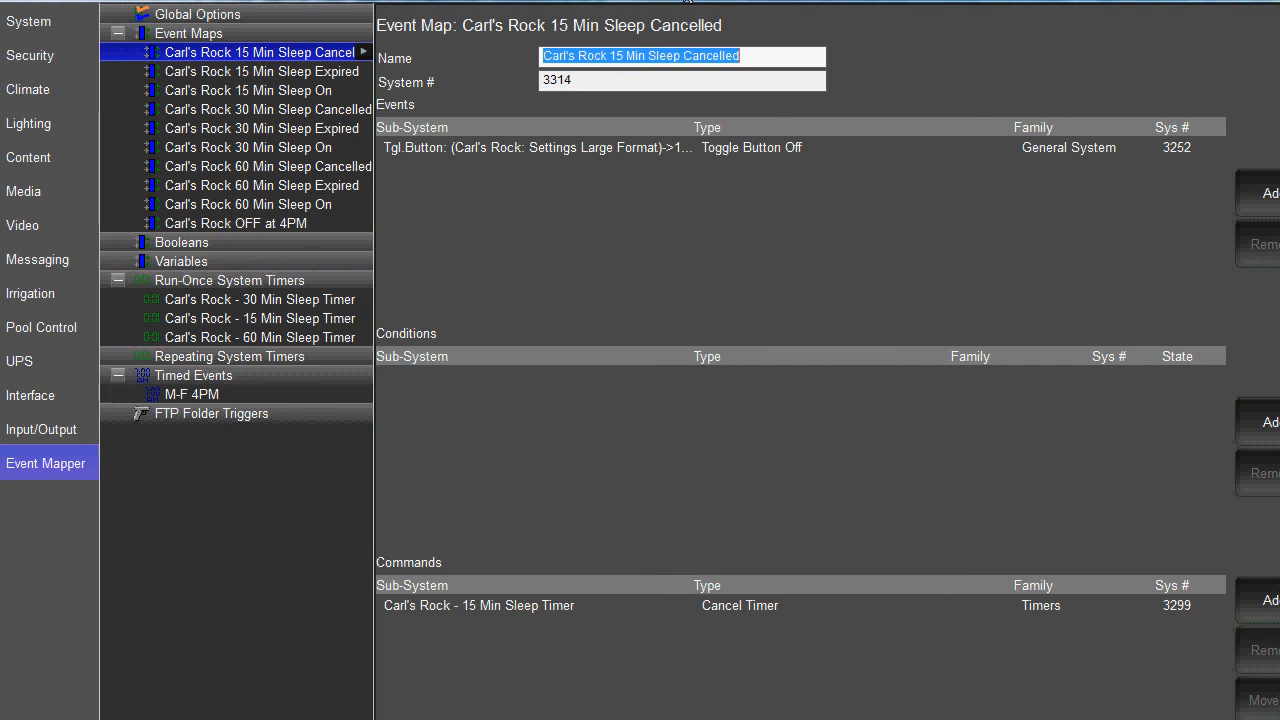
pyautogui.moveTo(655, 459)
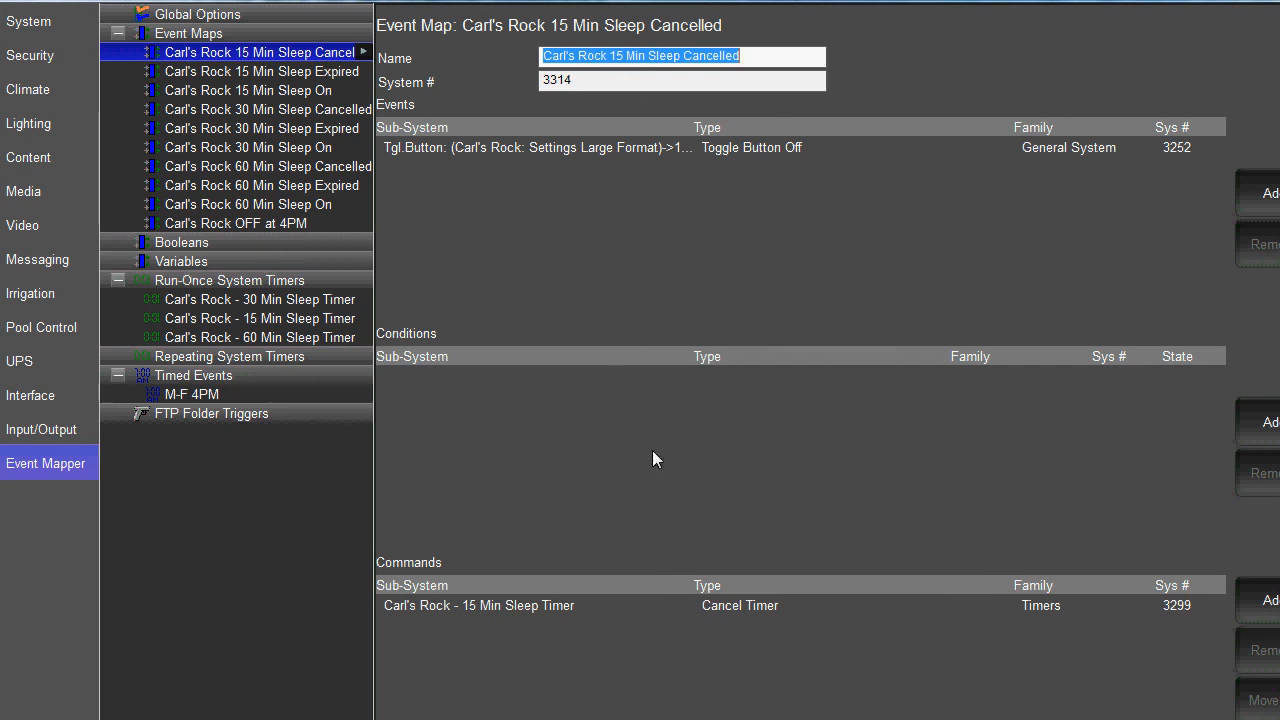